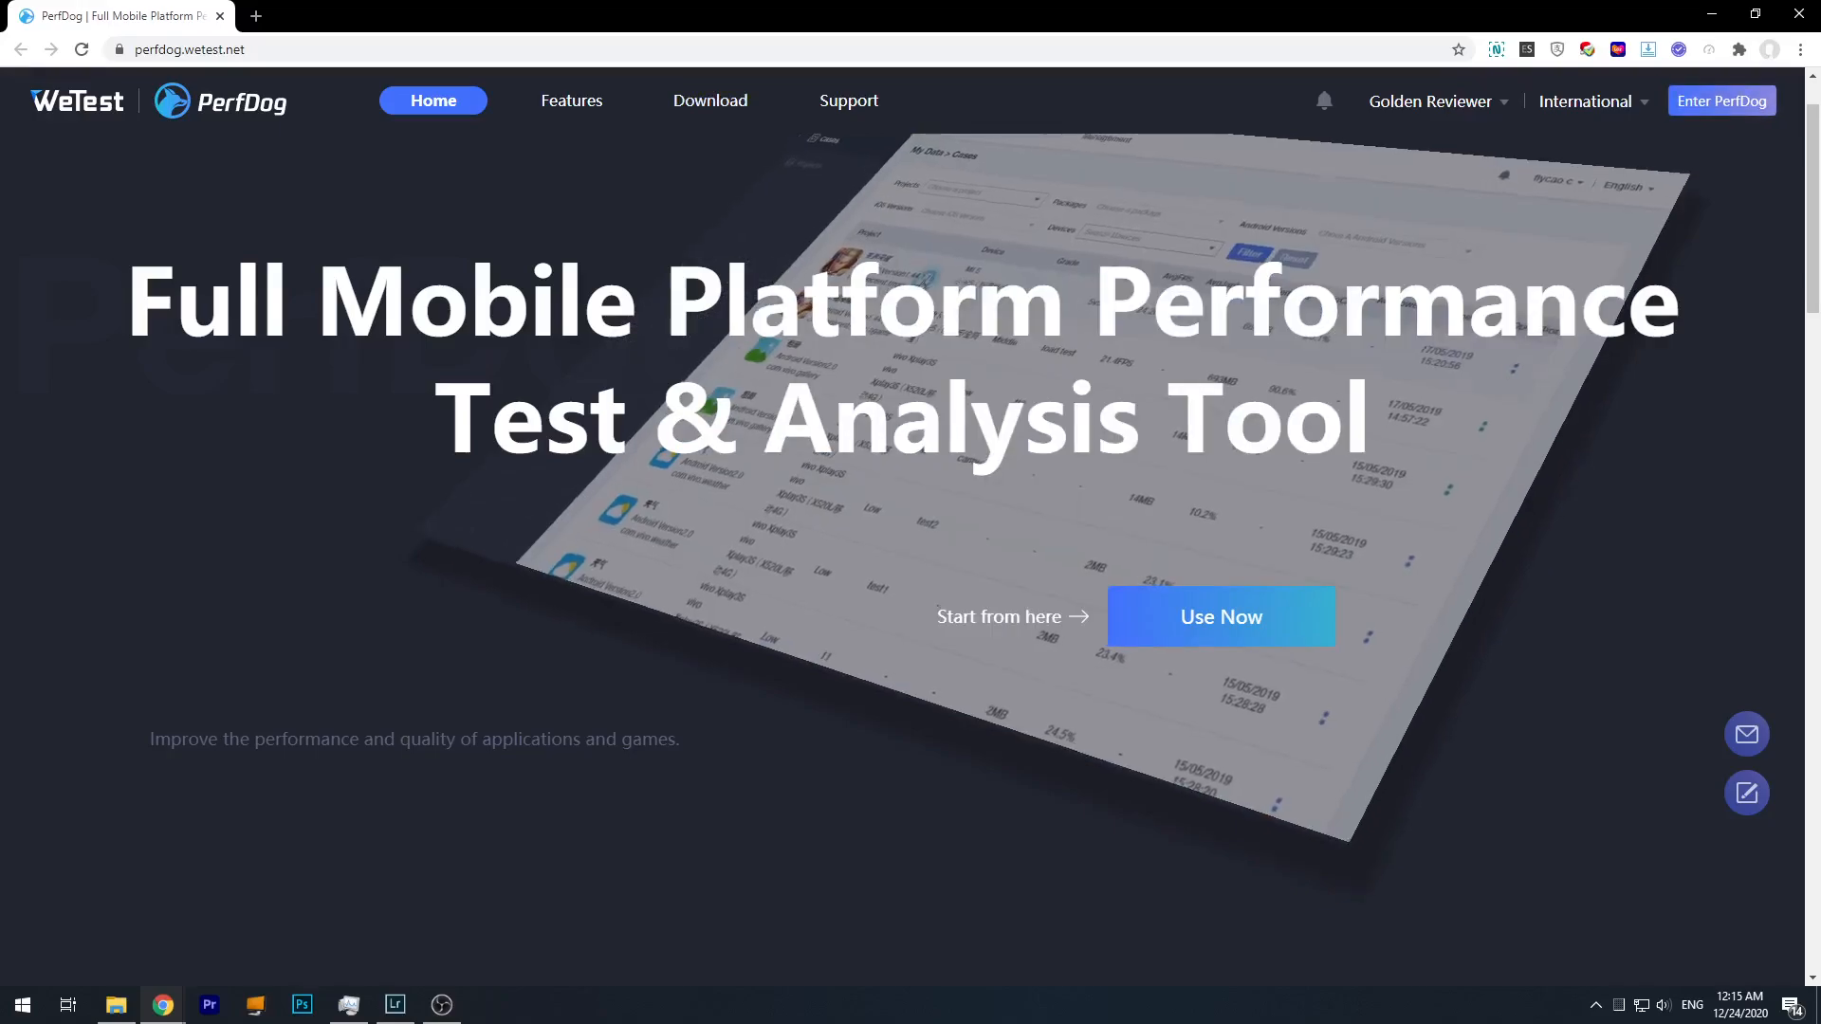
- Go to the PerfDog desktop download page and bring up the PerfDog_Net folder
click(710, 101)
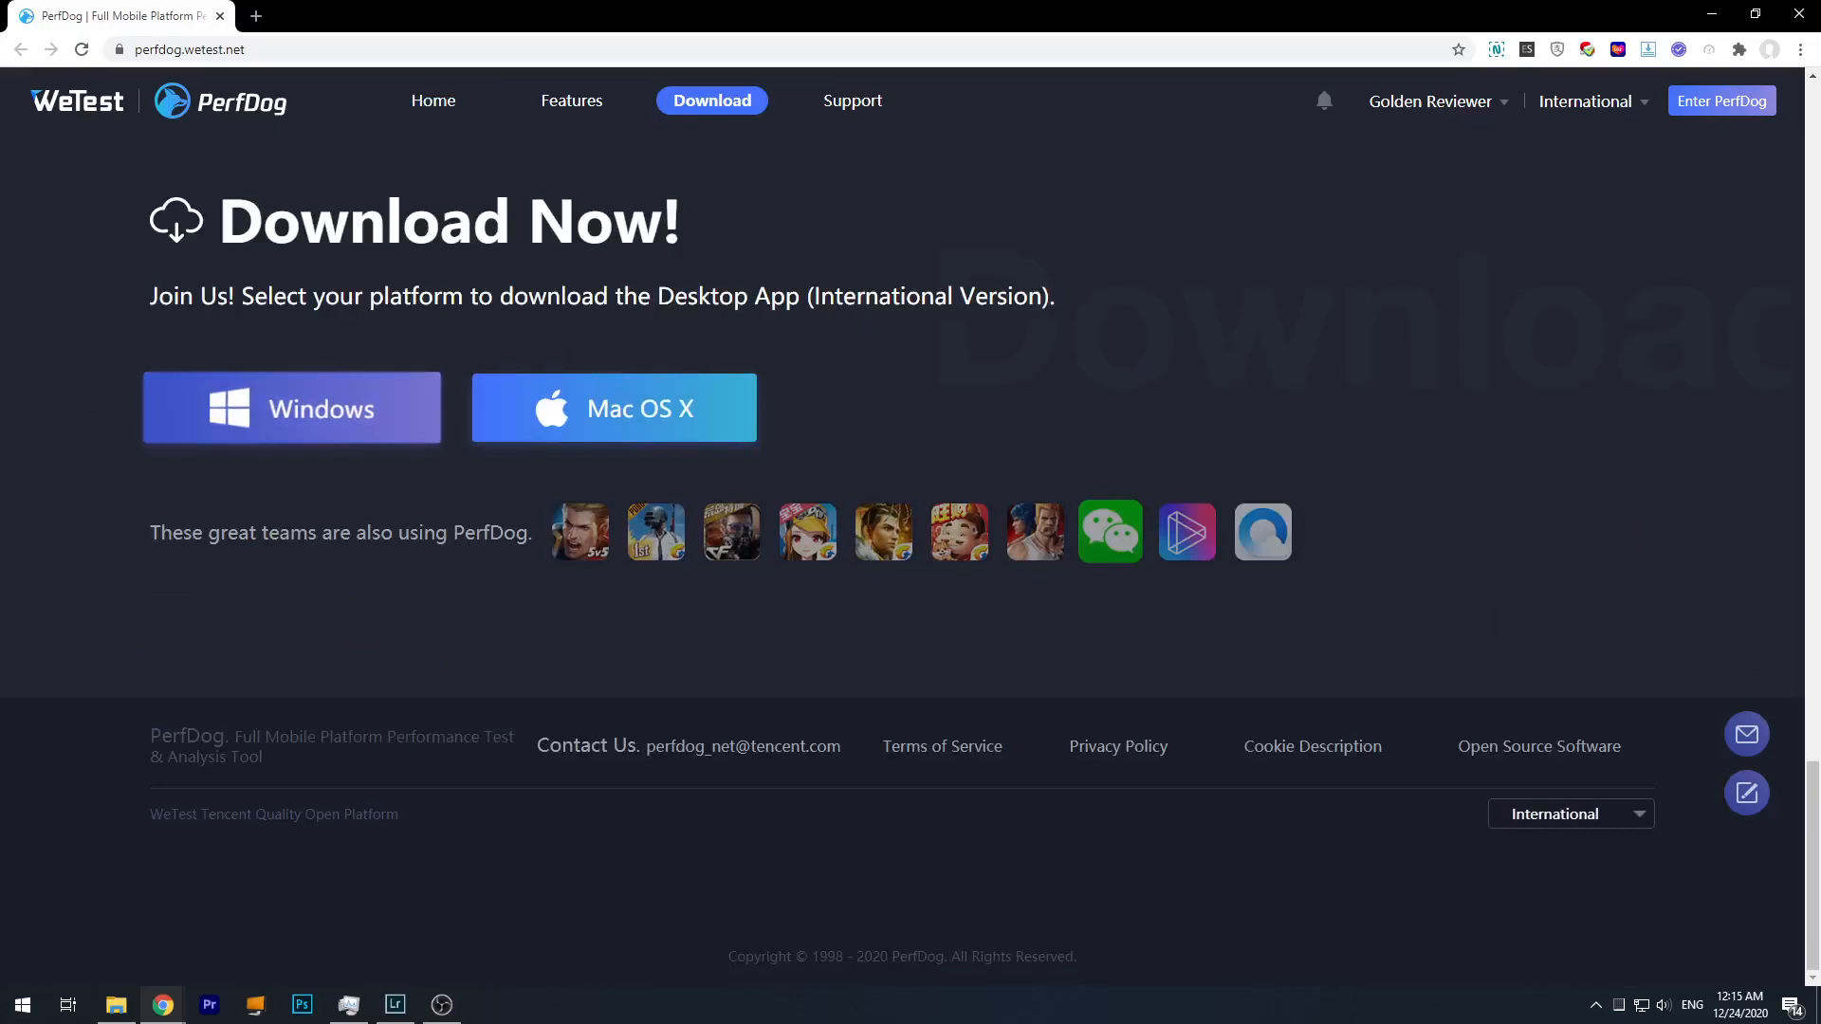
click(293, 408)
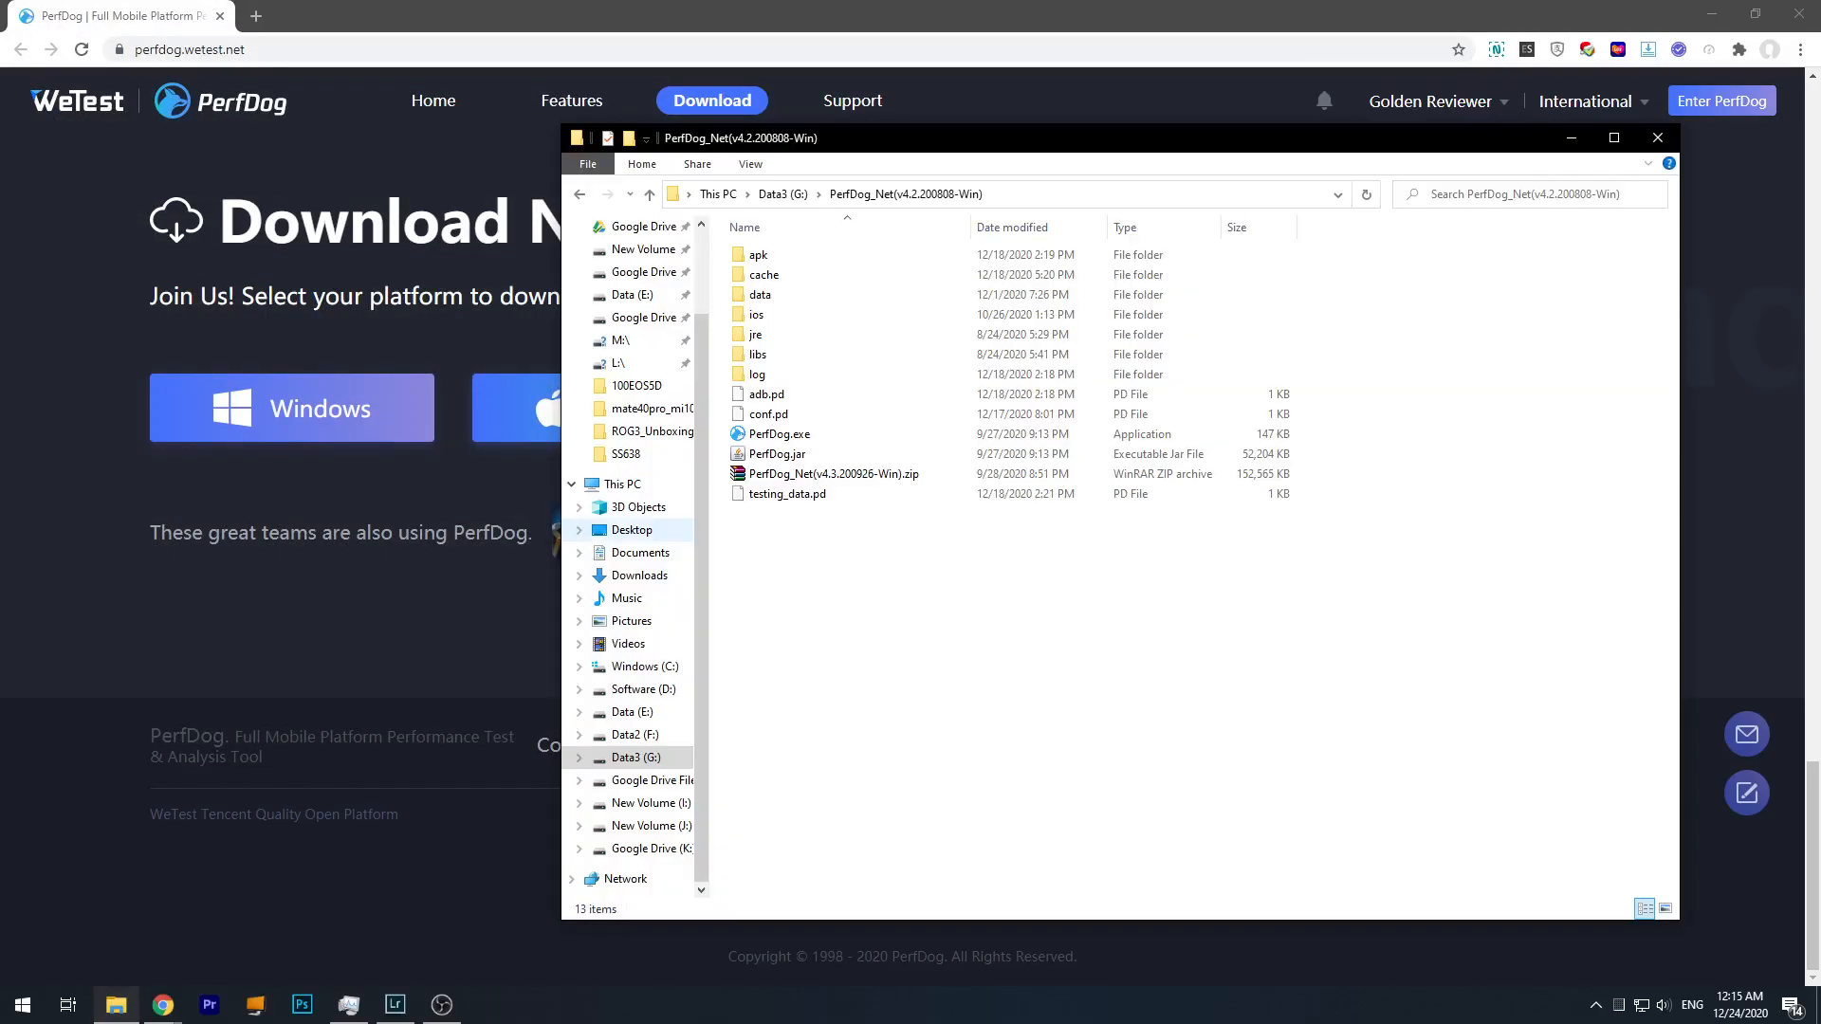
- Run PerfDog.exe from the PerfDog_Net folder so its email login window appears
click(777, 433)
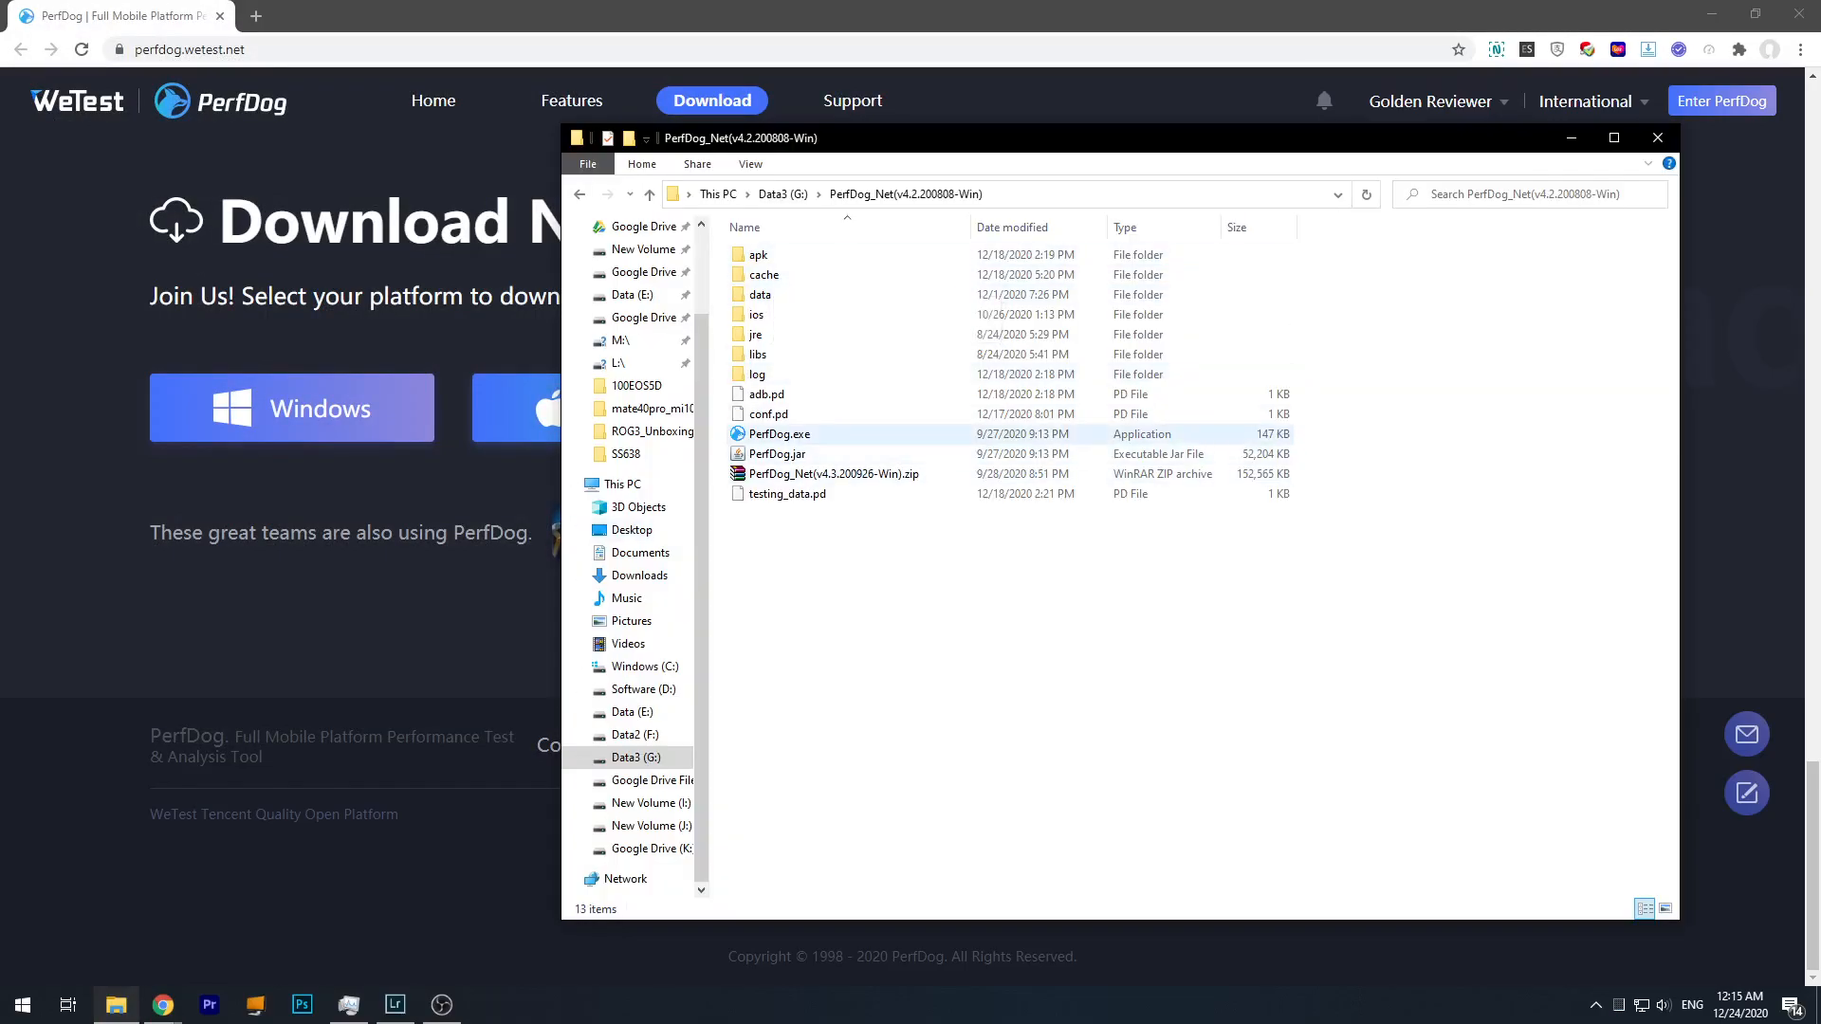
click(778, 433)
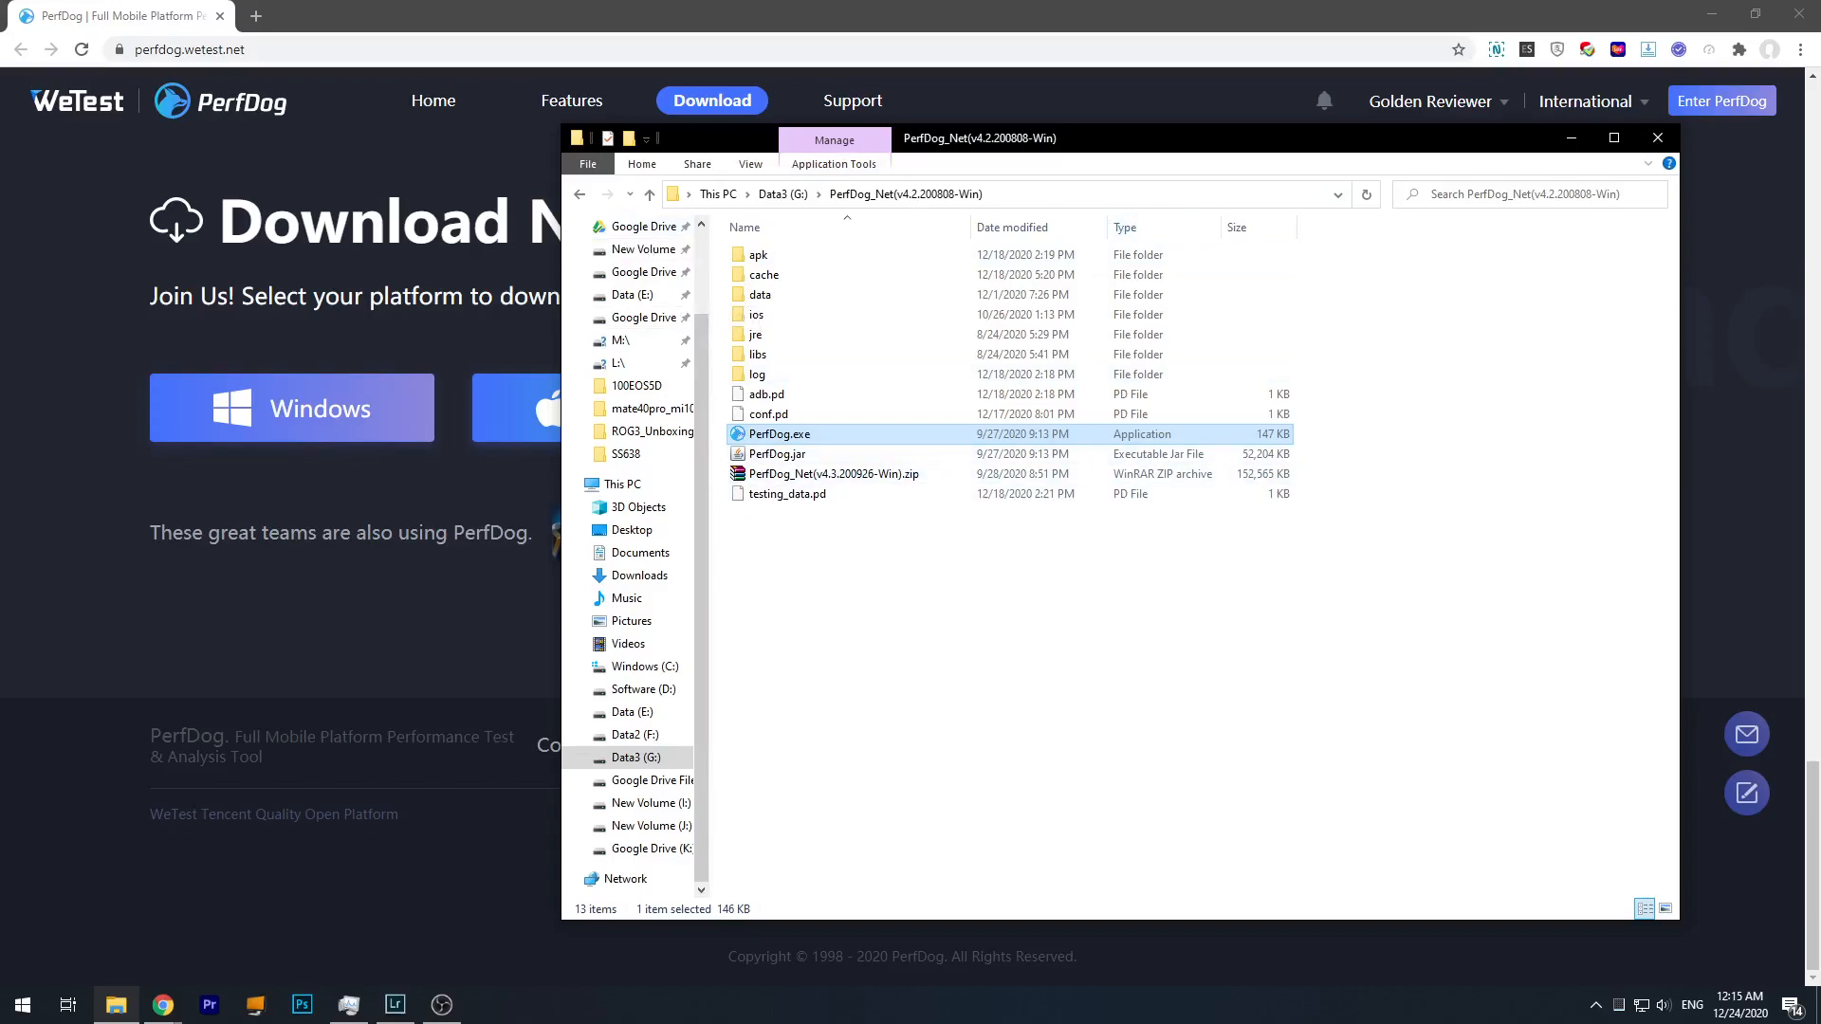
double_click(778, 433)
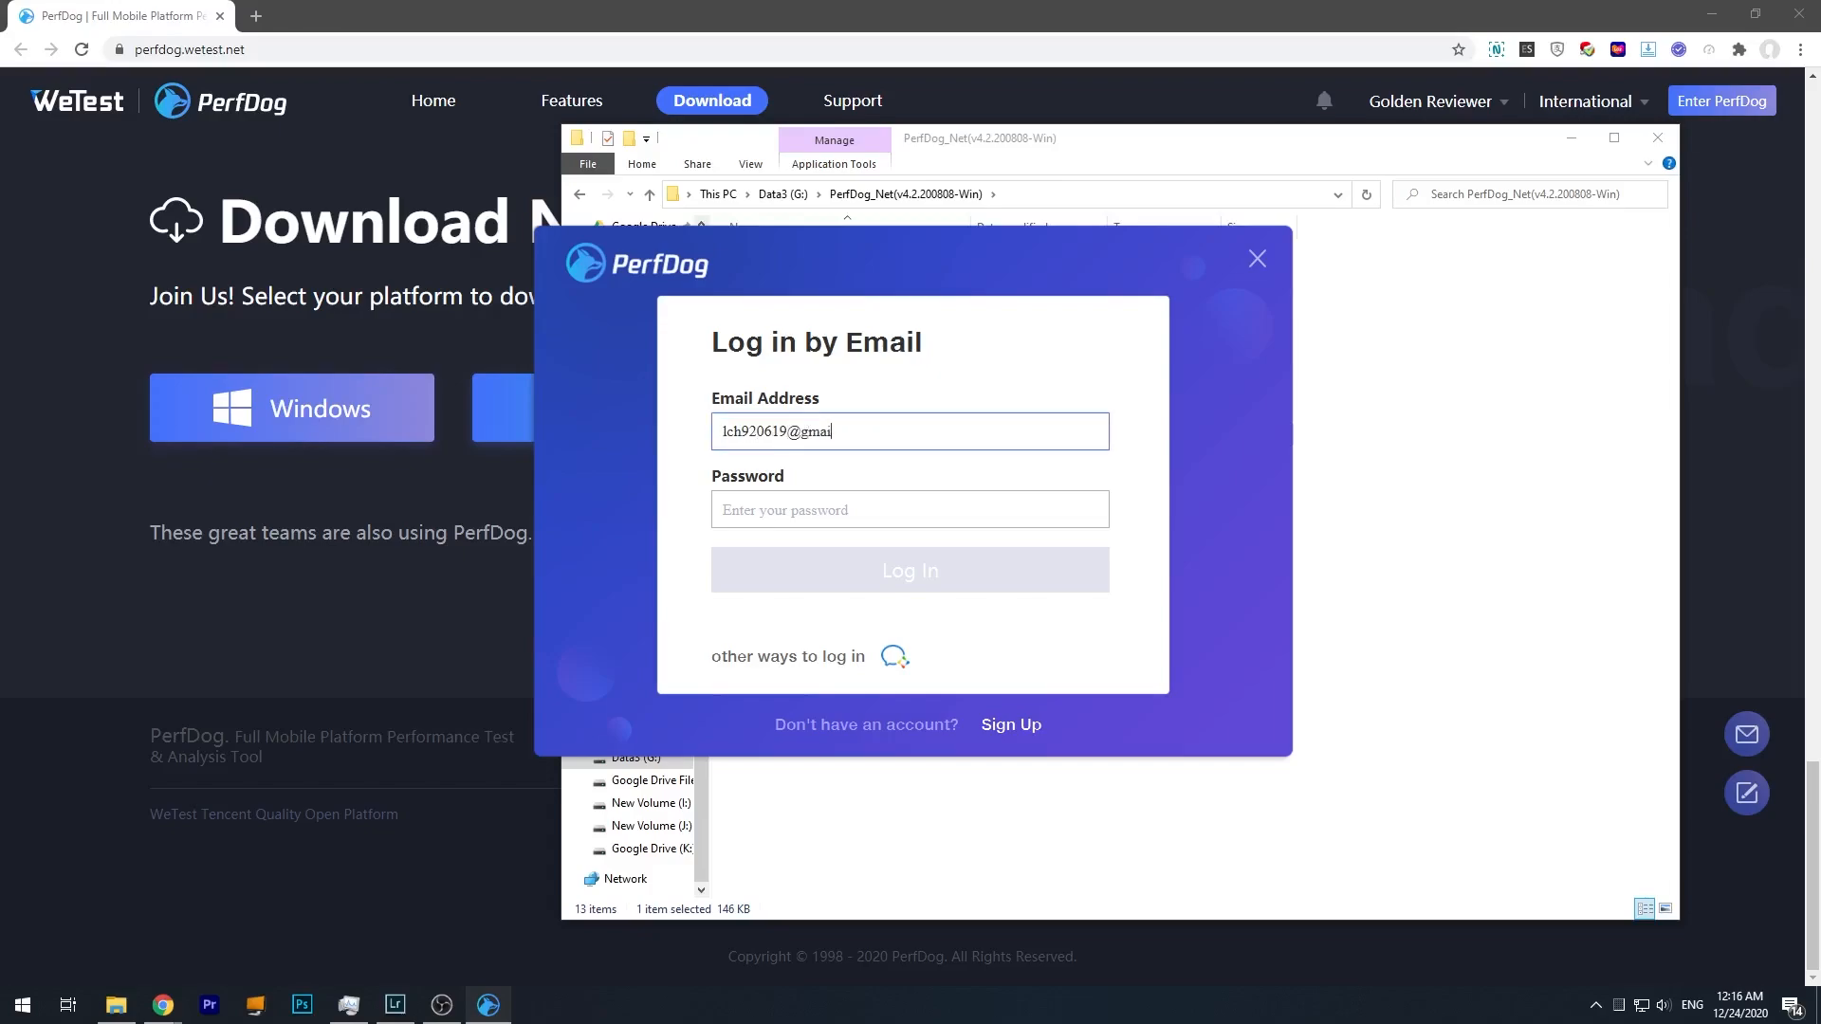
- Enter the password, log in and maximize the PerfDog dashboard window
text(•••••••••)
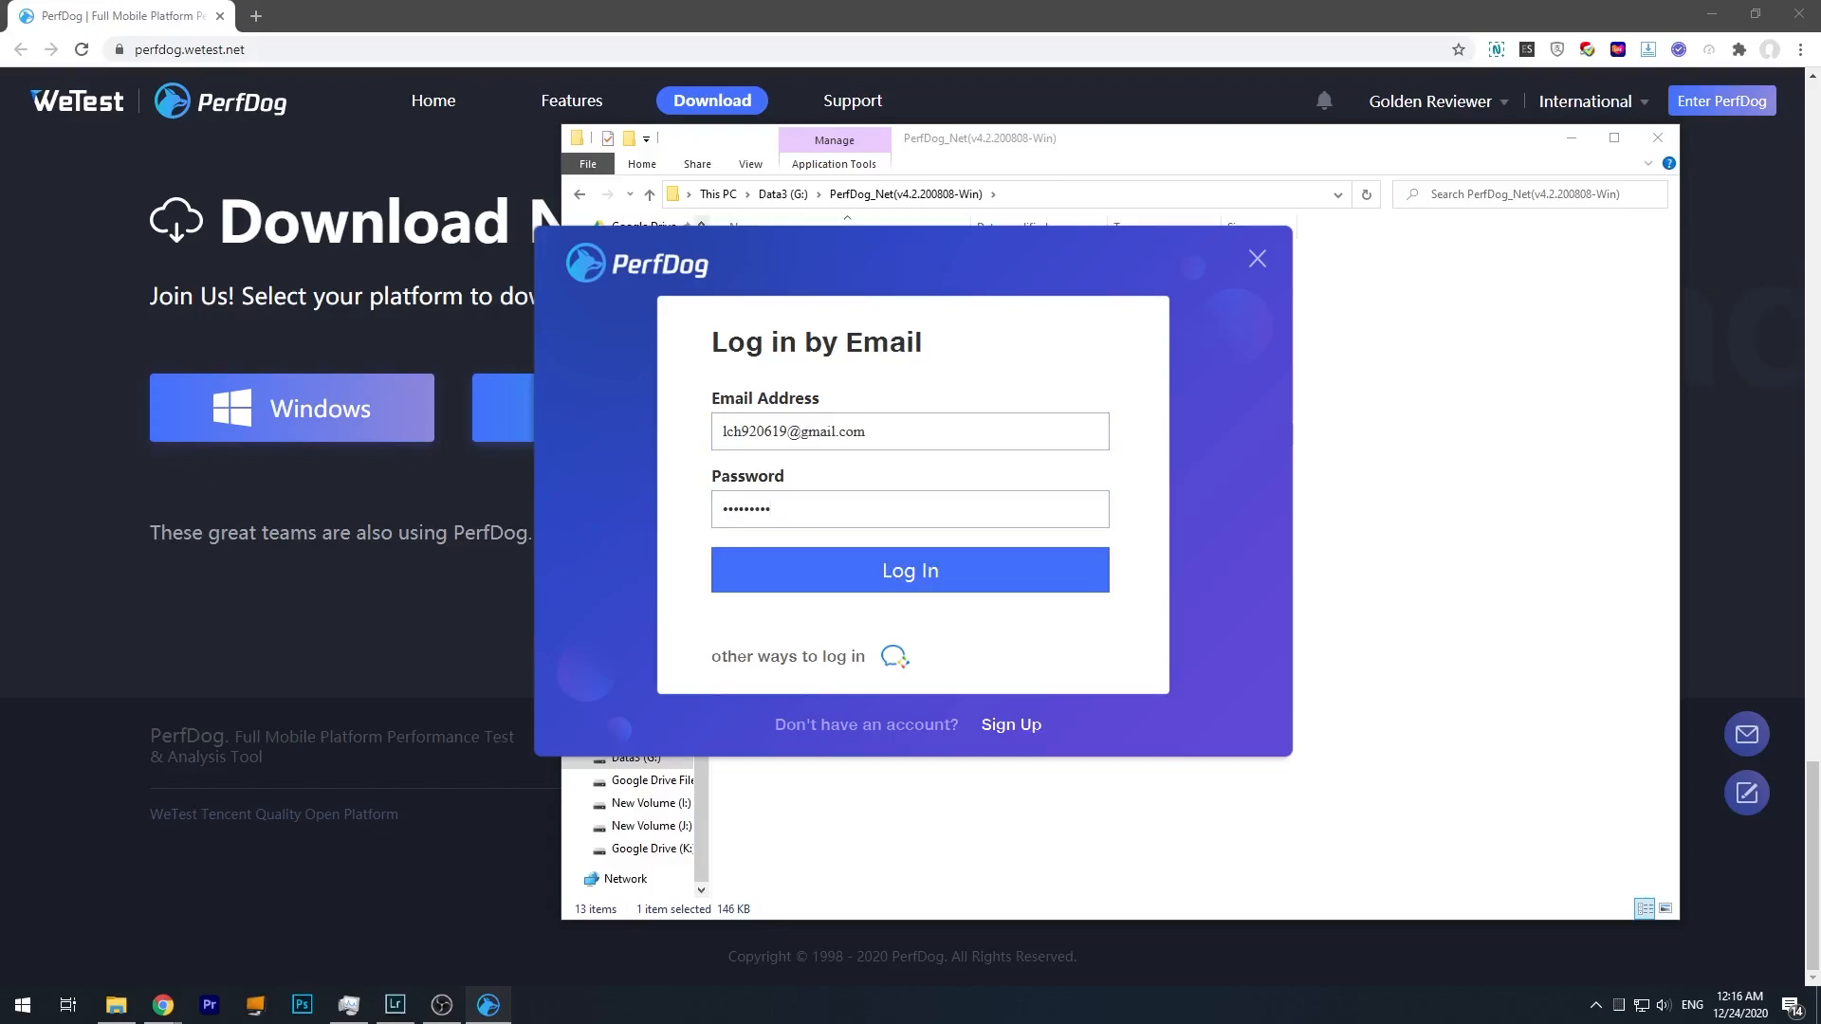
click(911, 569)
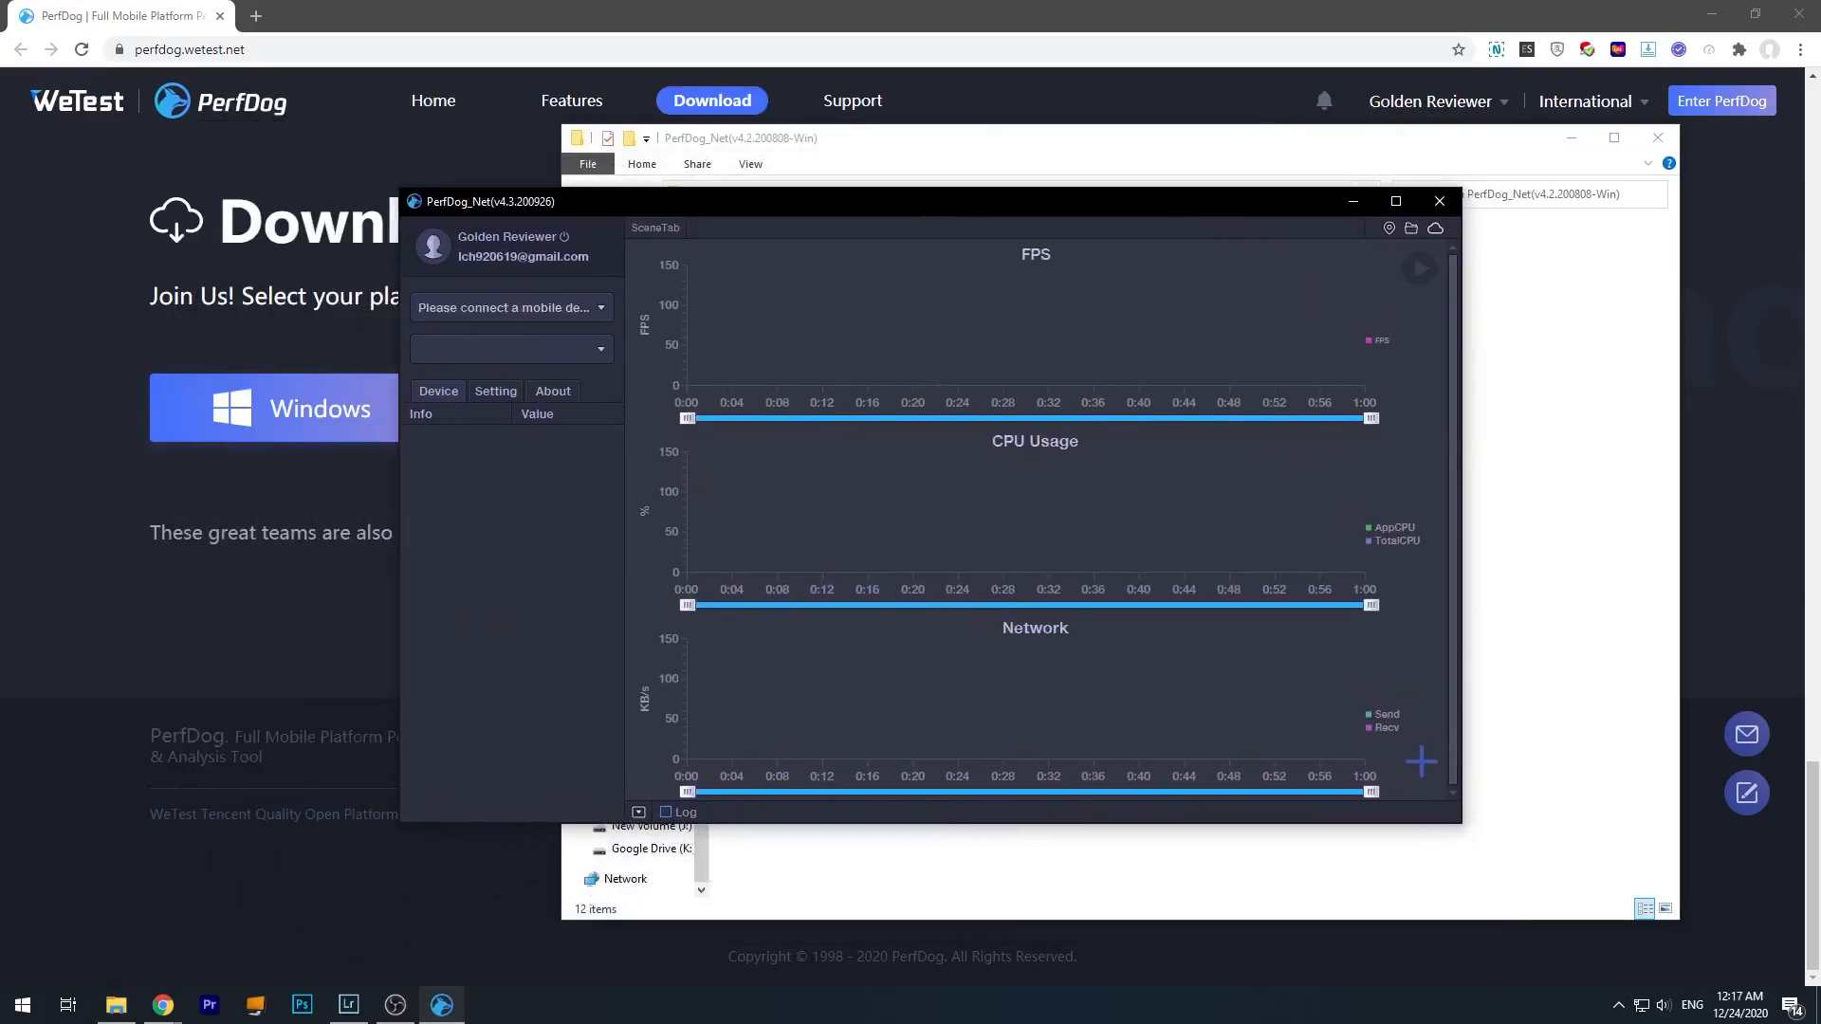
click(1396, 201)
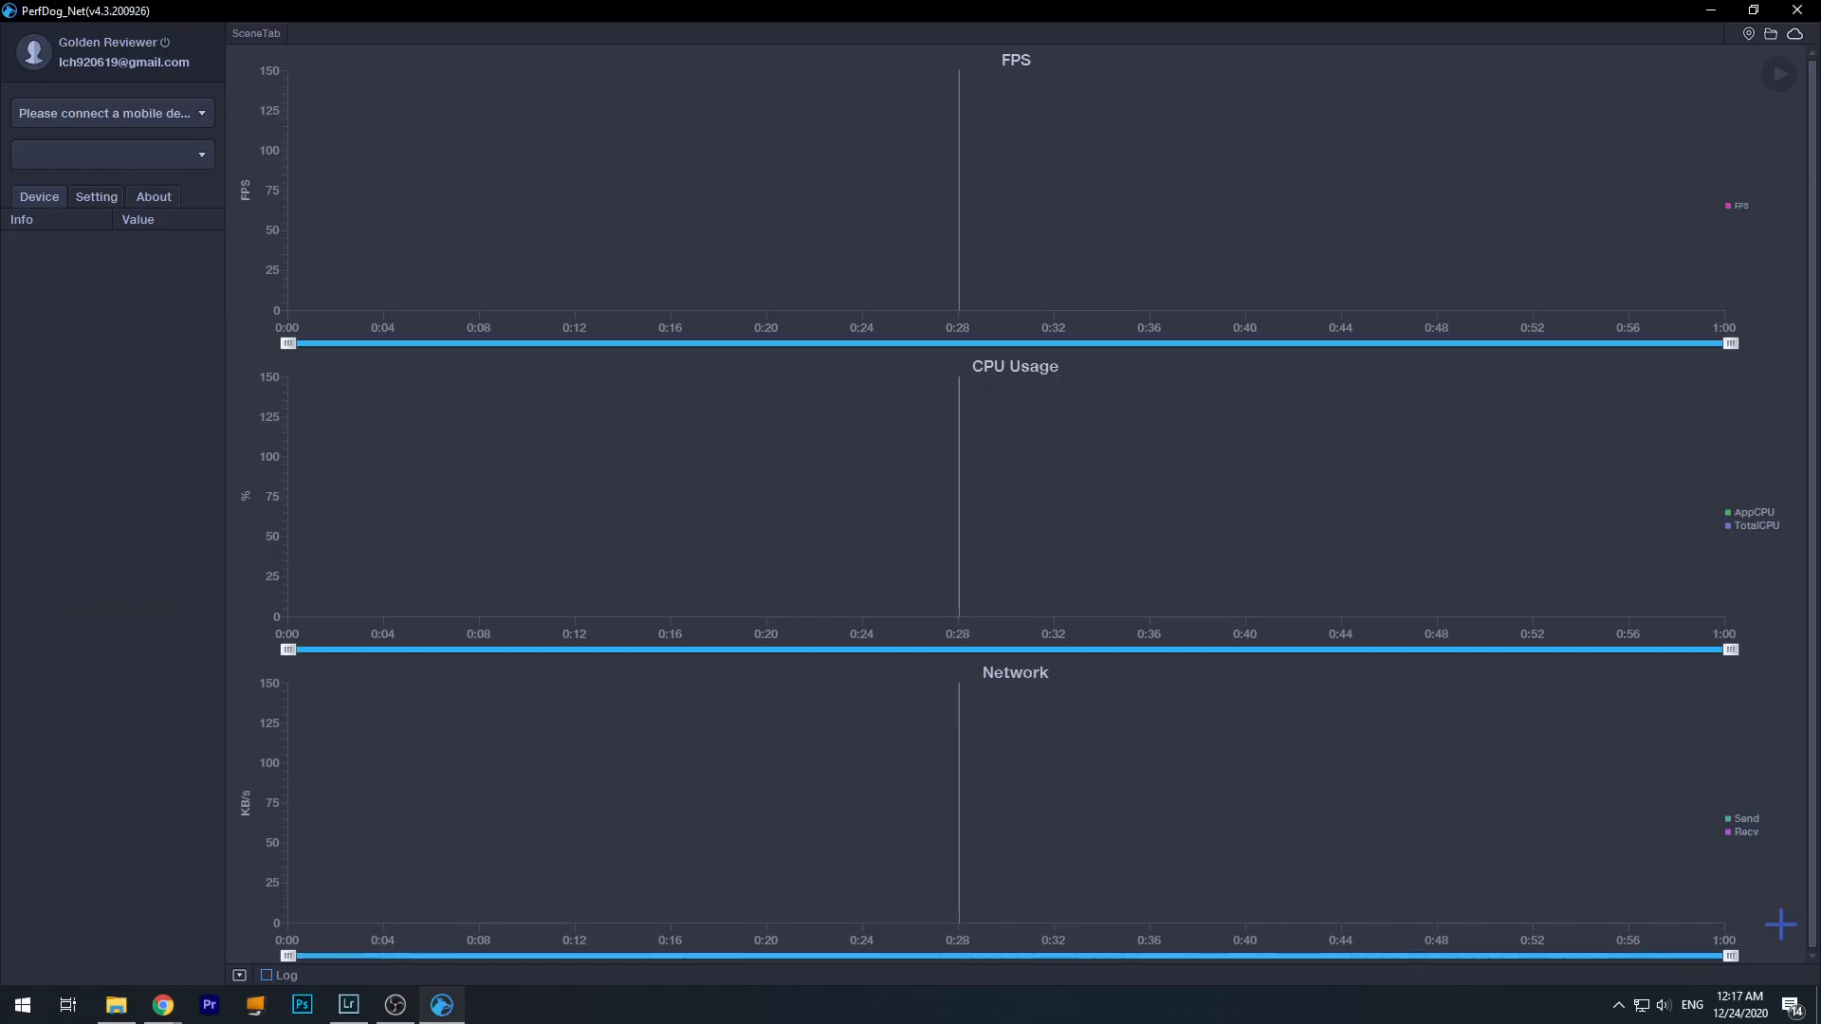
- View the 'Unrecognized?' troubleshooting guide for undetected devices, close it and reopen it
click(110, 112)
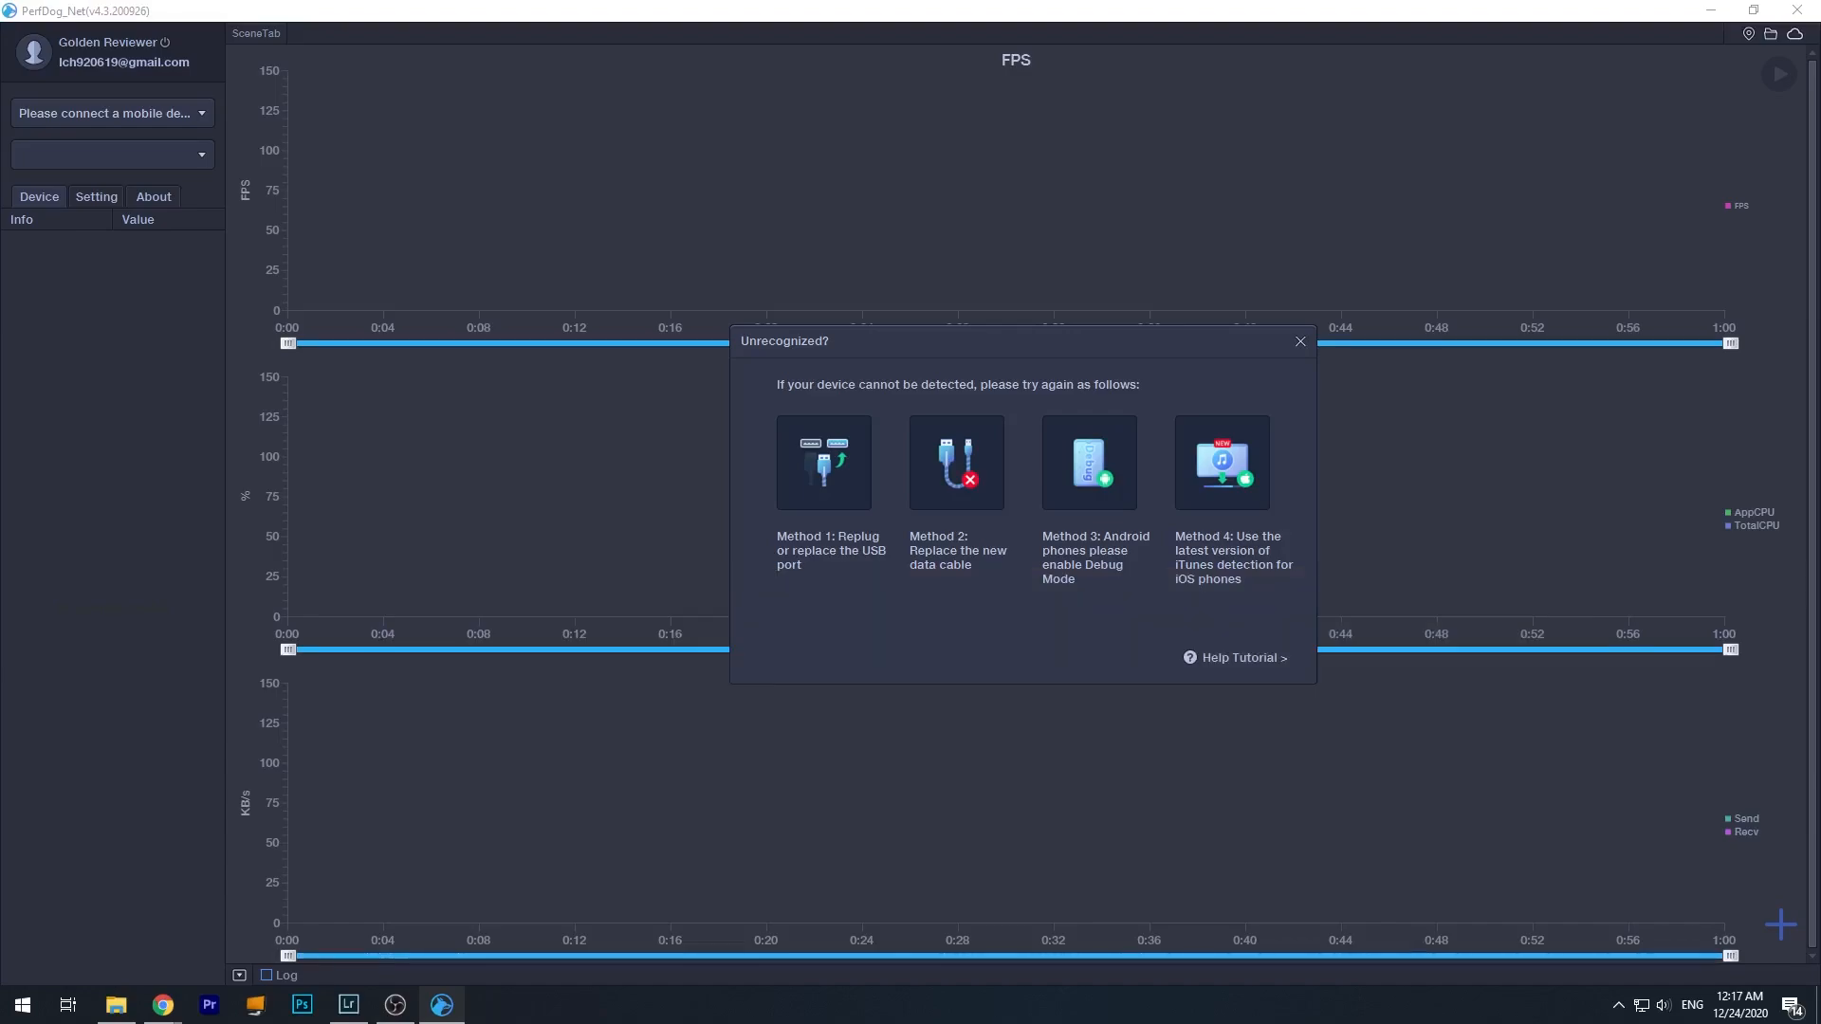
click(1300, 341)
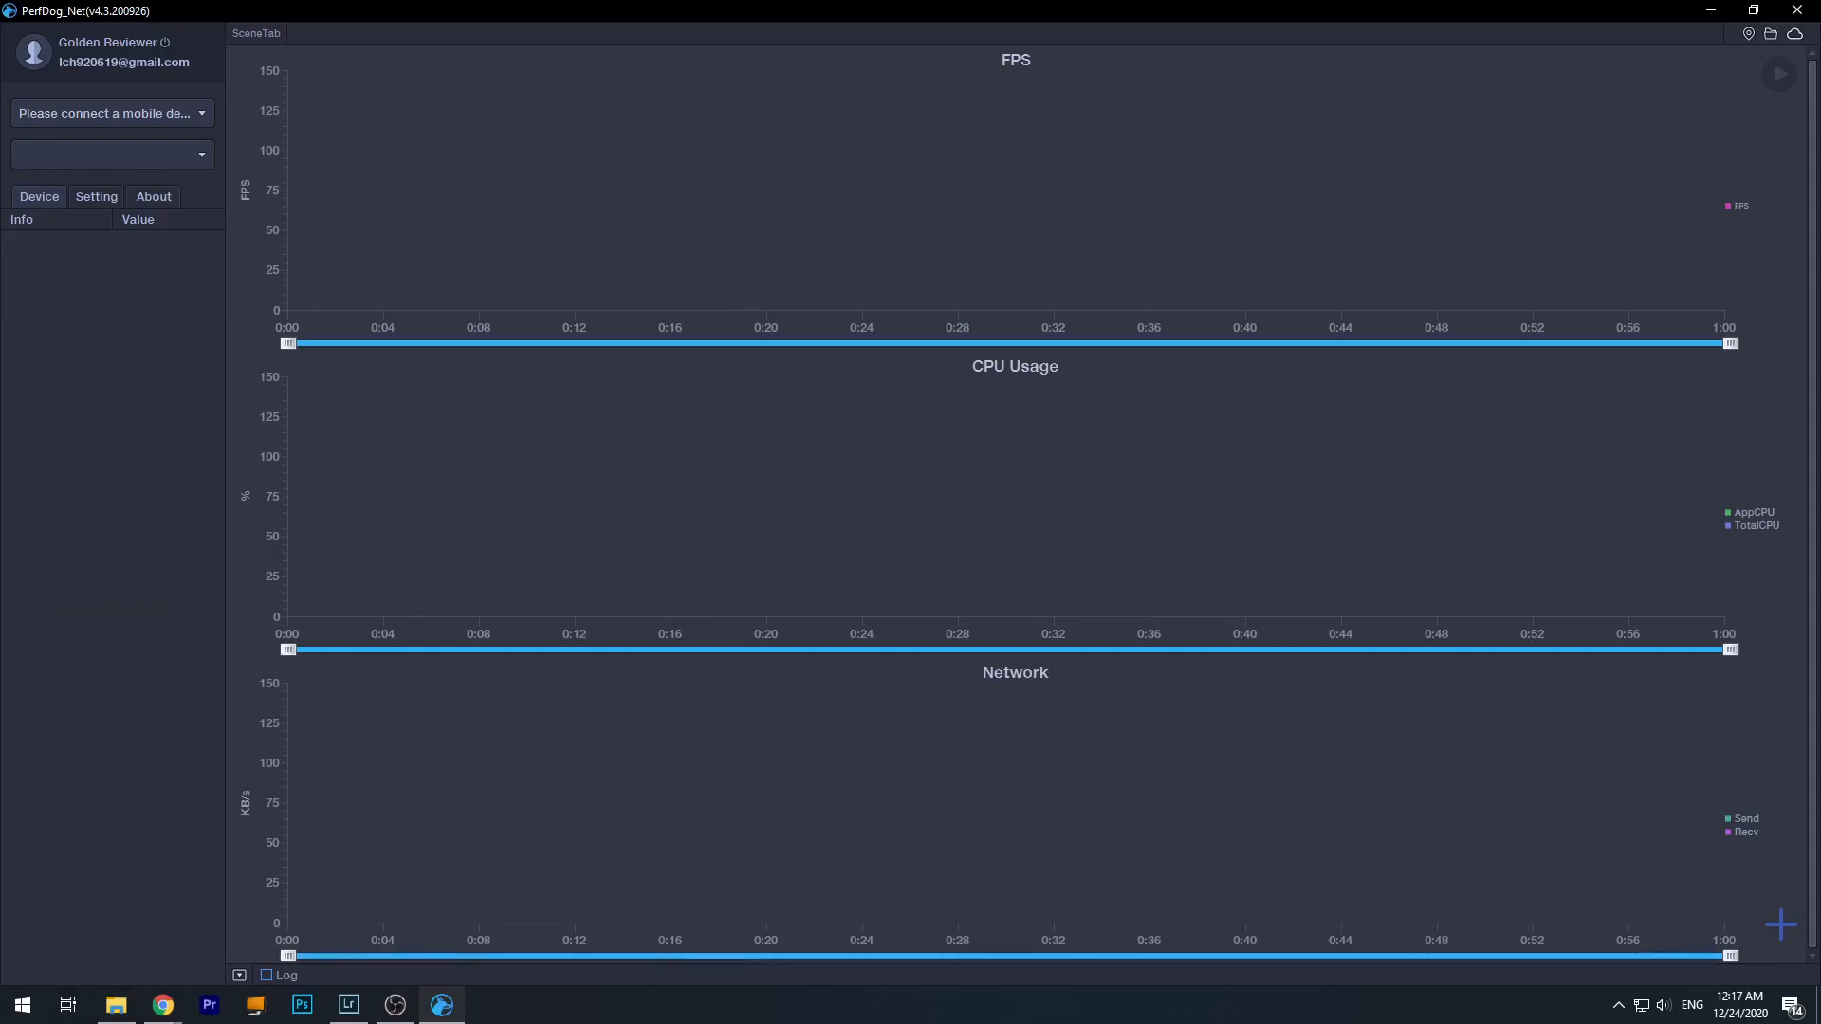
click(110, 112)
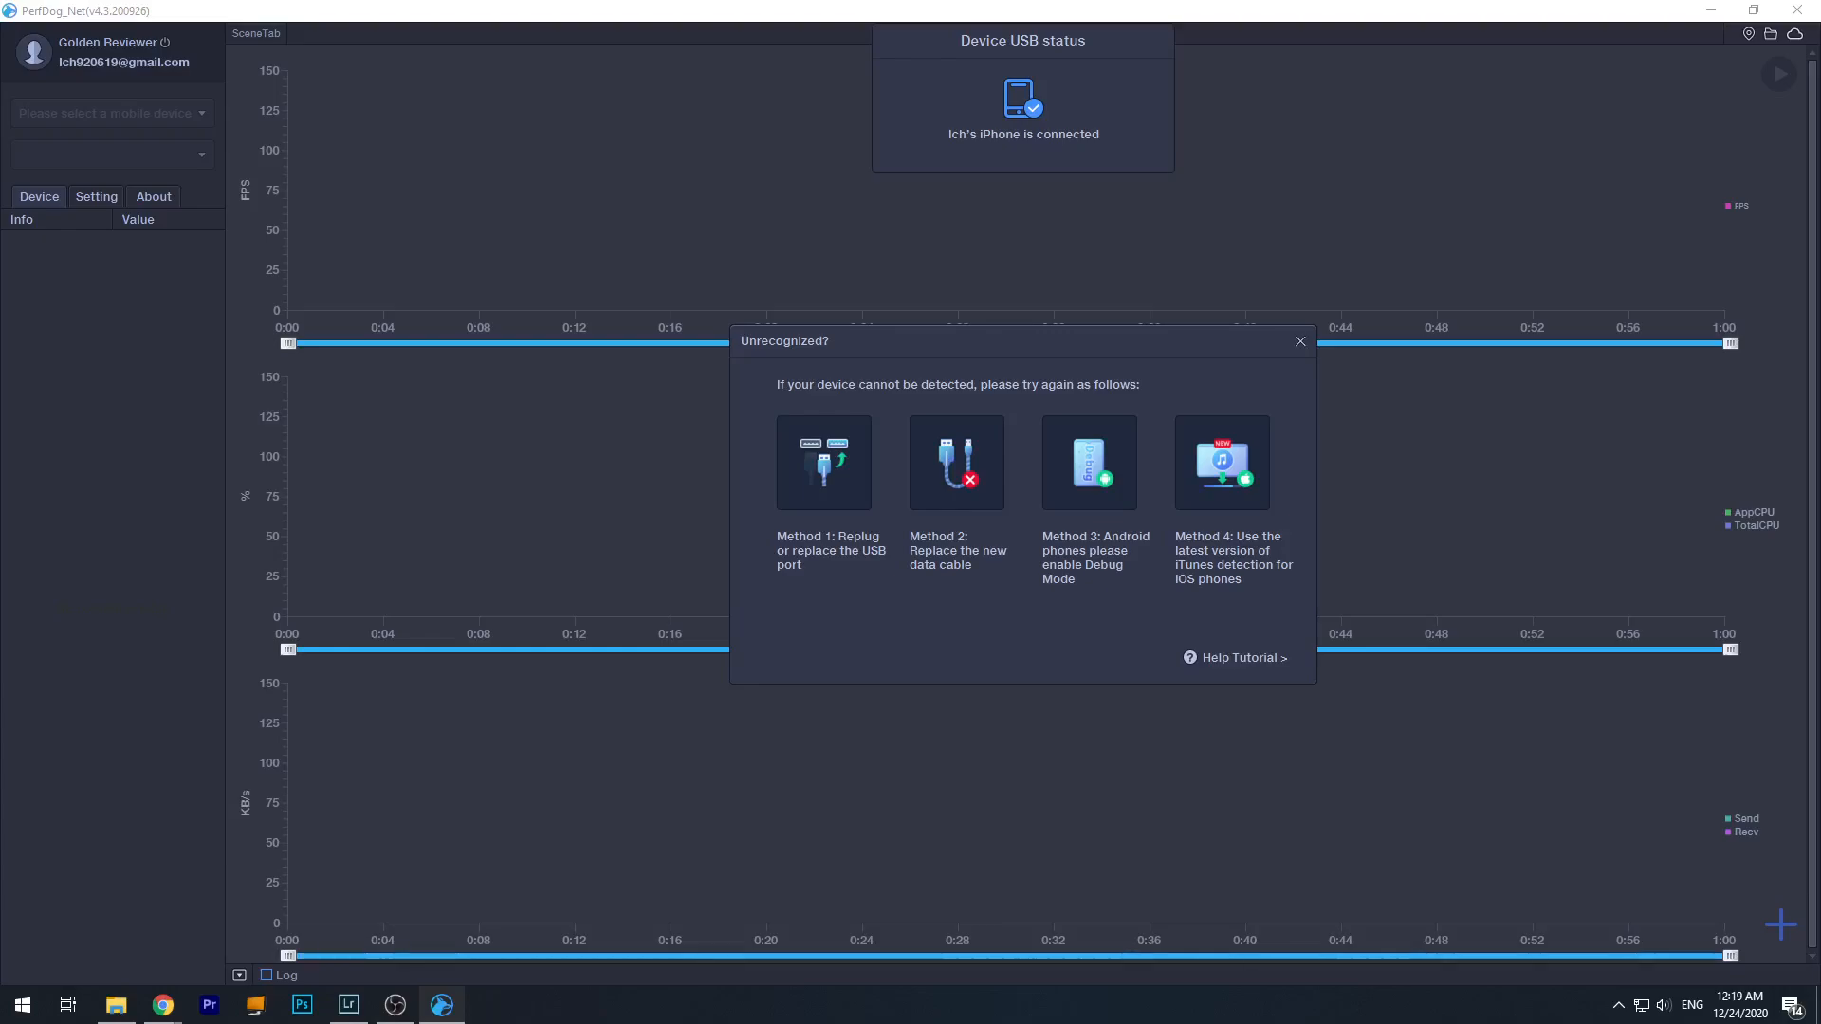
- Select the iPhone 12 Pro Max connected over Wi-Fi from the mobile device list
click(1300, 342)
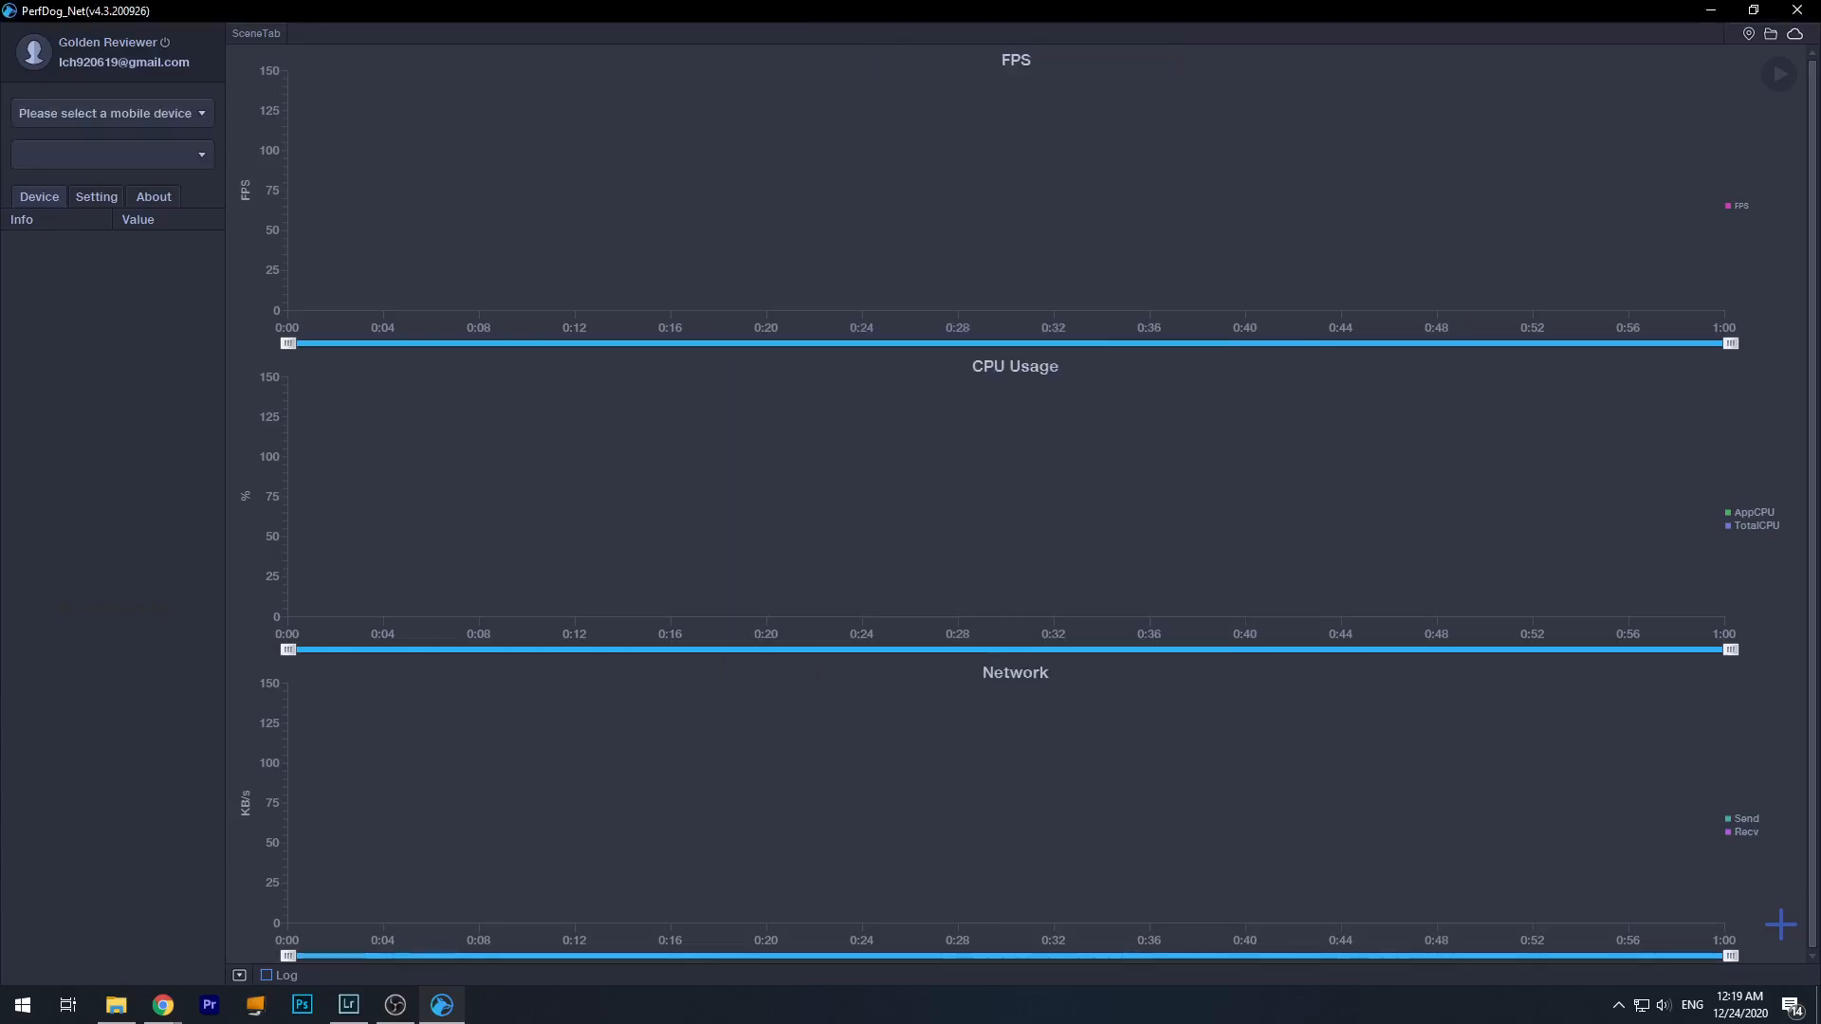
click(110, 156)
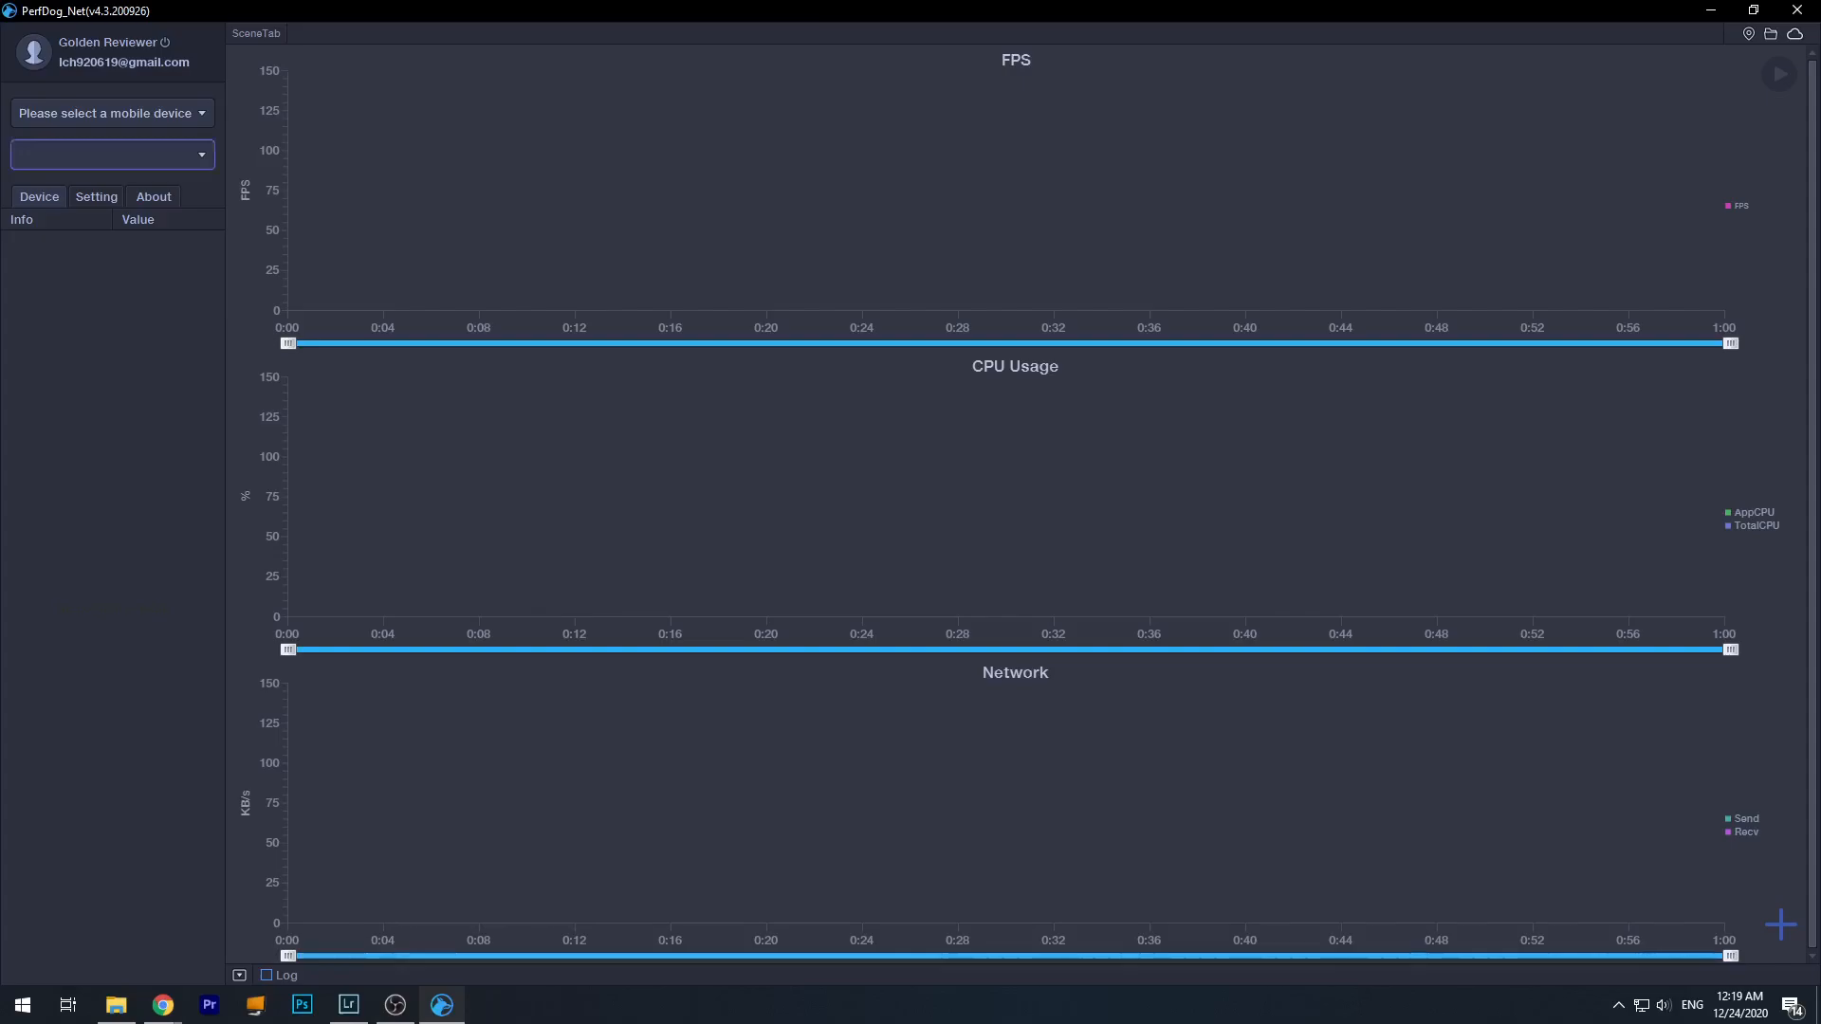
click(110, 112)
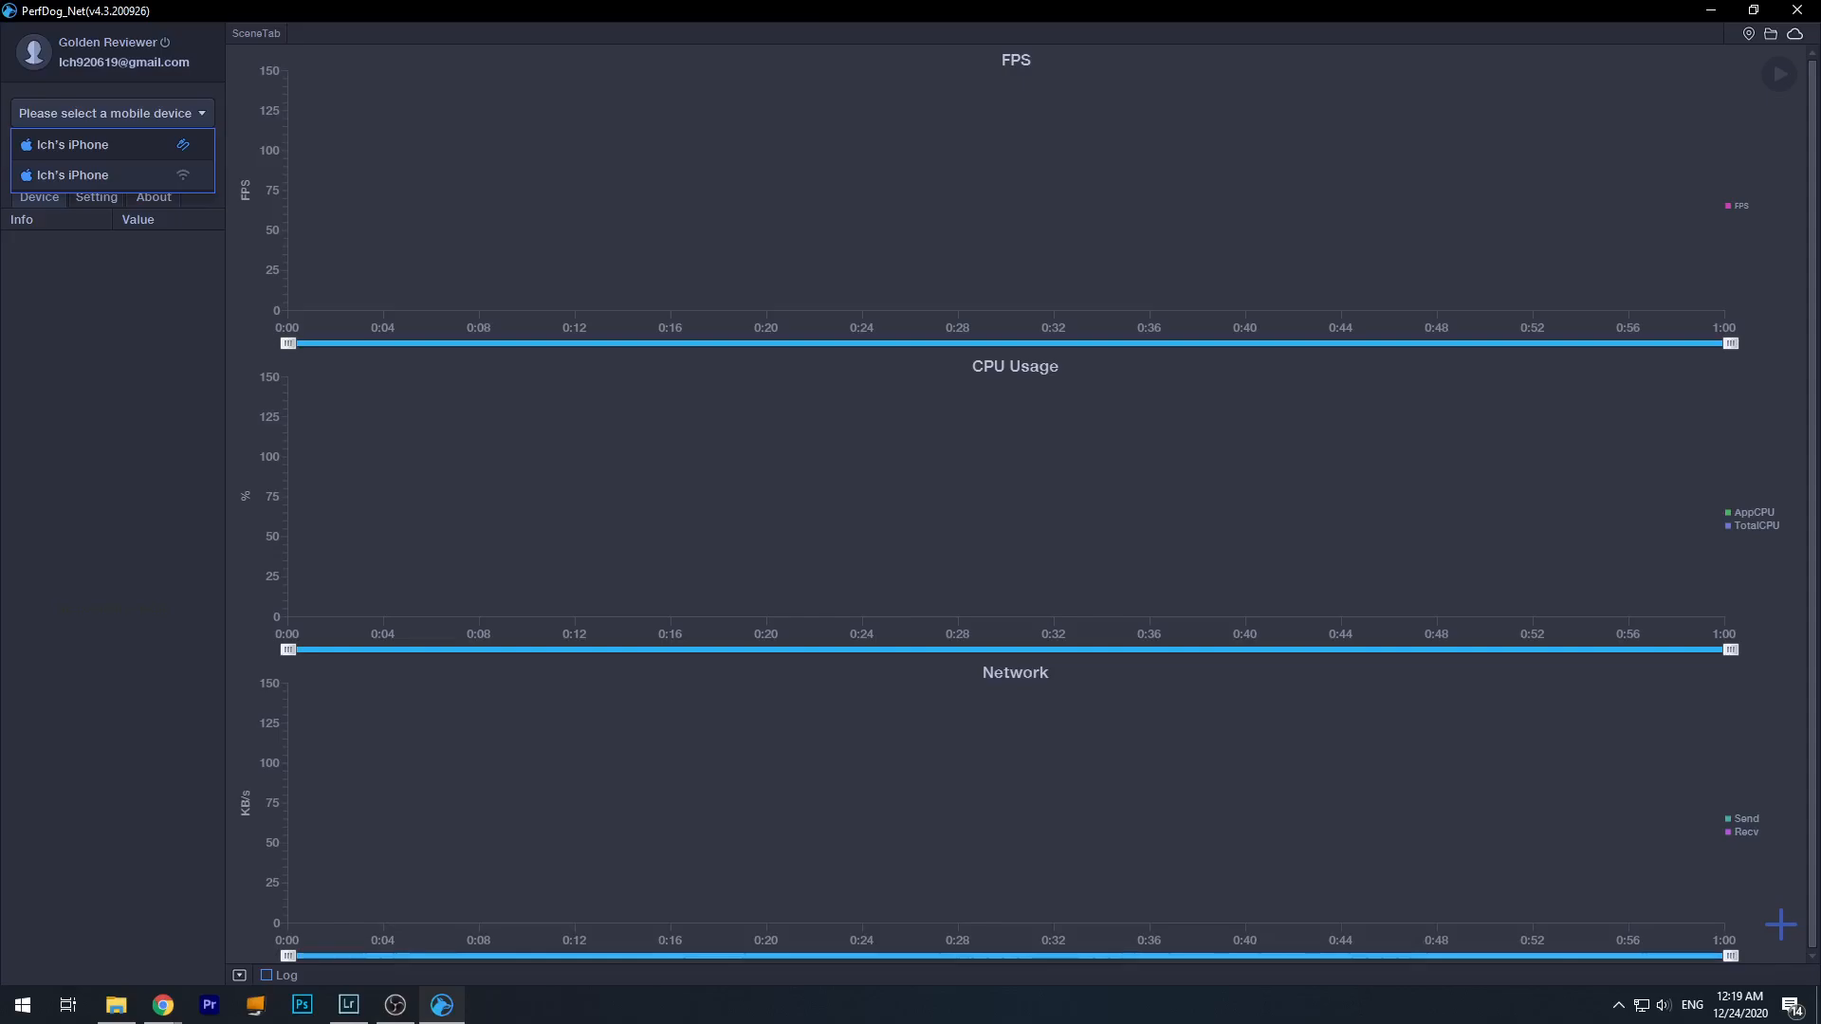
click(68, 144)
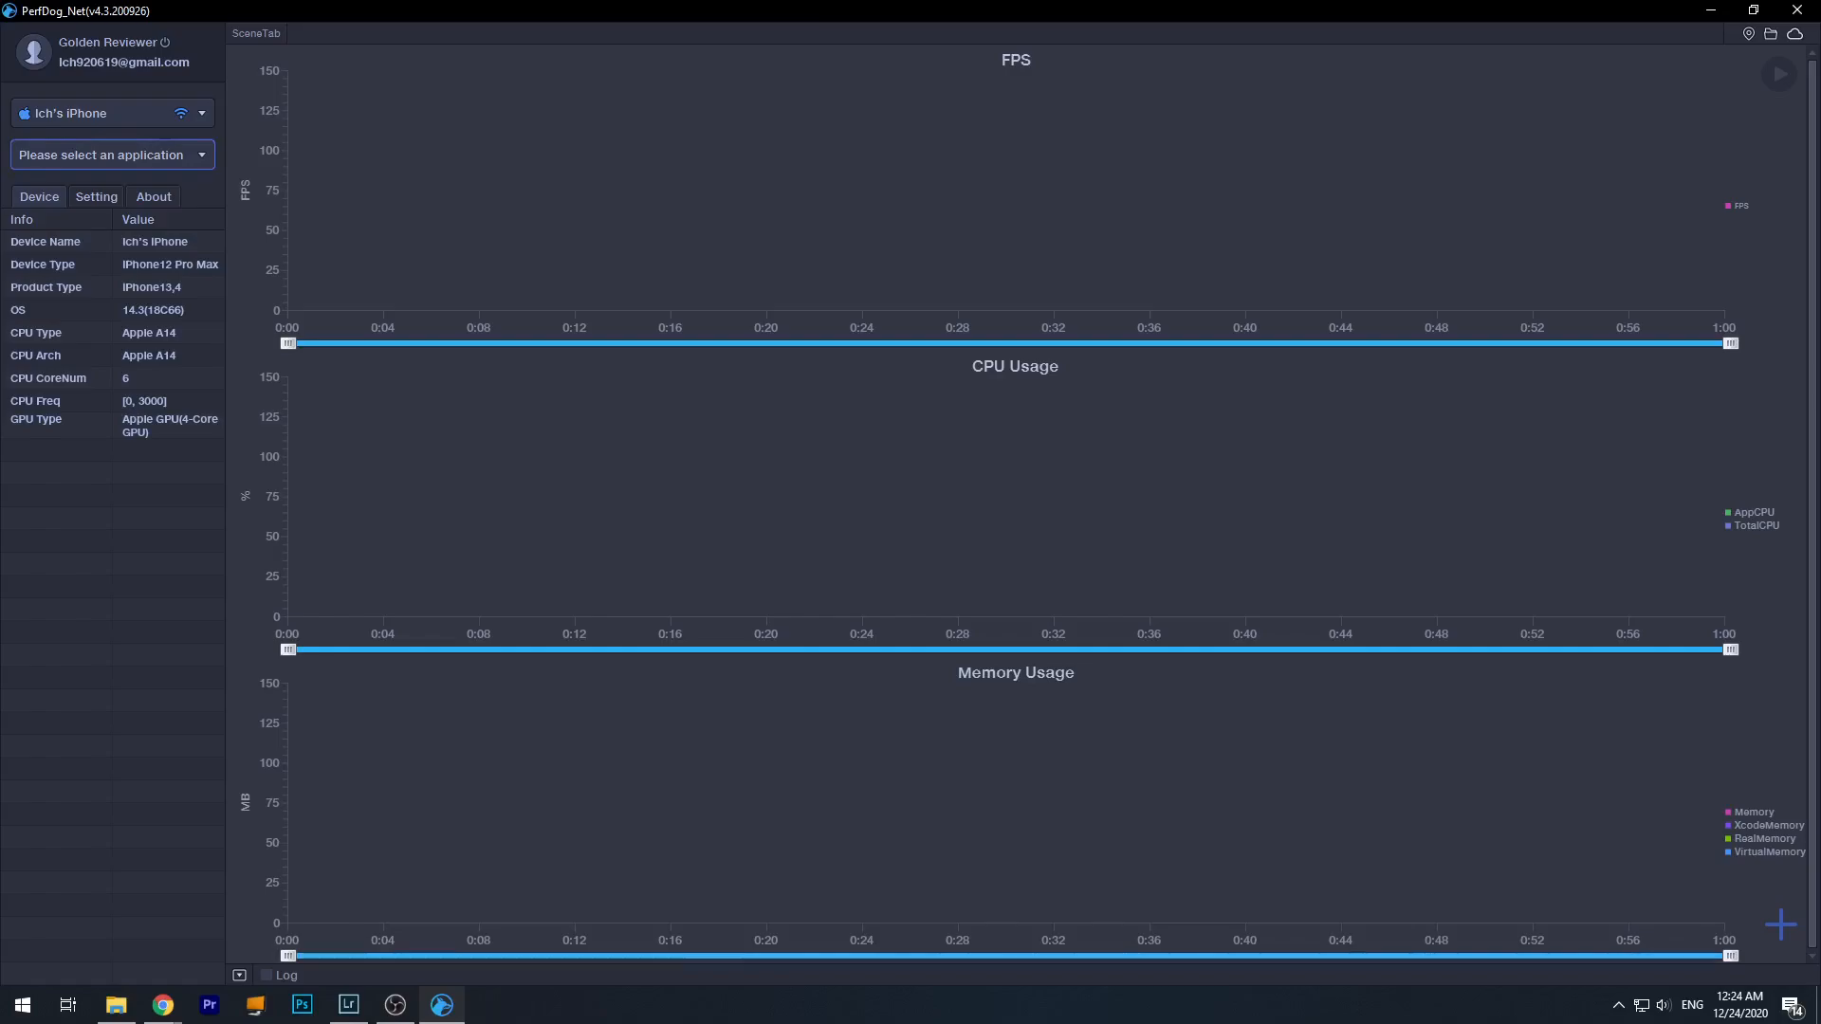
- Choose Genshin Impact from the installed apps list to start profiling it
click(112, 156)
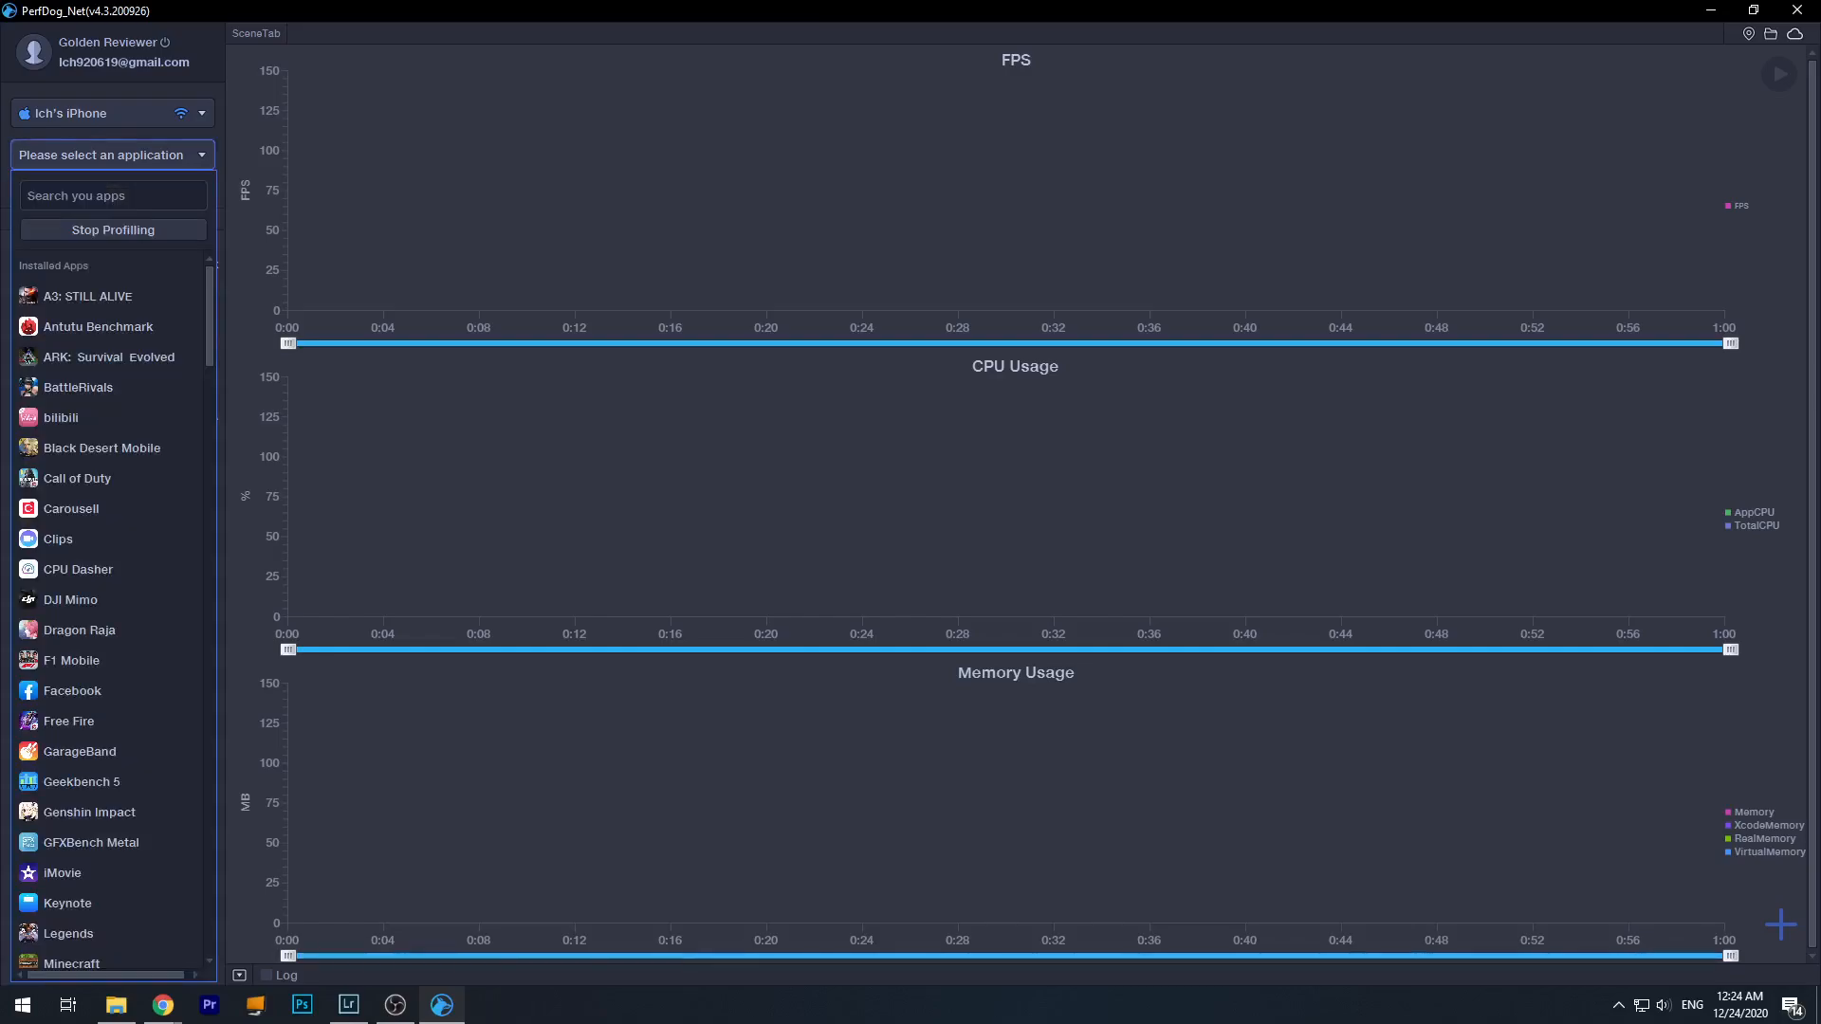
scroll(down, 3)
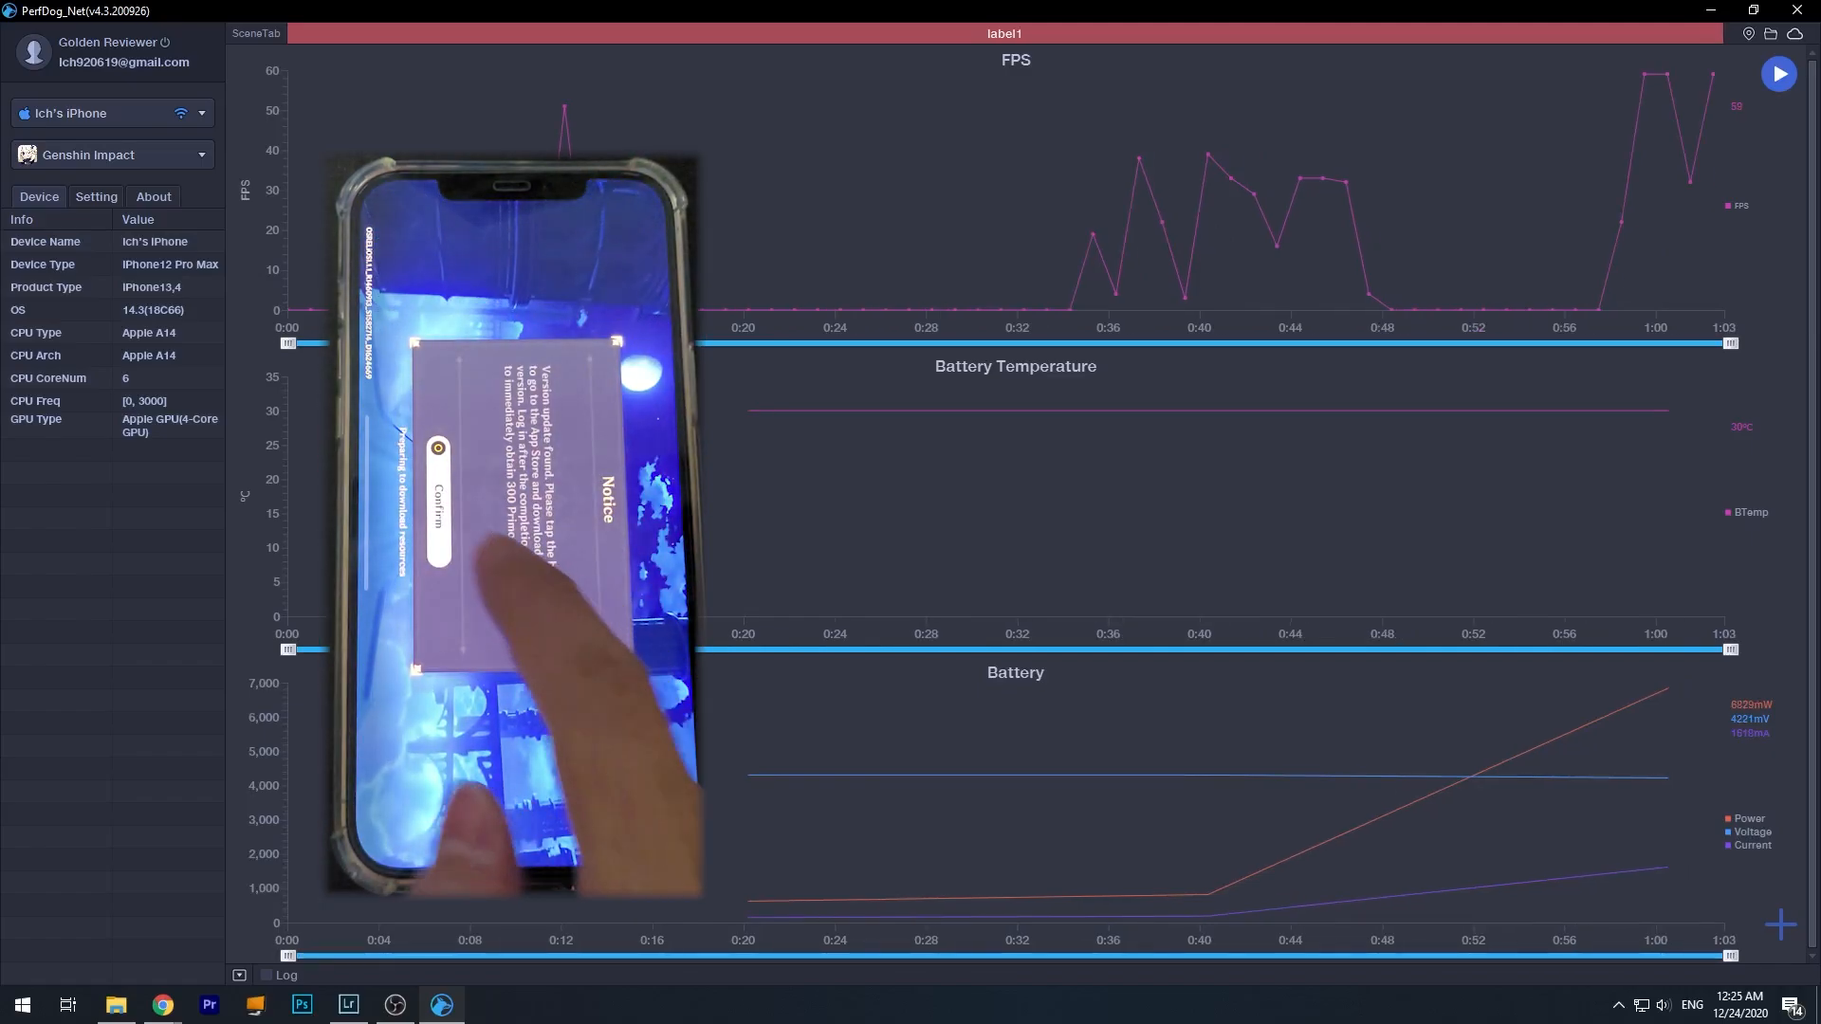
- Let the Genshin Impact recording run on toward four minutes of FPS and battery data
click(436, 518)
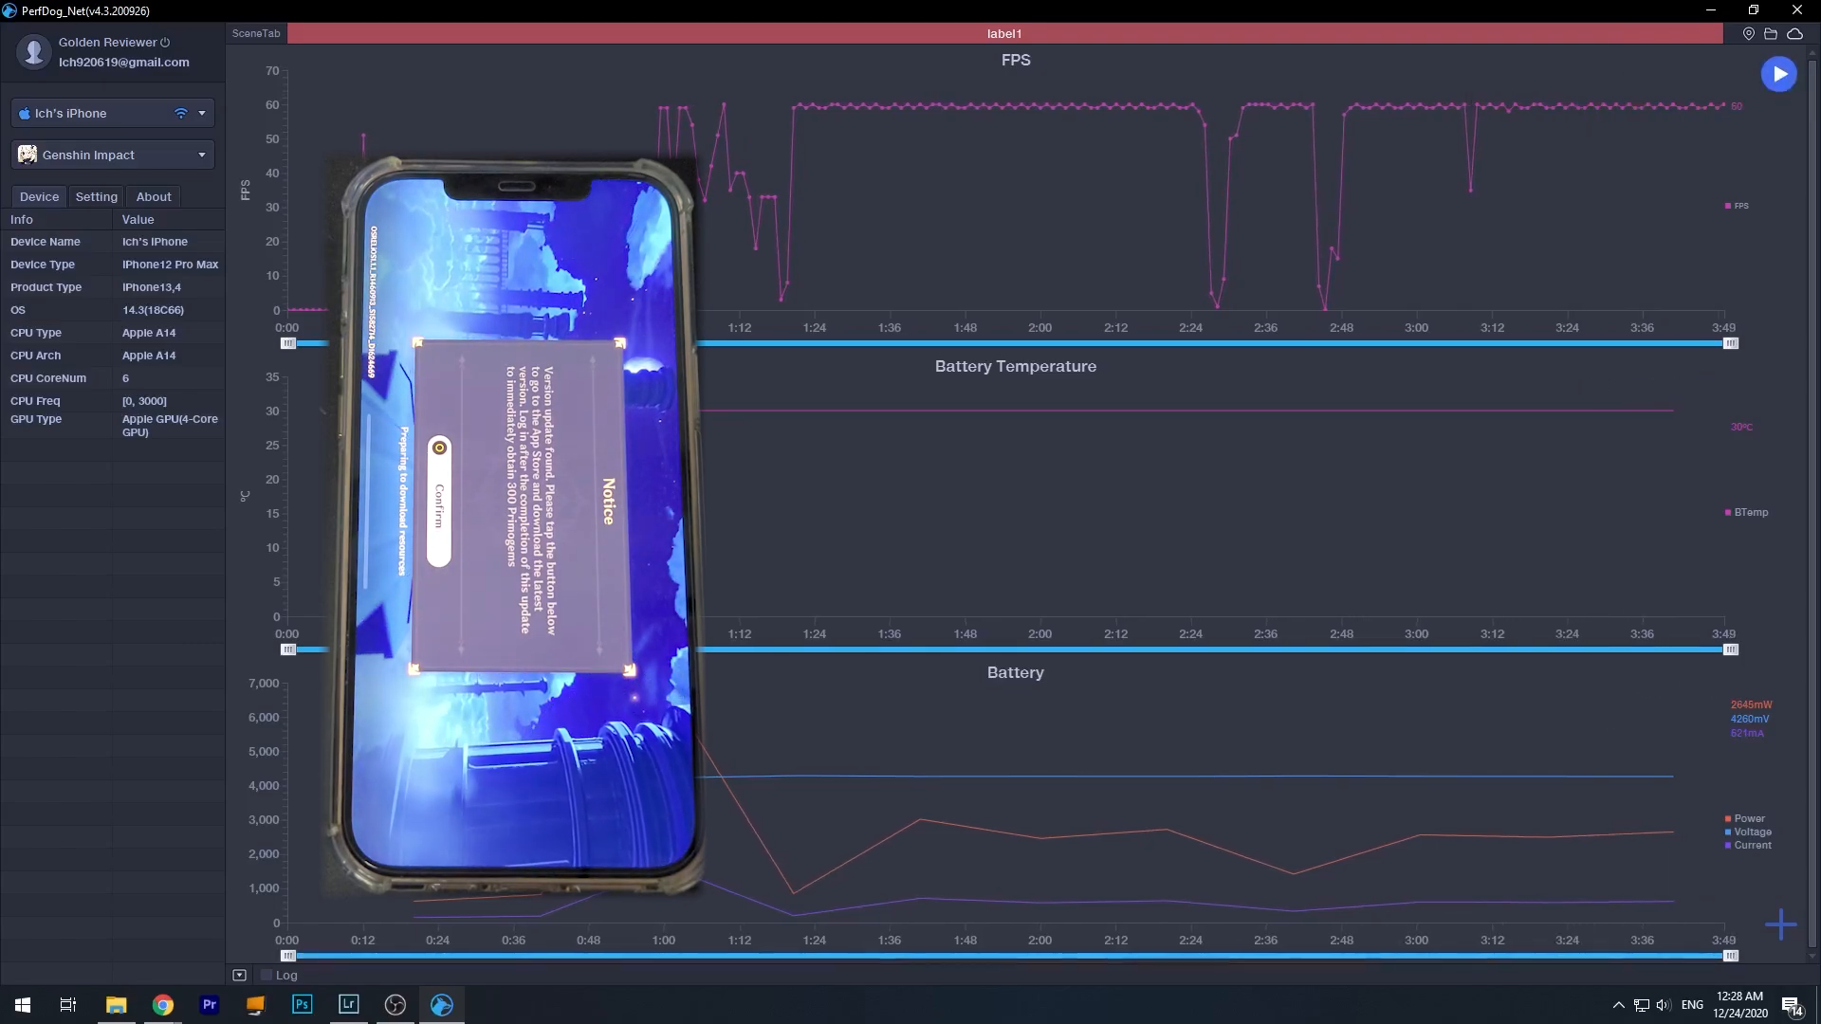
mouse_move(1780, 72)
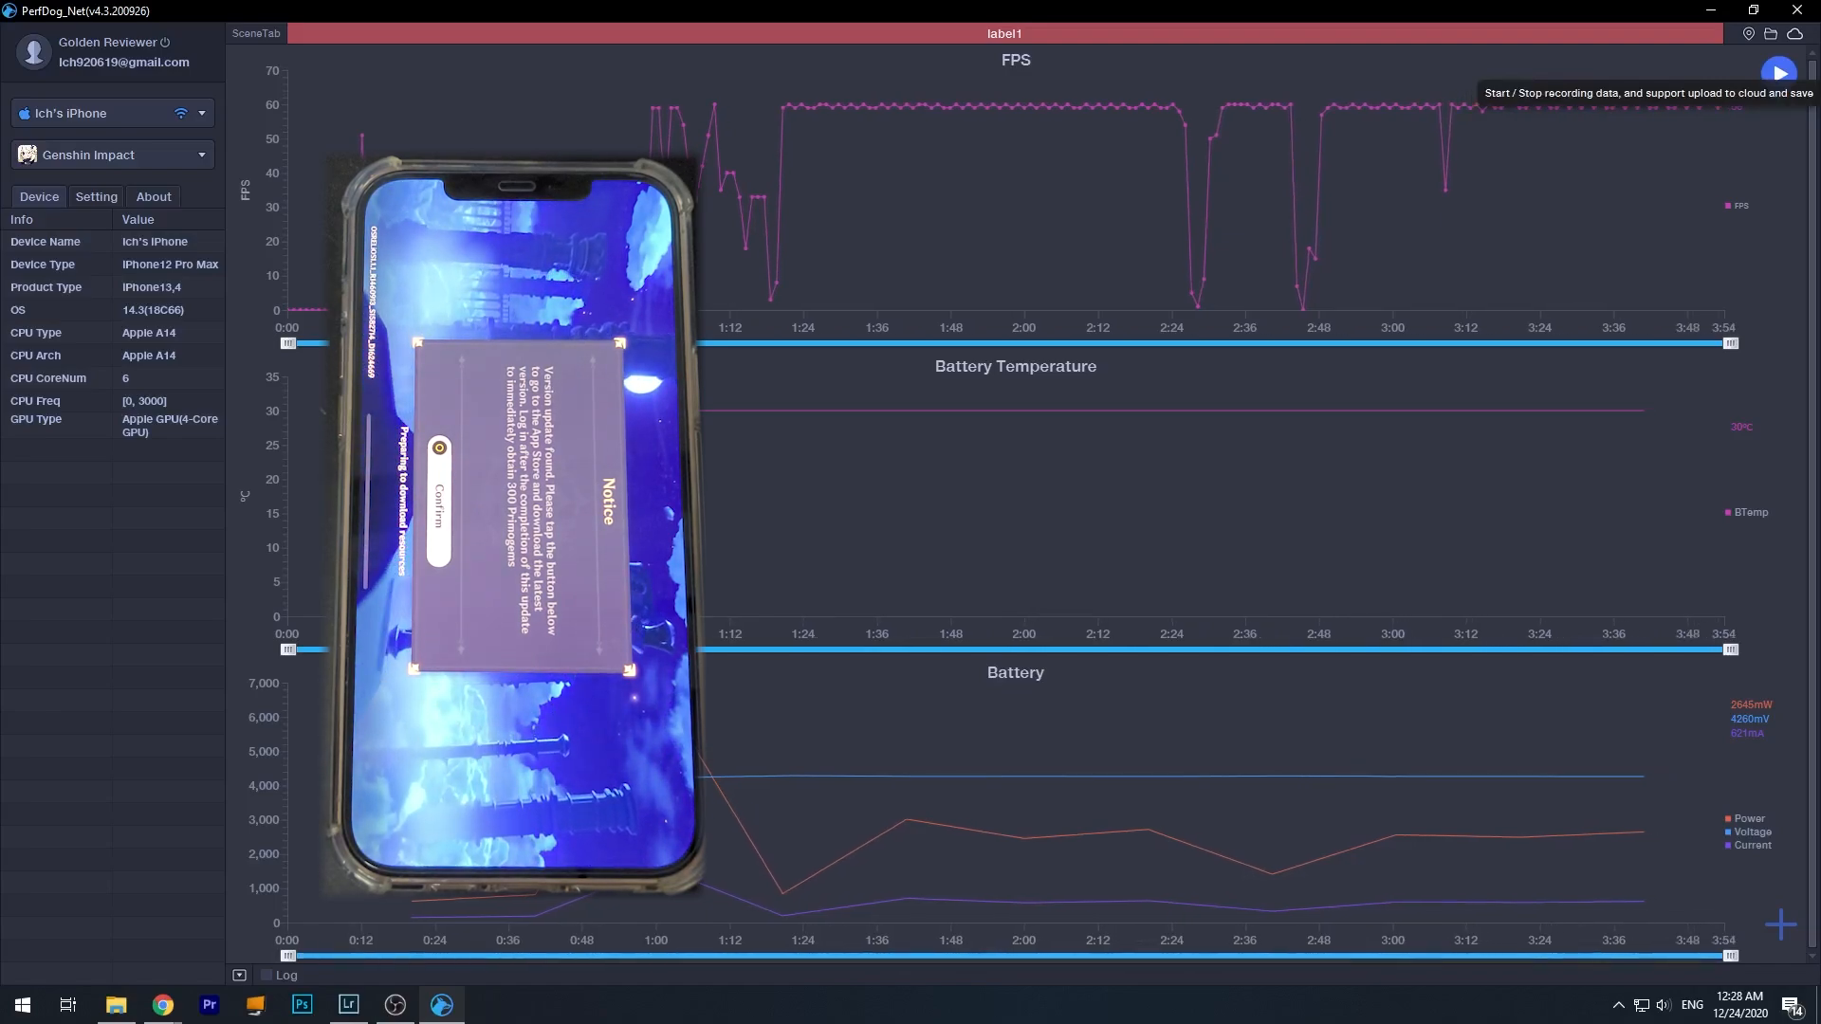
click(1779, 72)
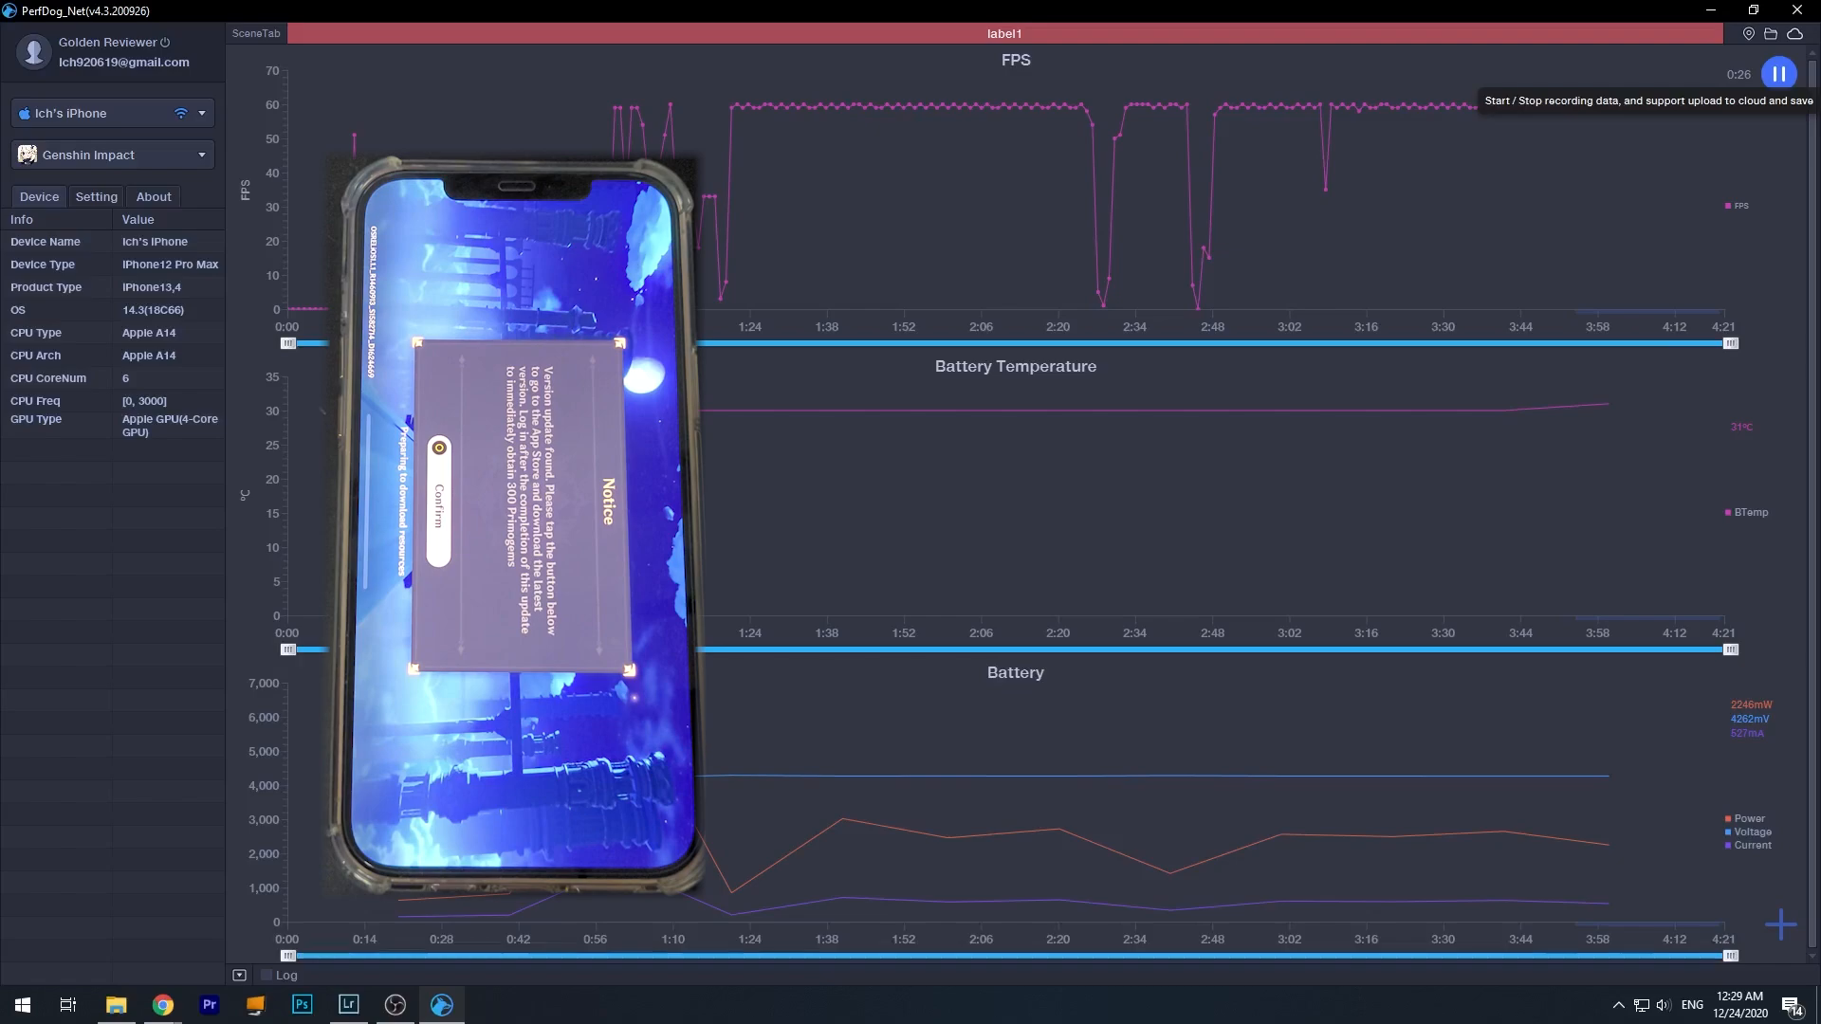
click(1778, 72)
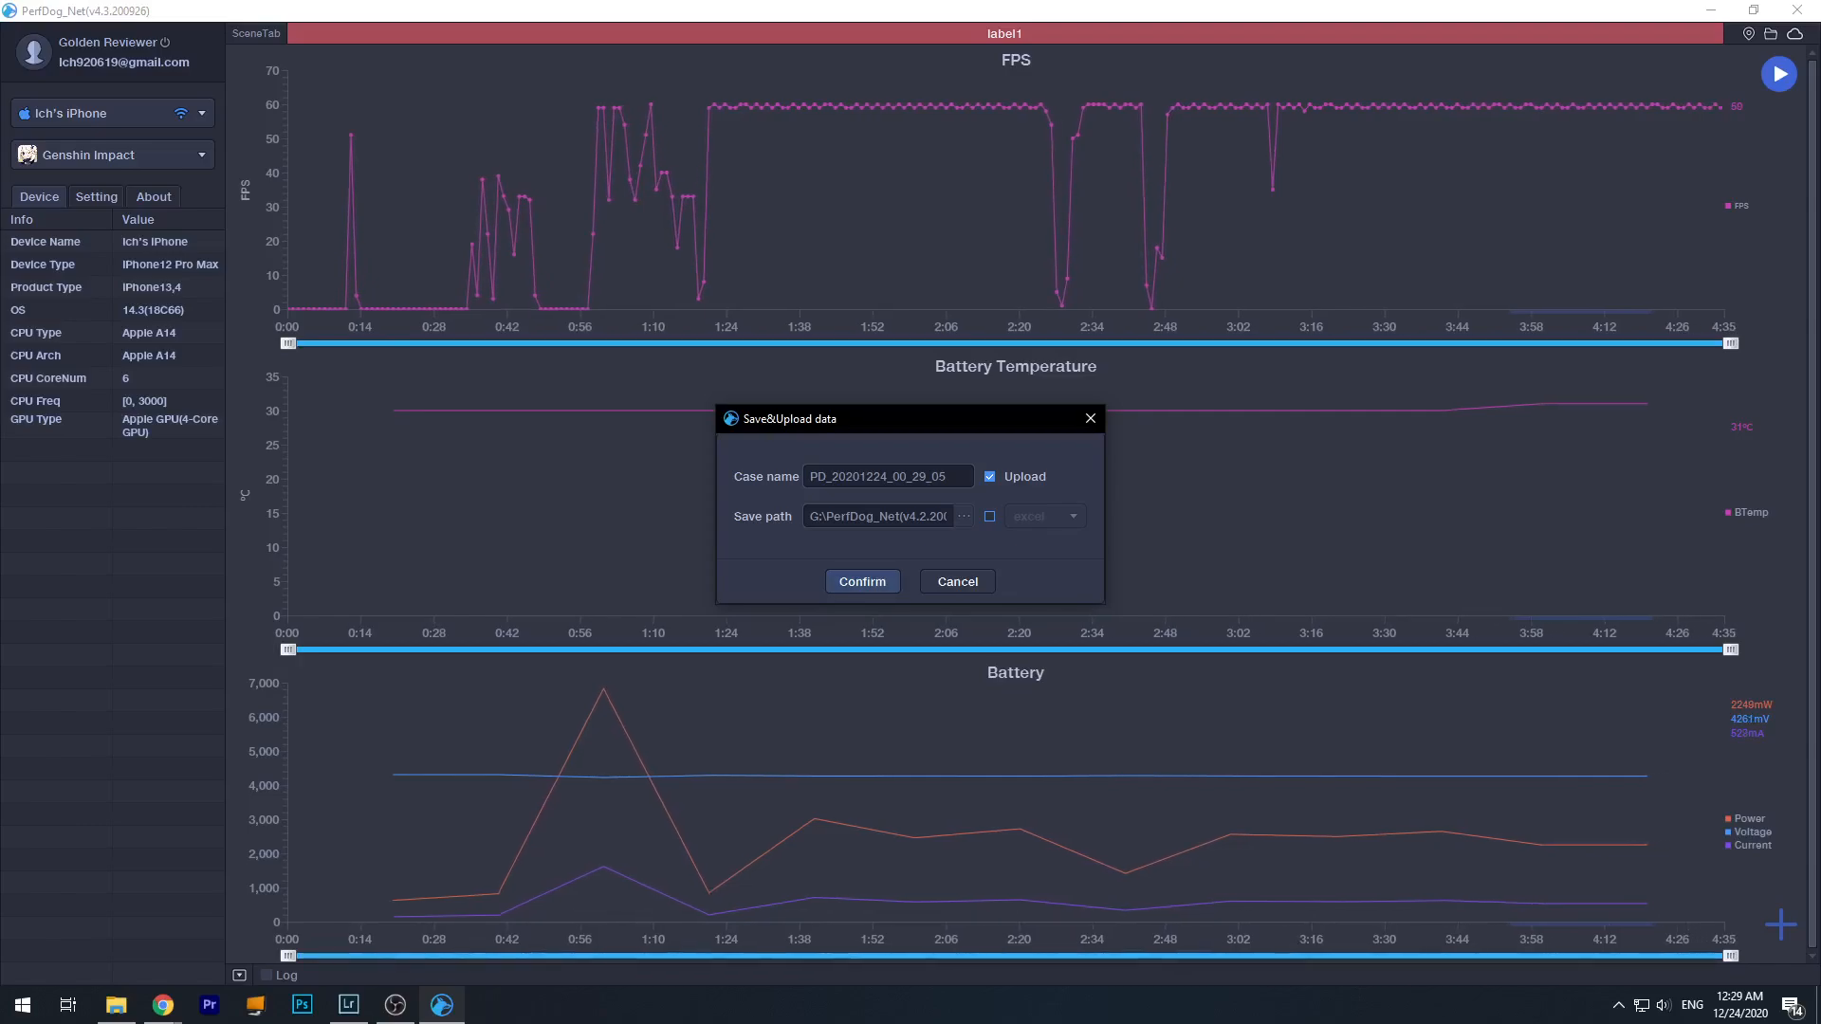
- Confirm saving case PD_20201224_00_29_05 with Upload checked
click(861, 582)
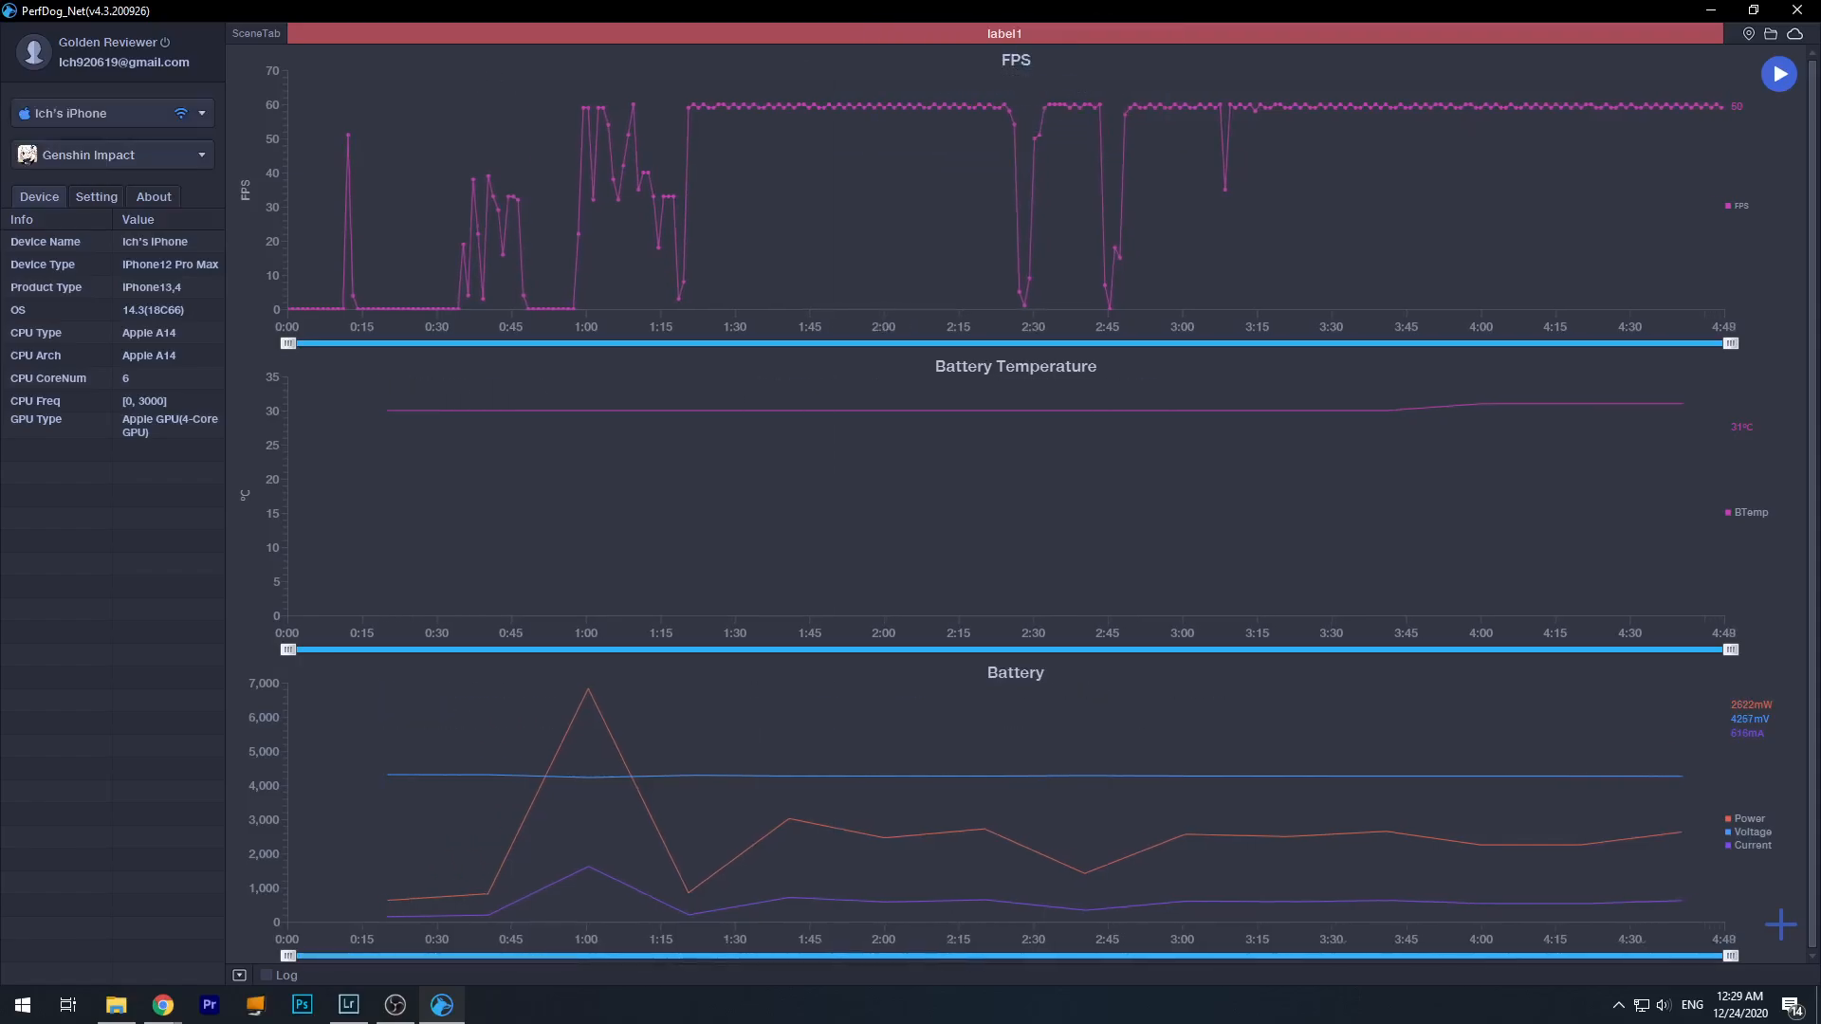
- Reach My Data > Cases on the PerfDog website via Features and Enter PerfDog
click(163, 1005)
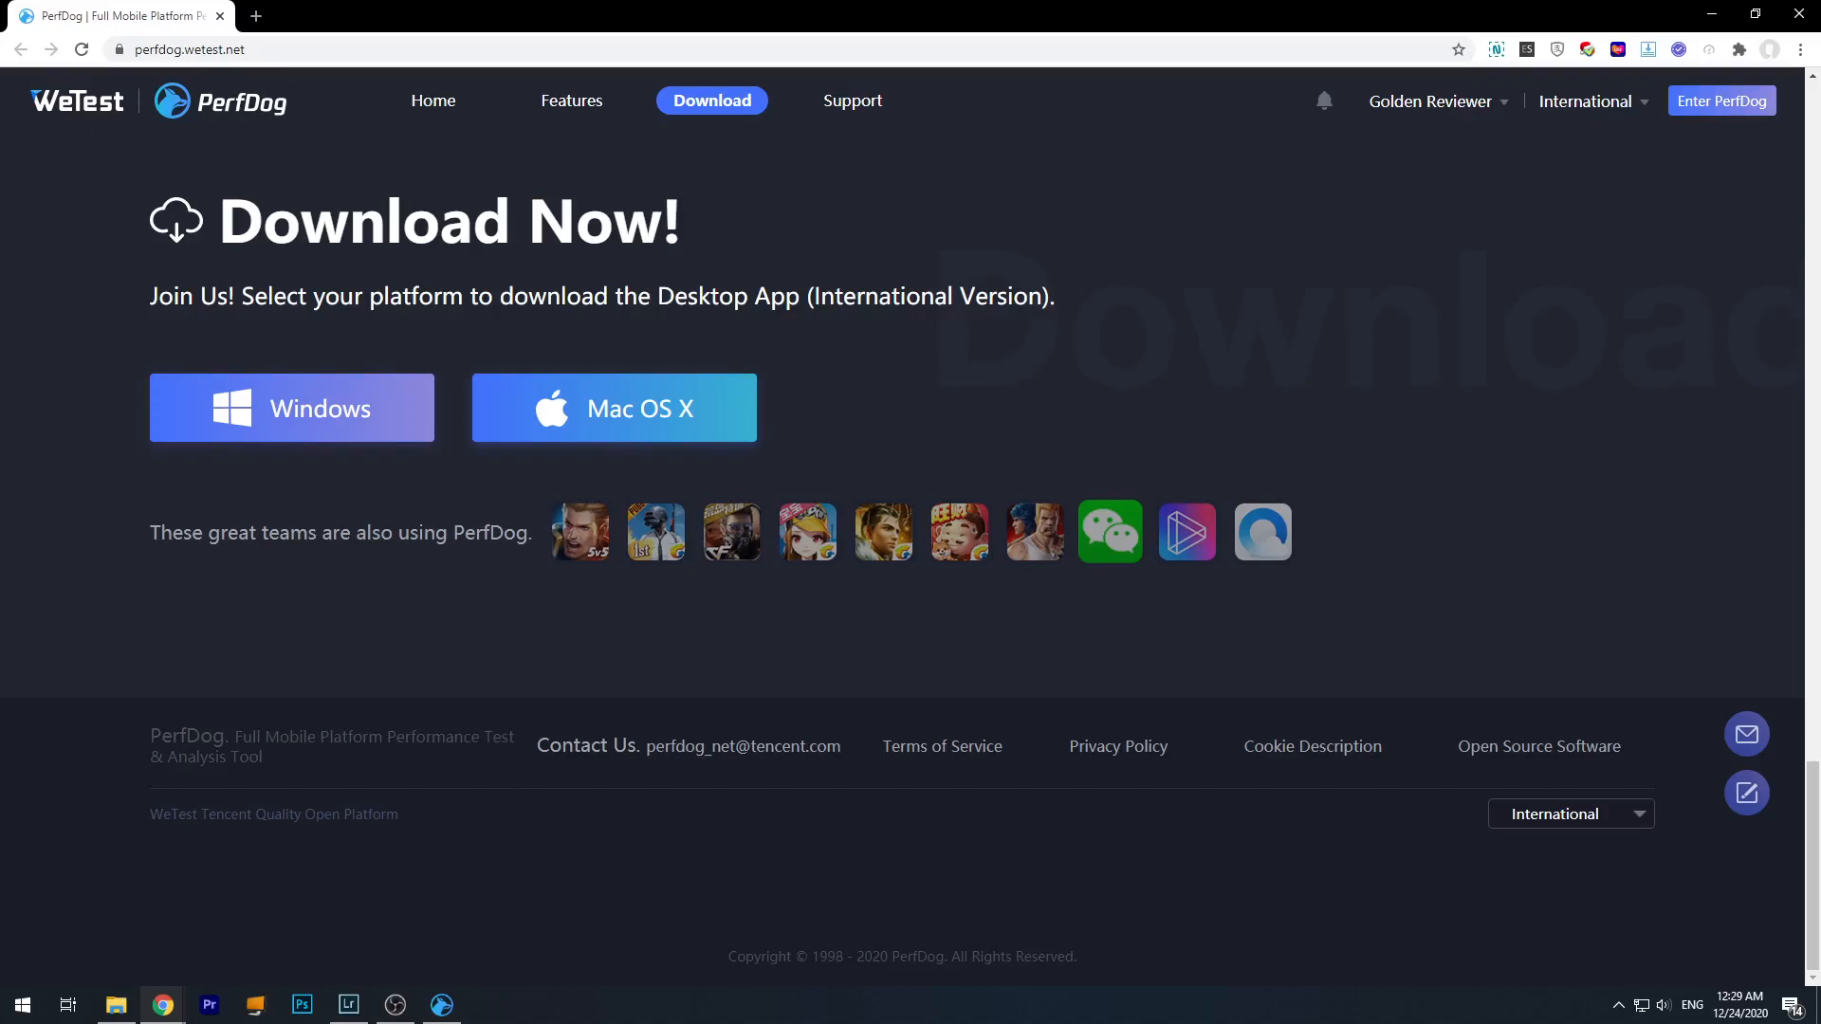
click(571, 98)
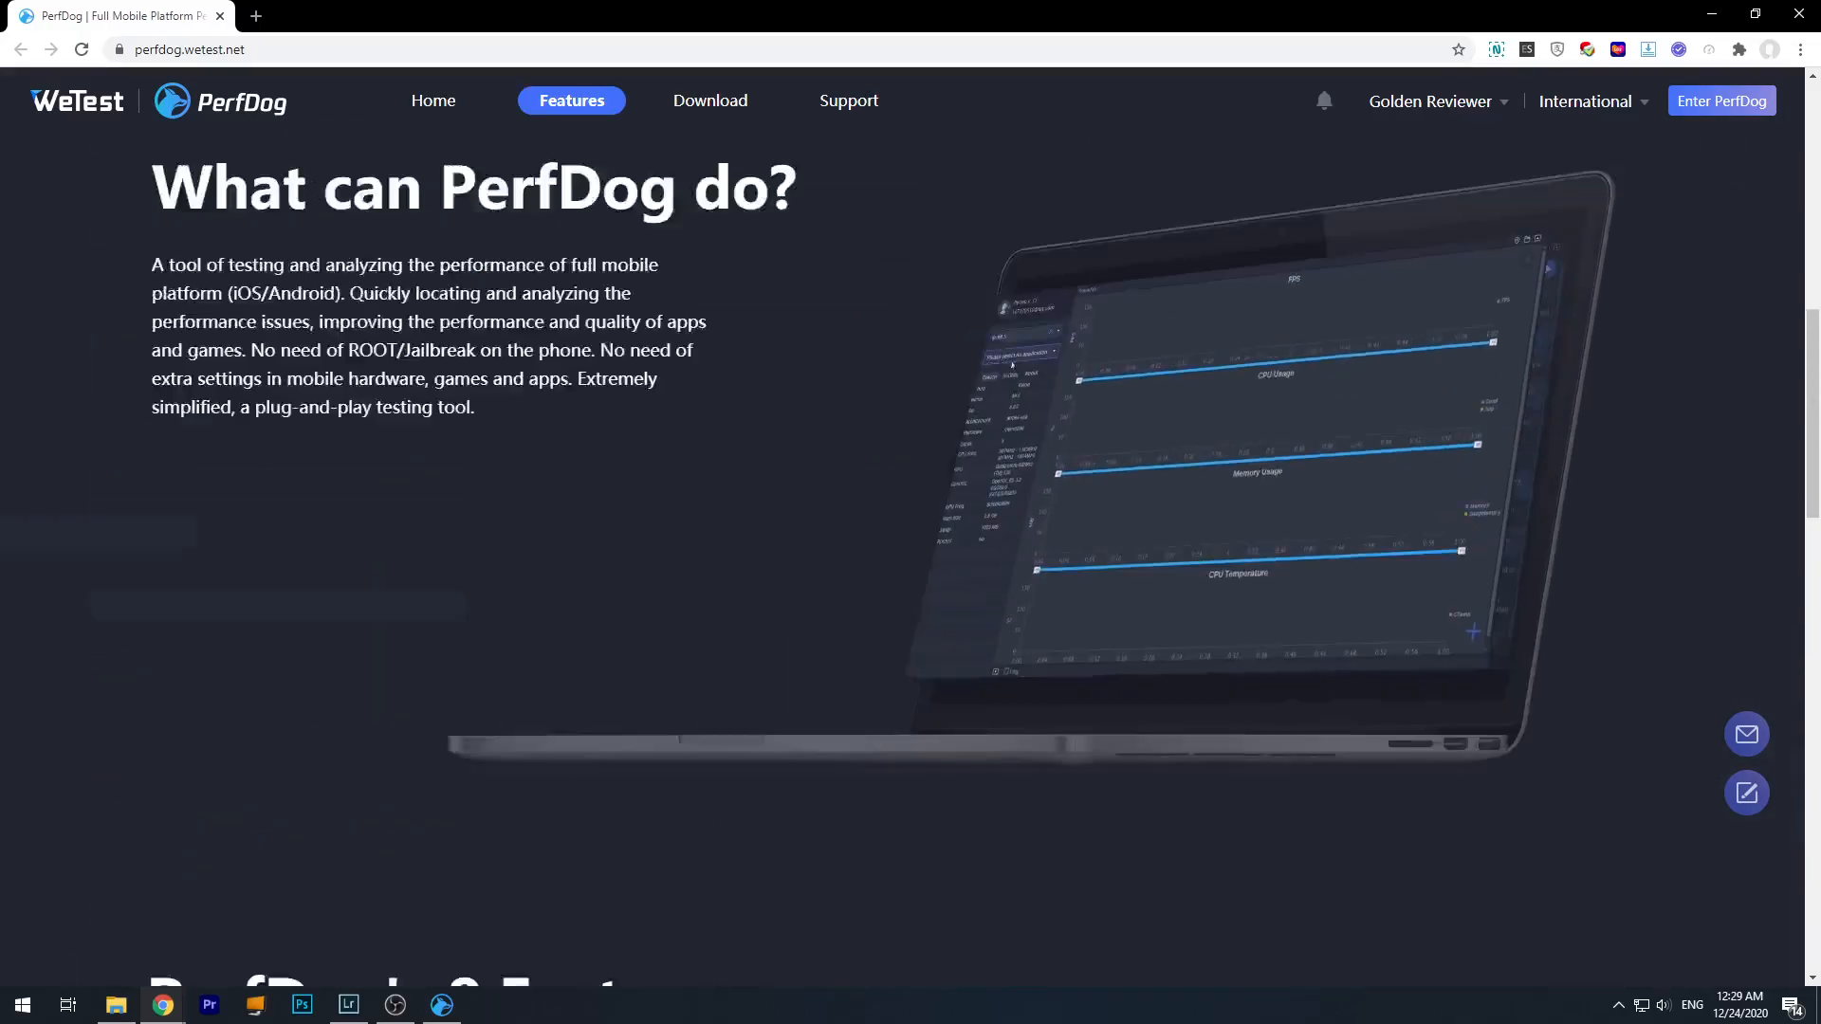
click(432, 100)
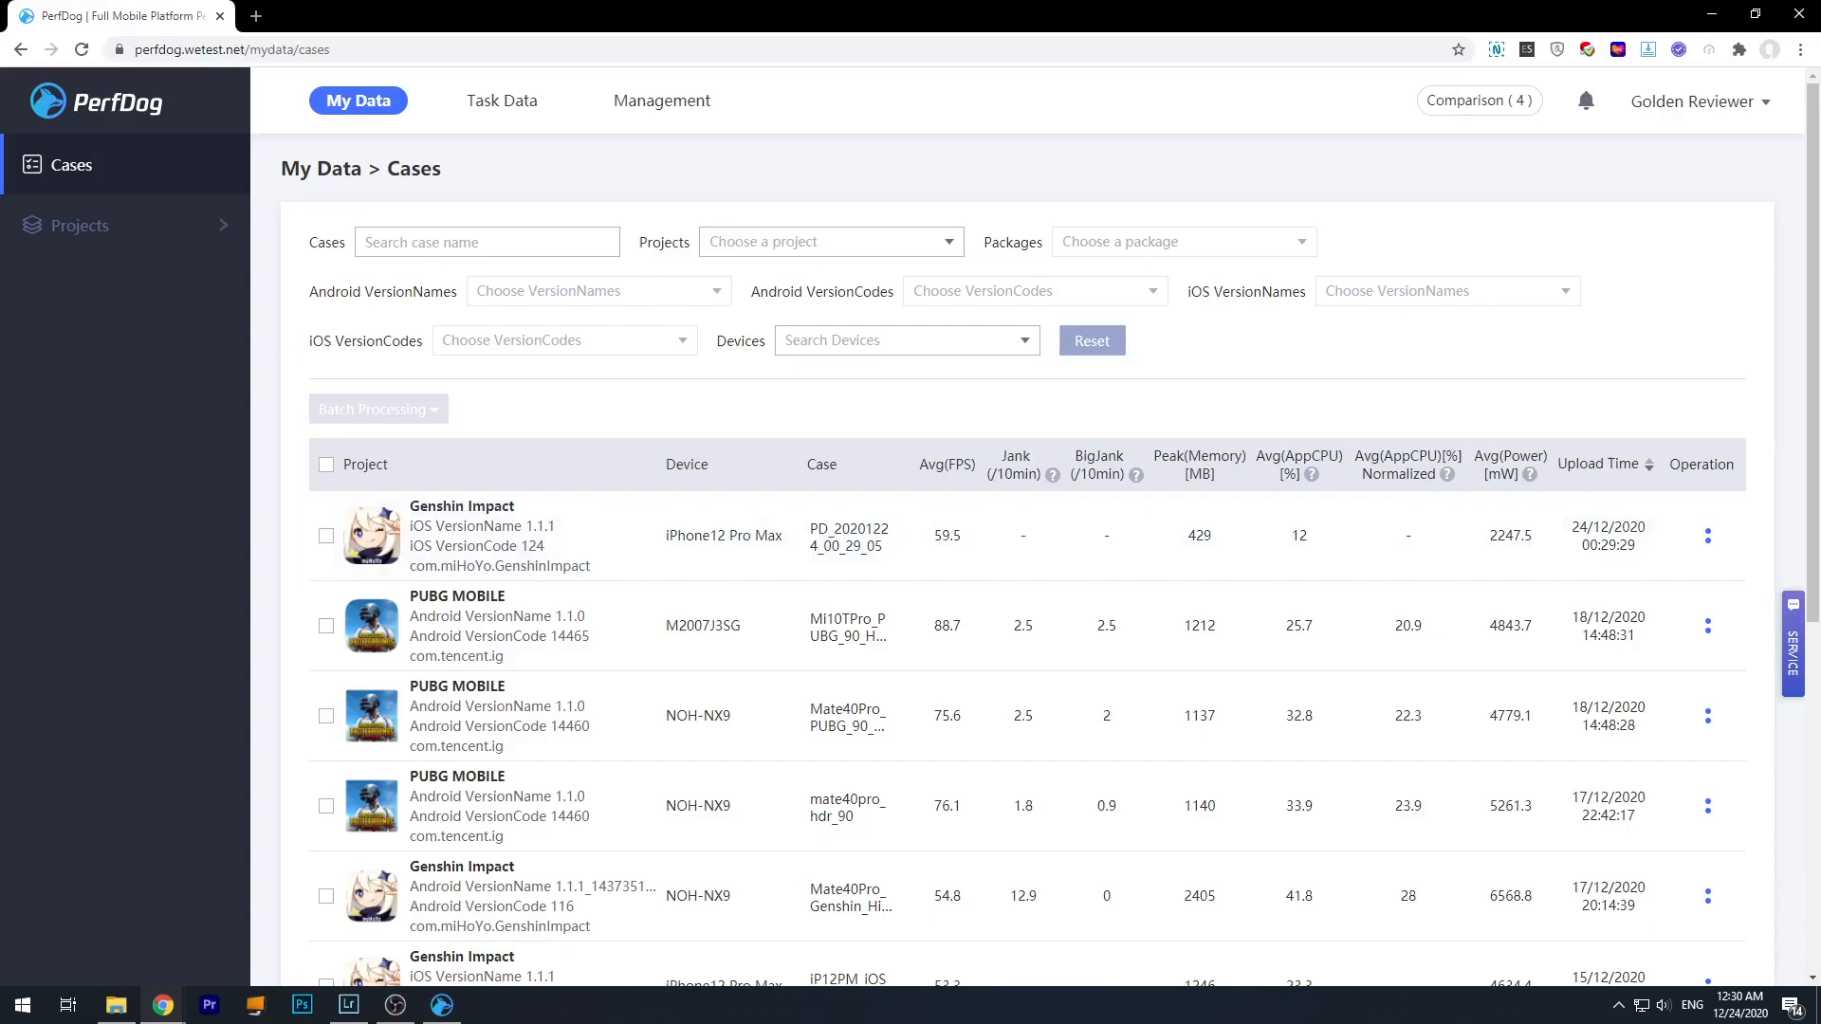
- Open the Genshin Impact case PD_20201224_00_29_05 detail page in a new tab
click(1707, 537)
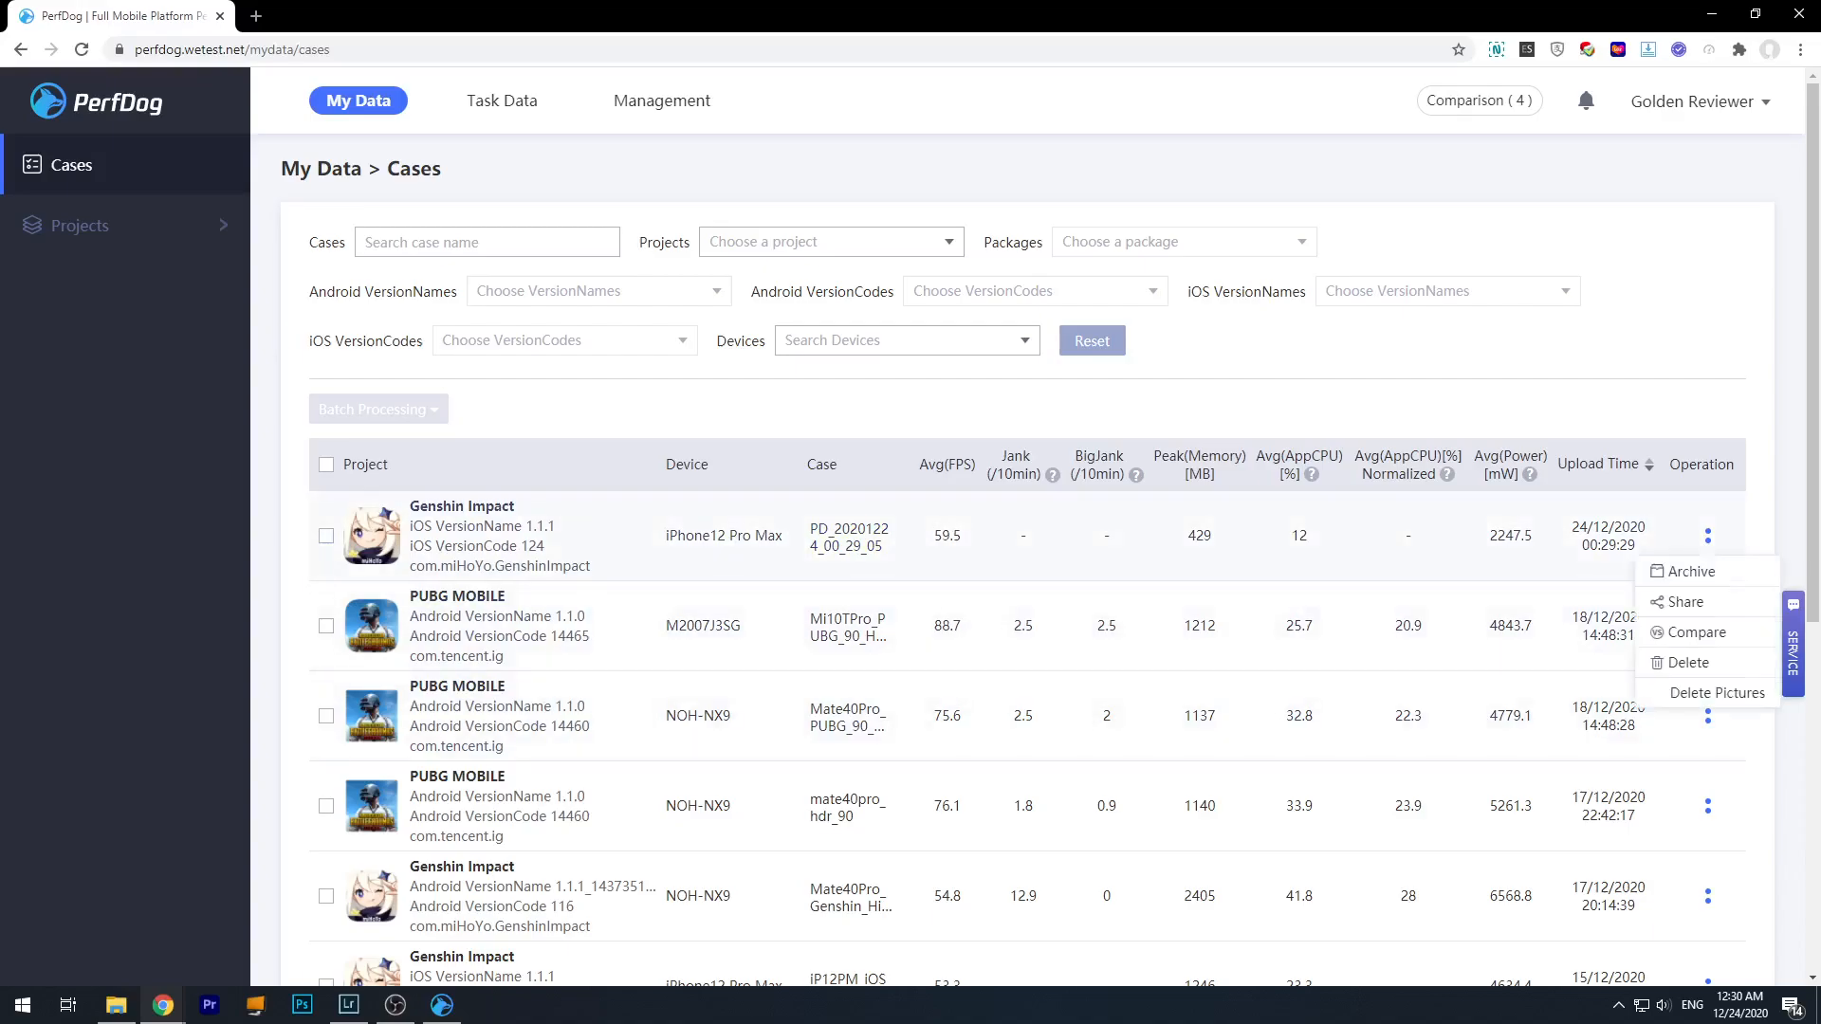
click(1708, 531)
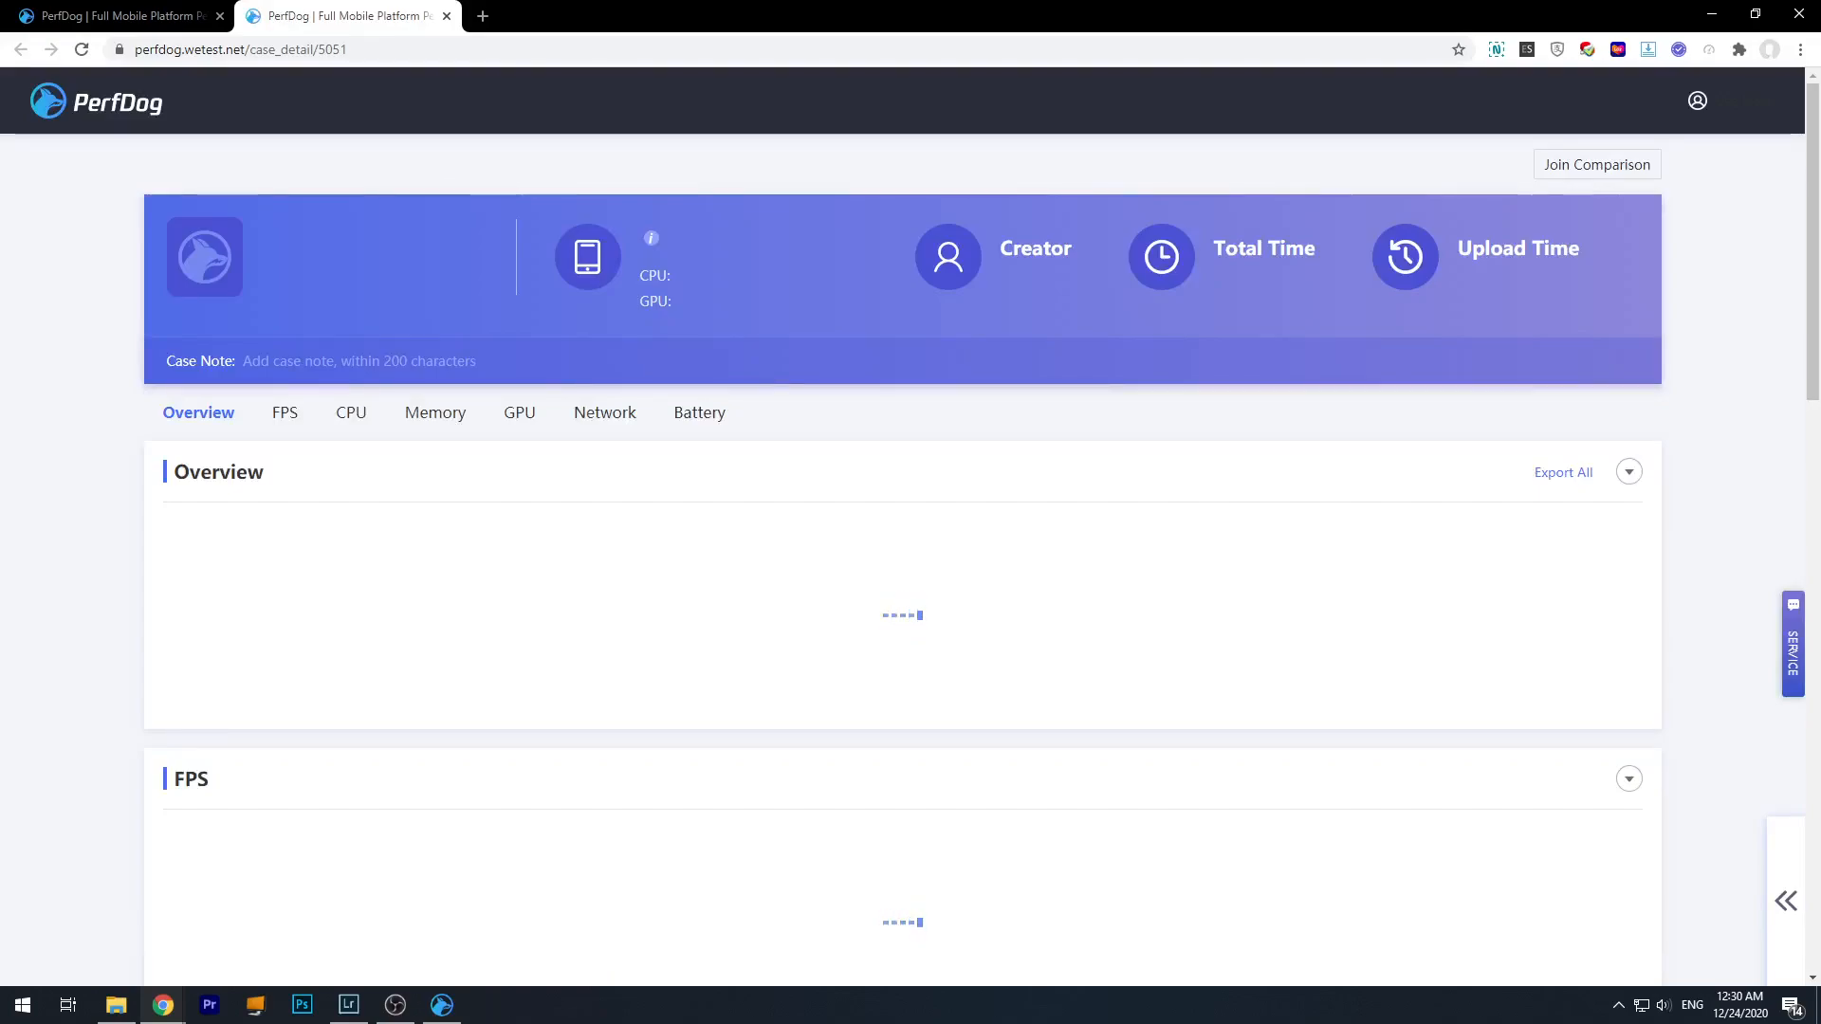
- Jump to the FPS section of the loaded Genshin Impact case detail page
scroll(down, 3)
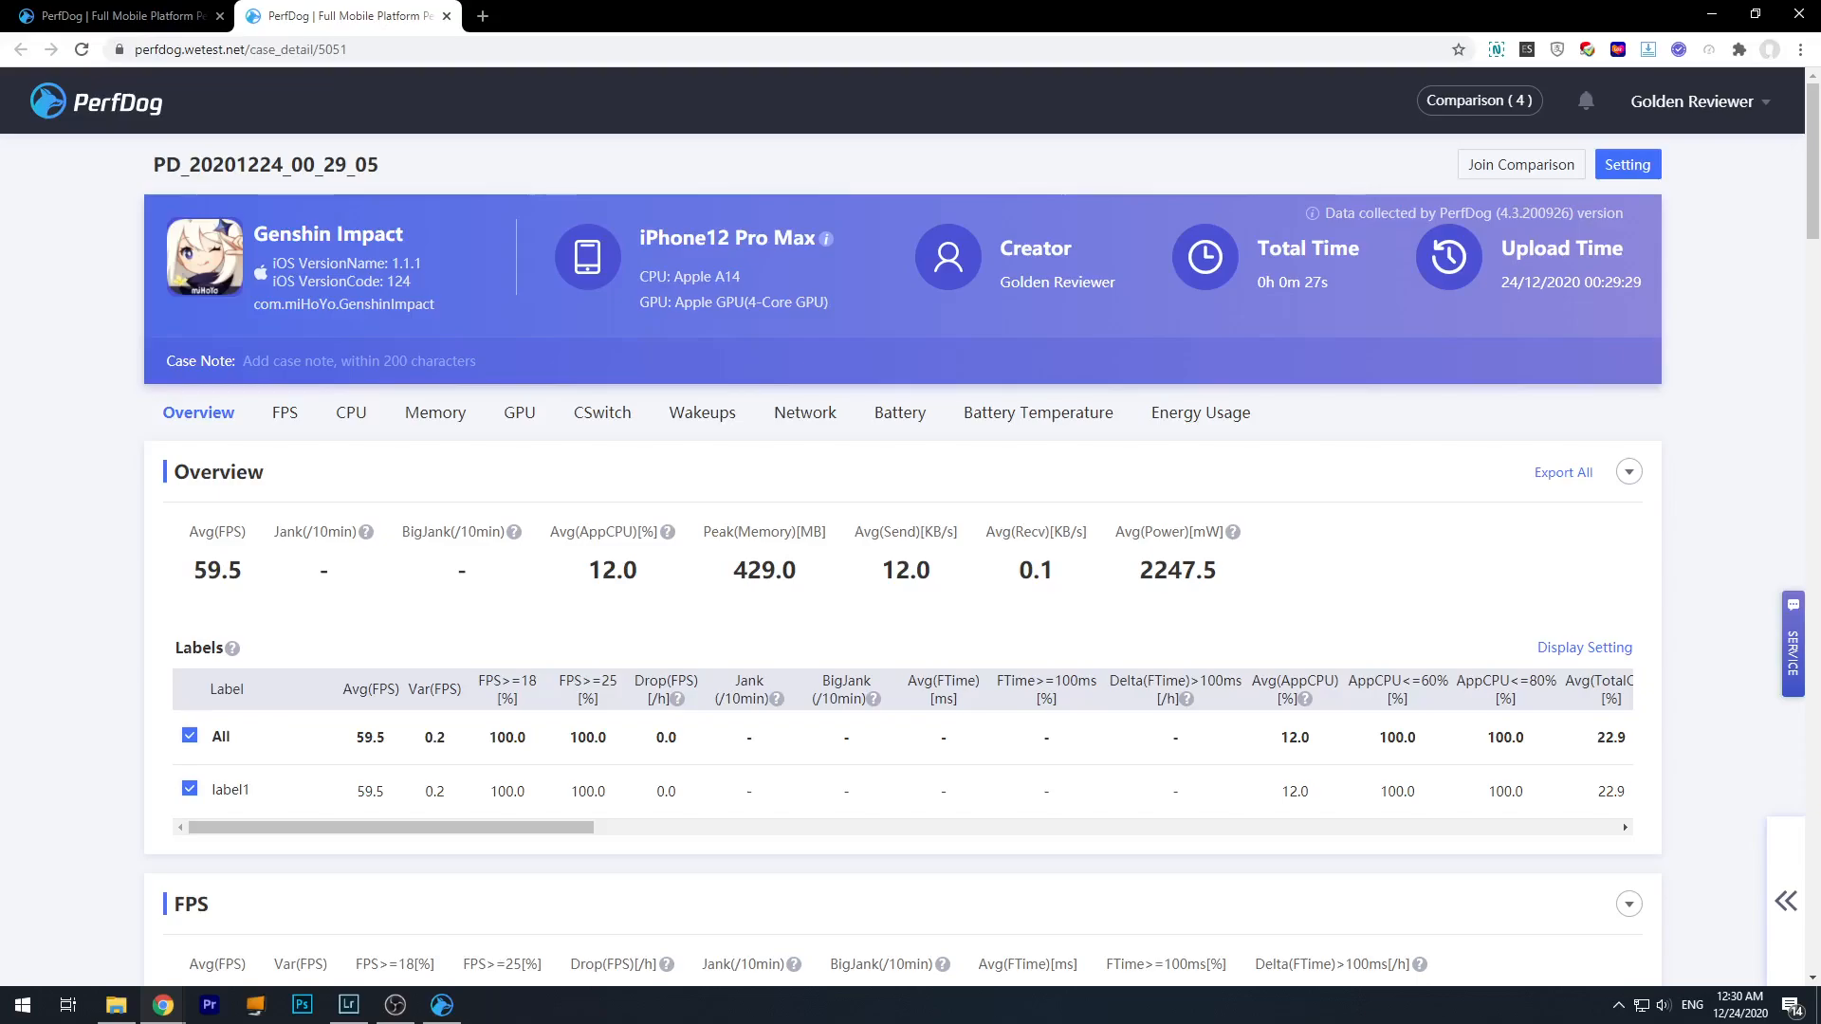
click(285, 414)
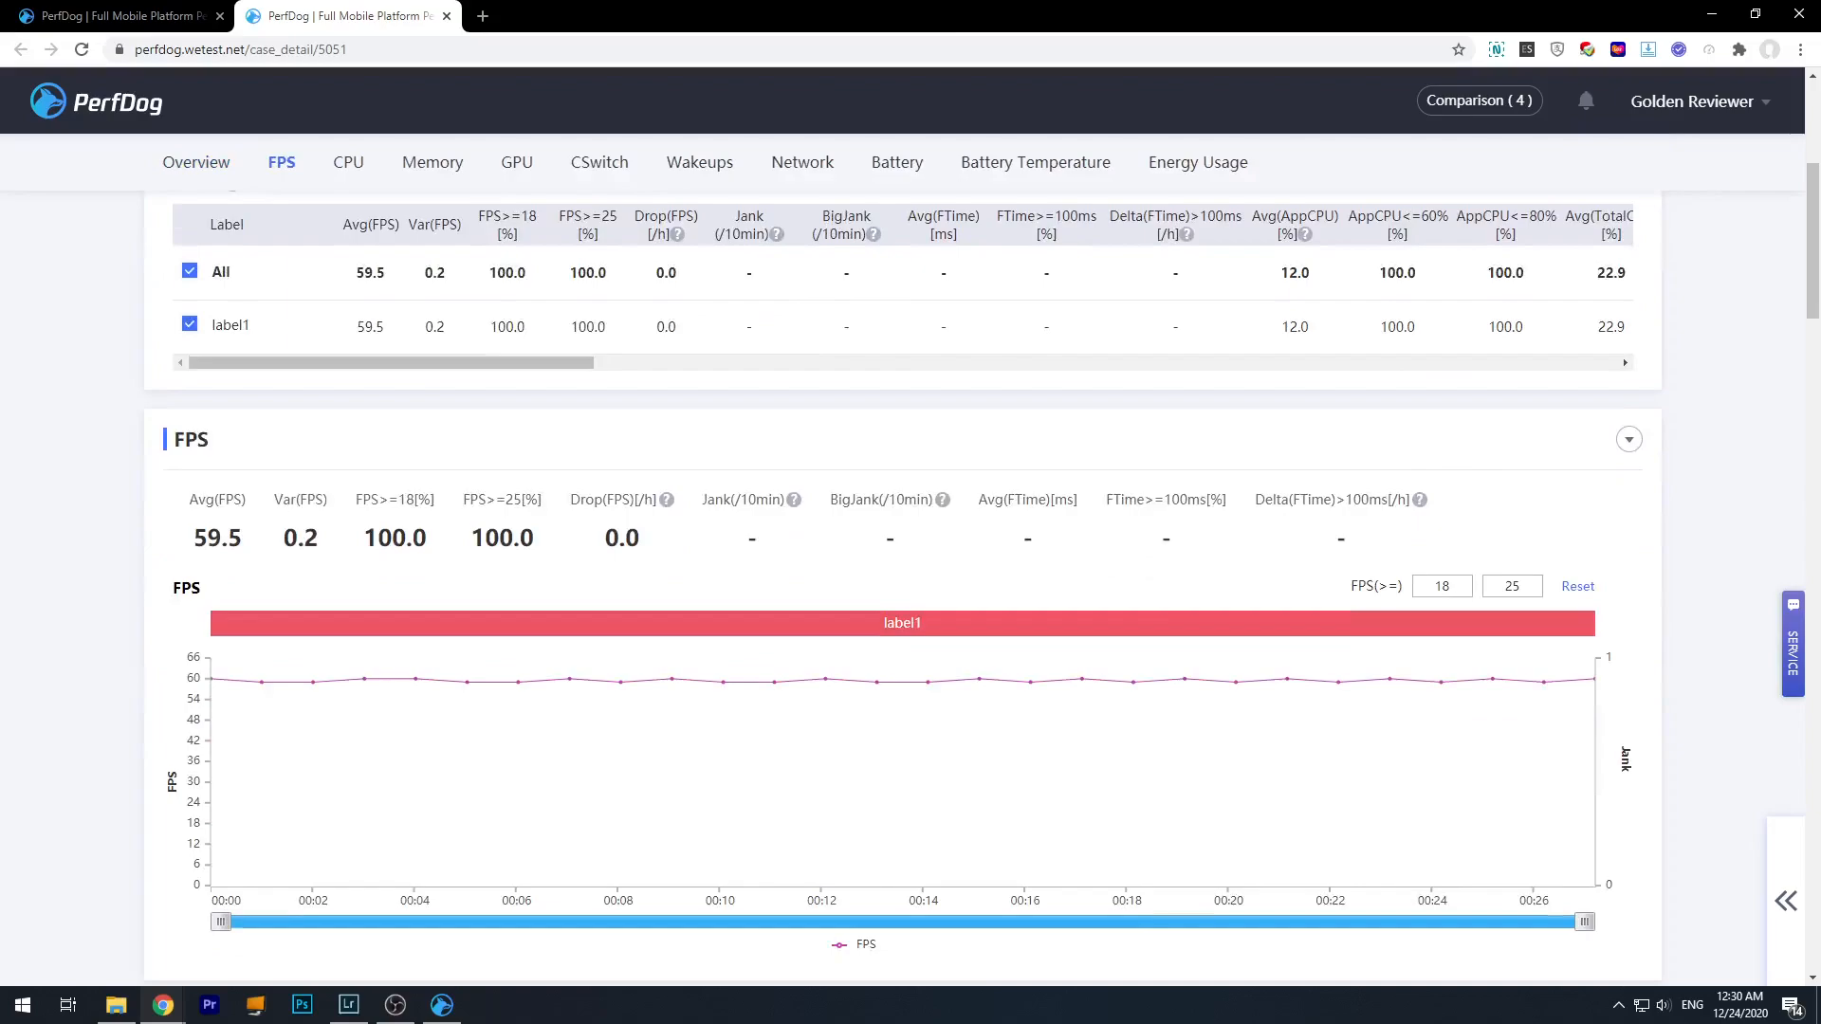
- Review the Battery, CSwitch, FPS and Battery Temperature charts in turn
scroll(down, 3)
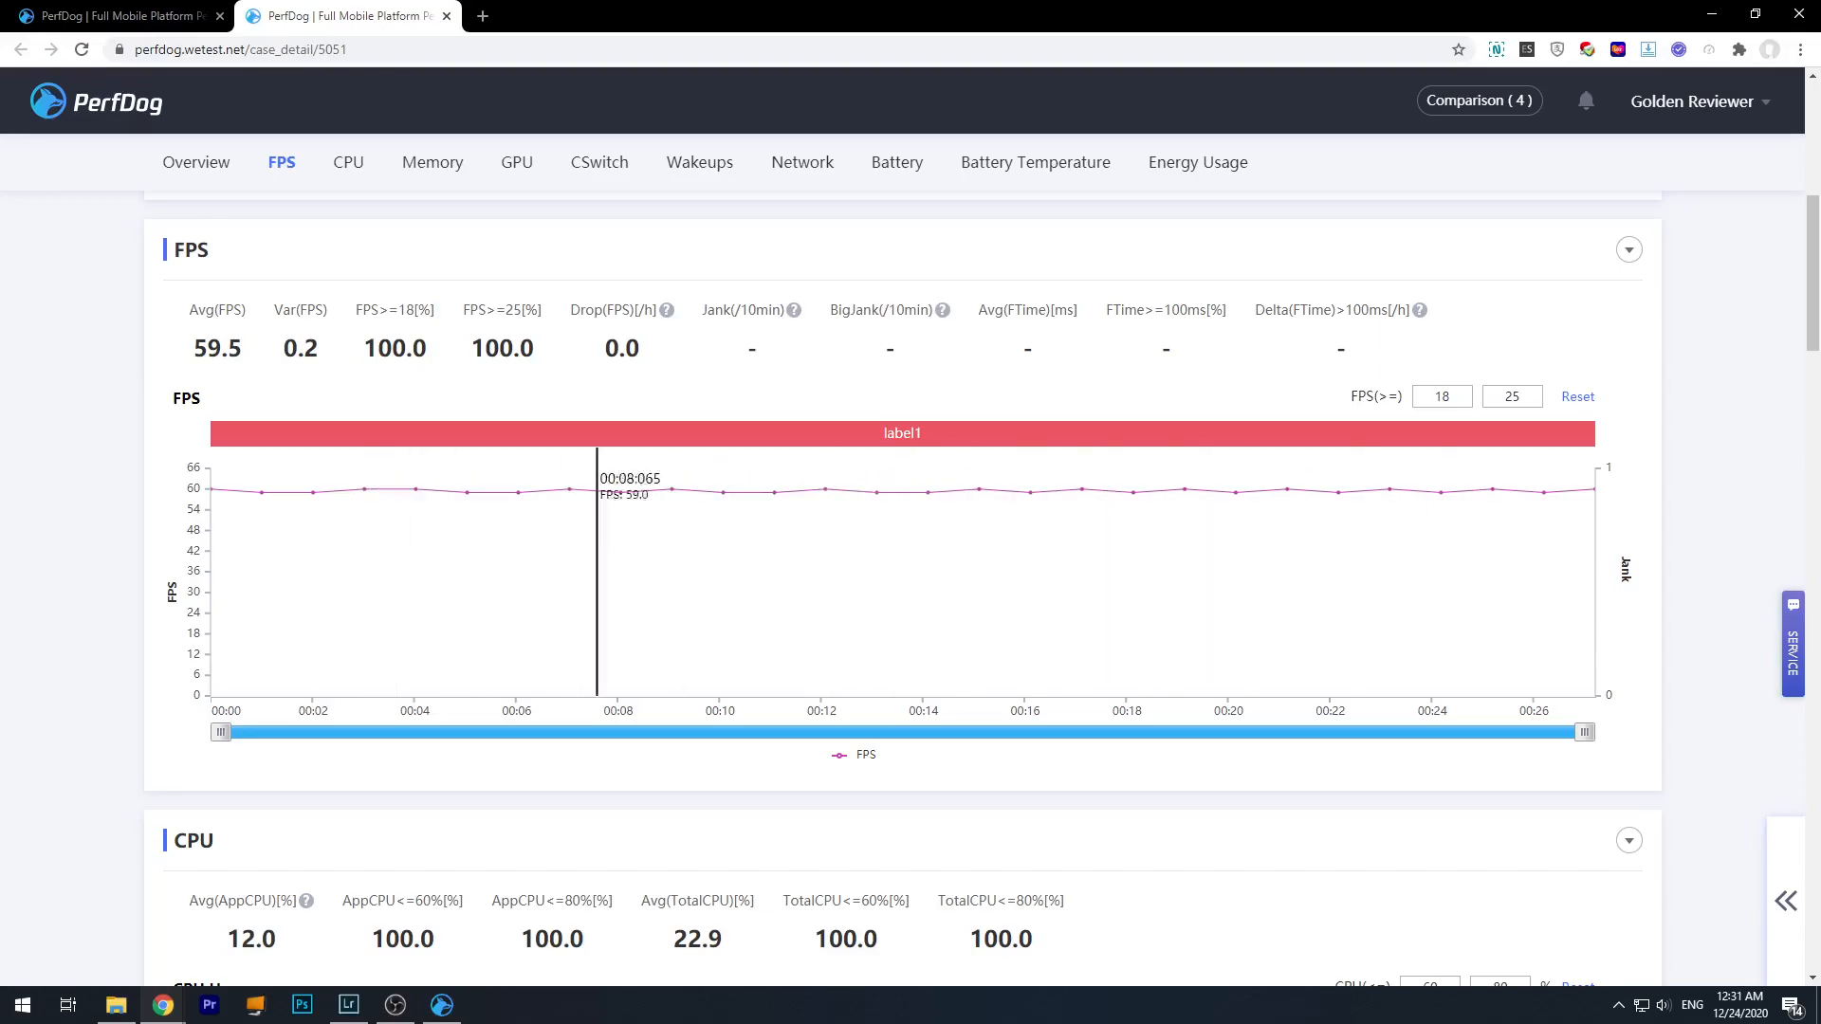
click(600, 163)
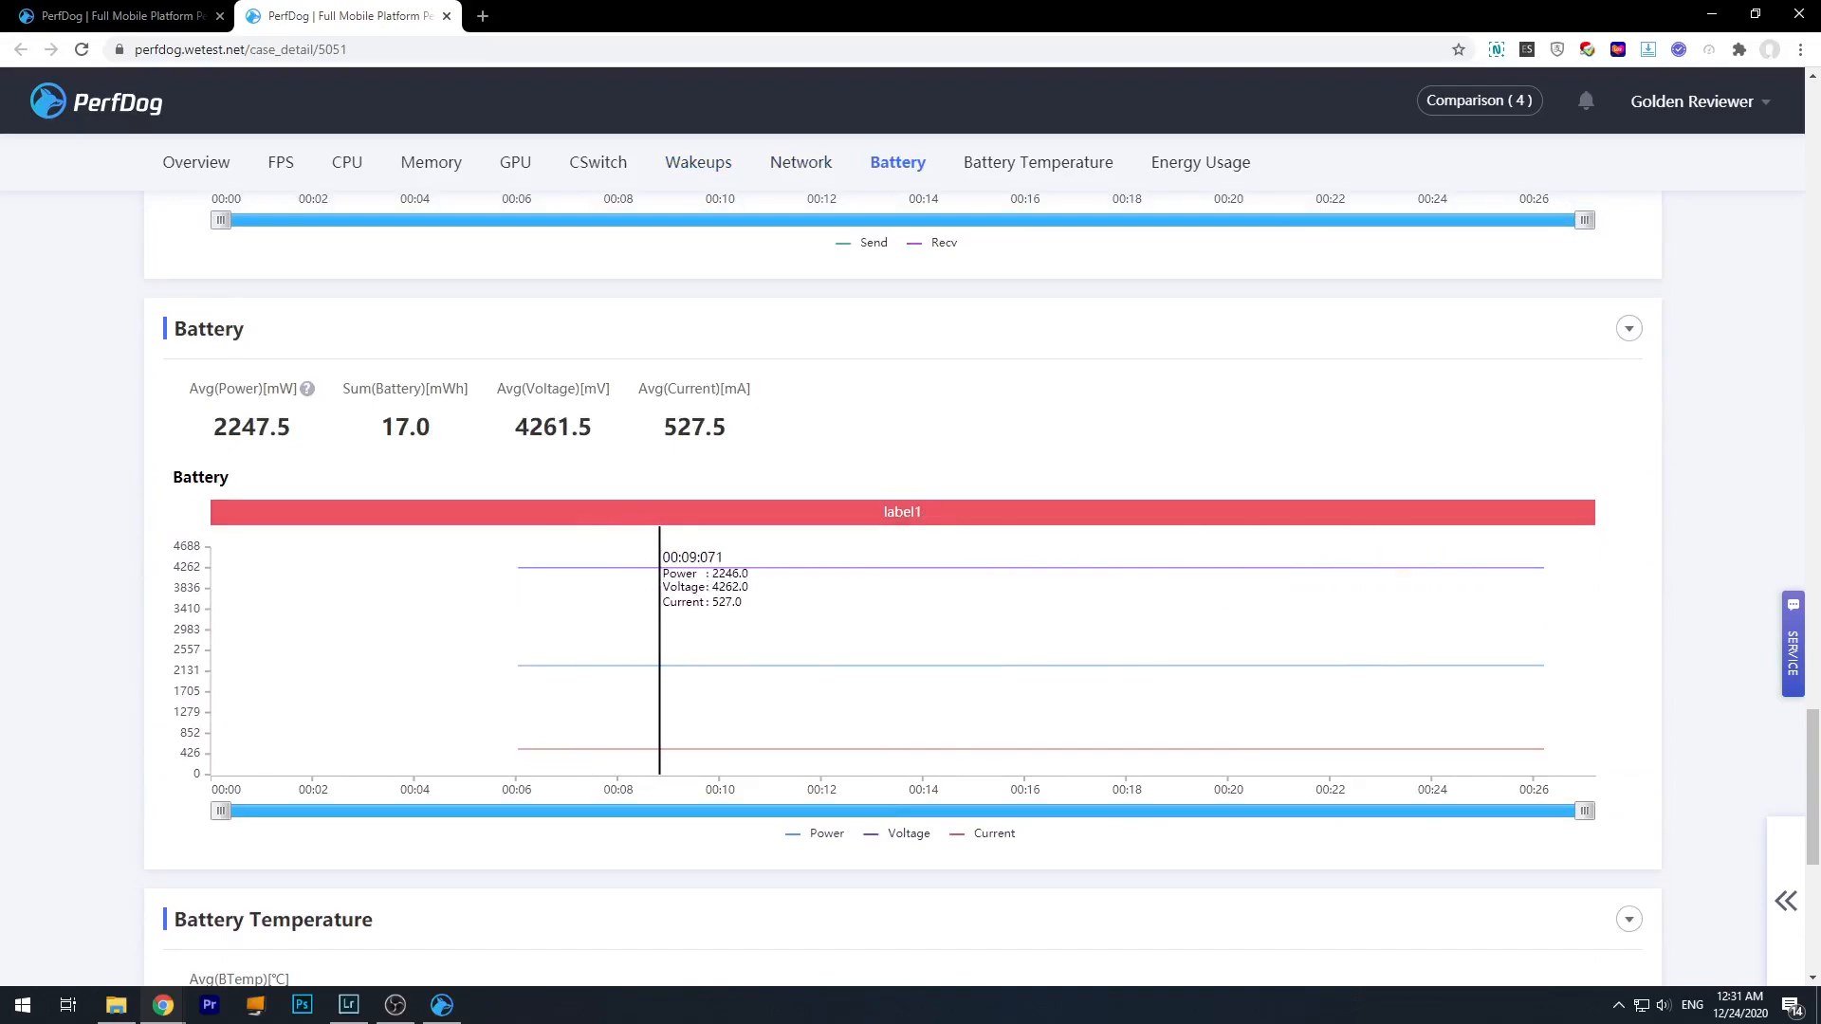
mouse_move(1128, 660)
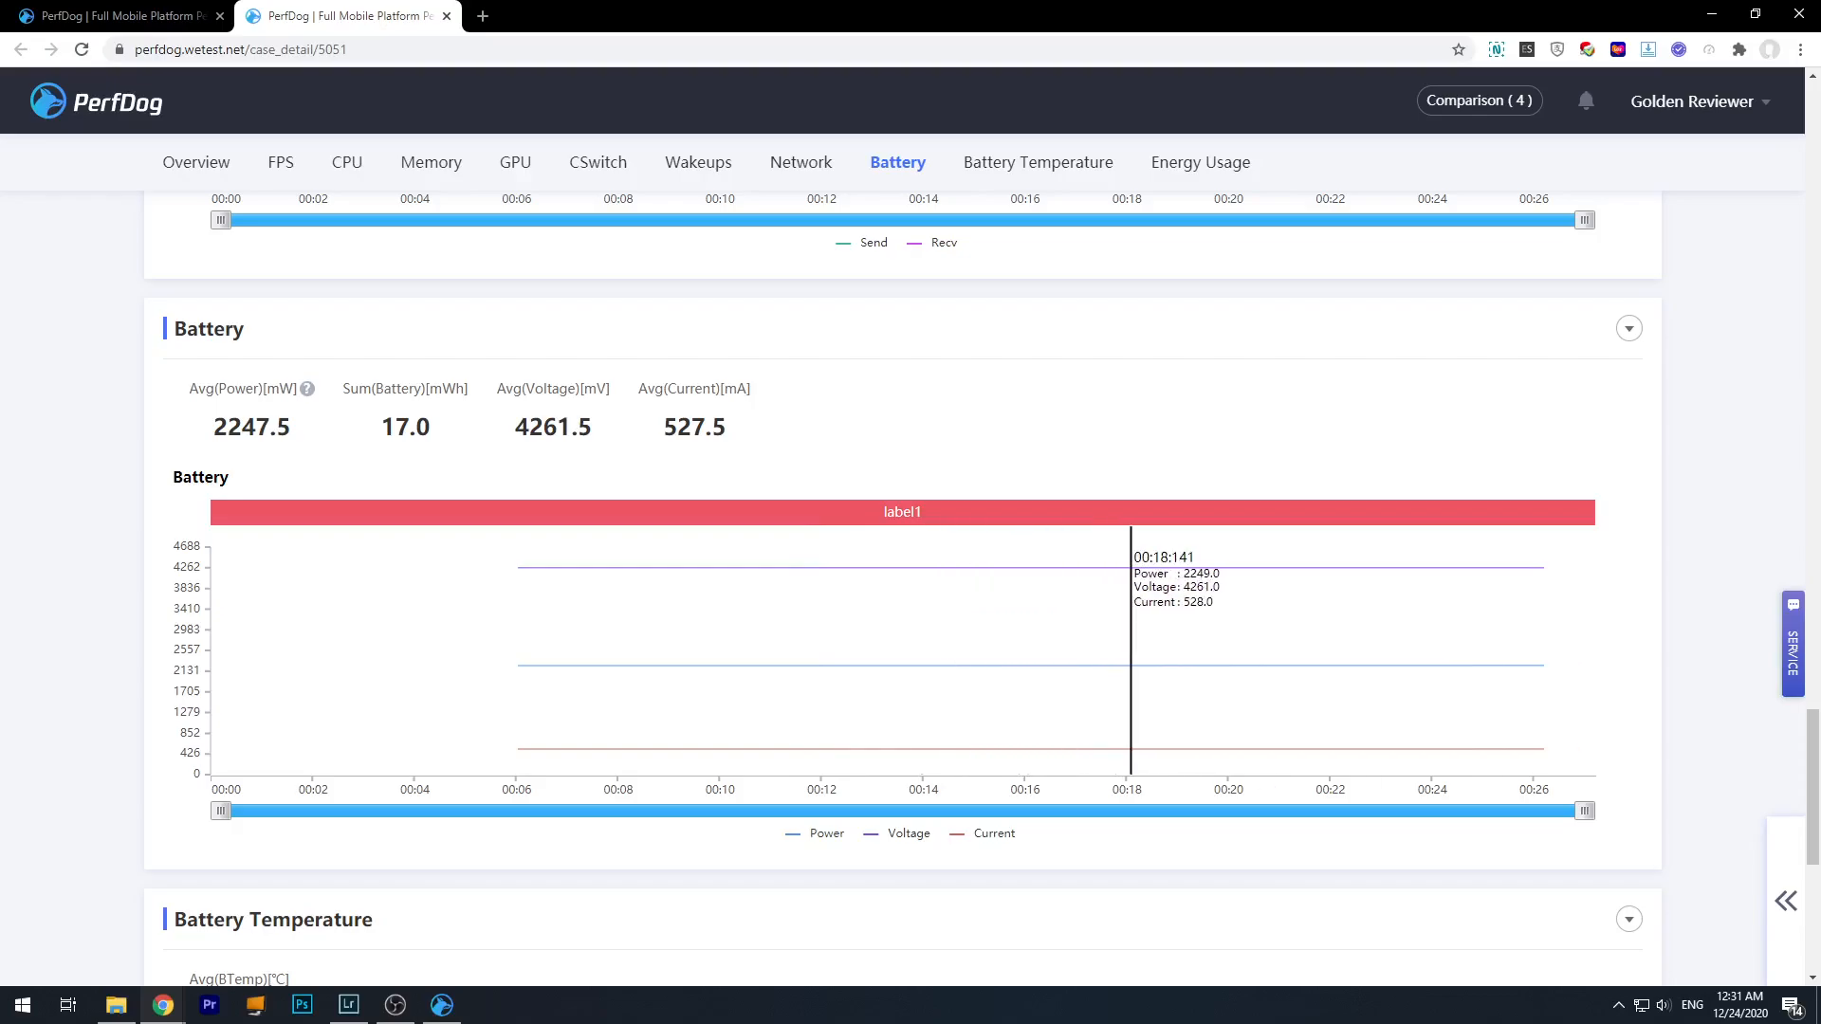
mouse_move(1345, 664)
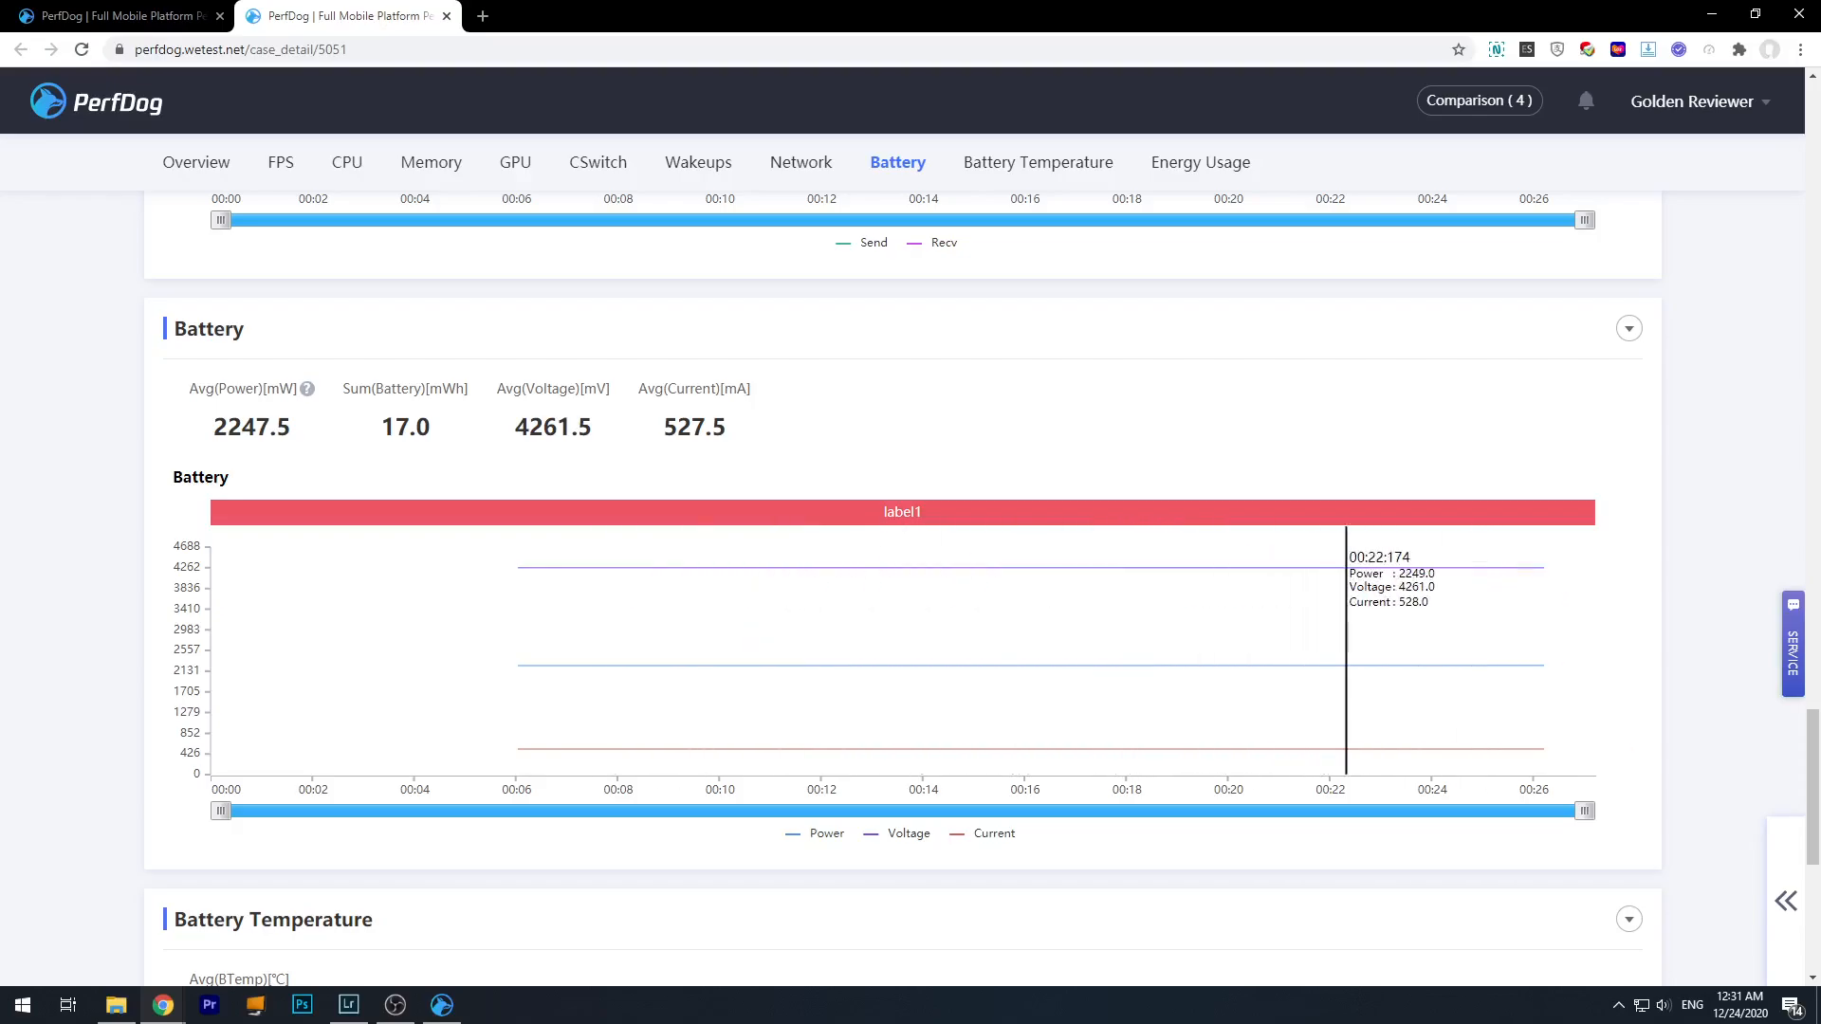
click(599, 163)
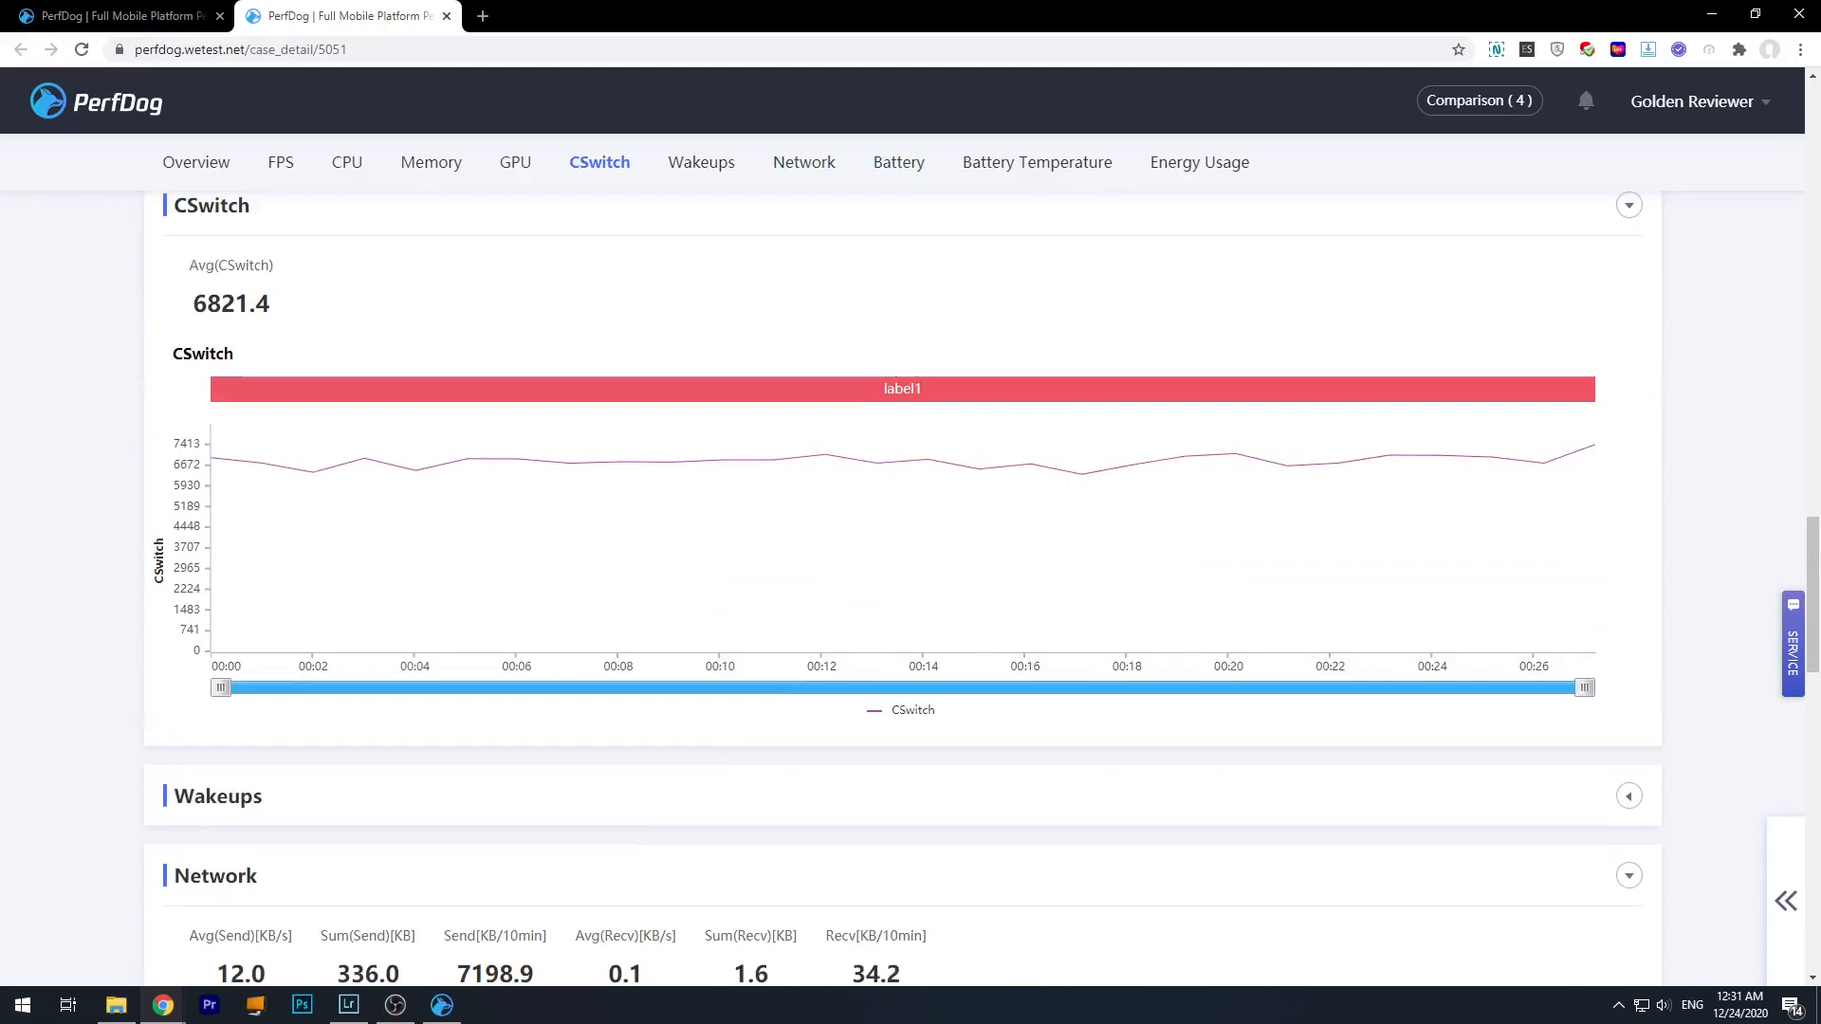
click(280, 163)
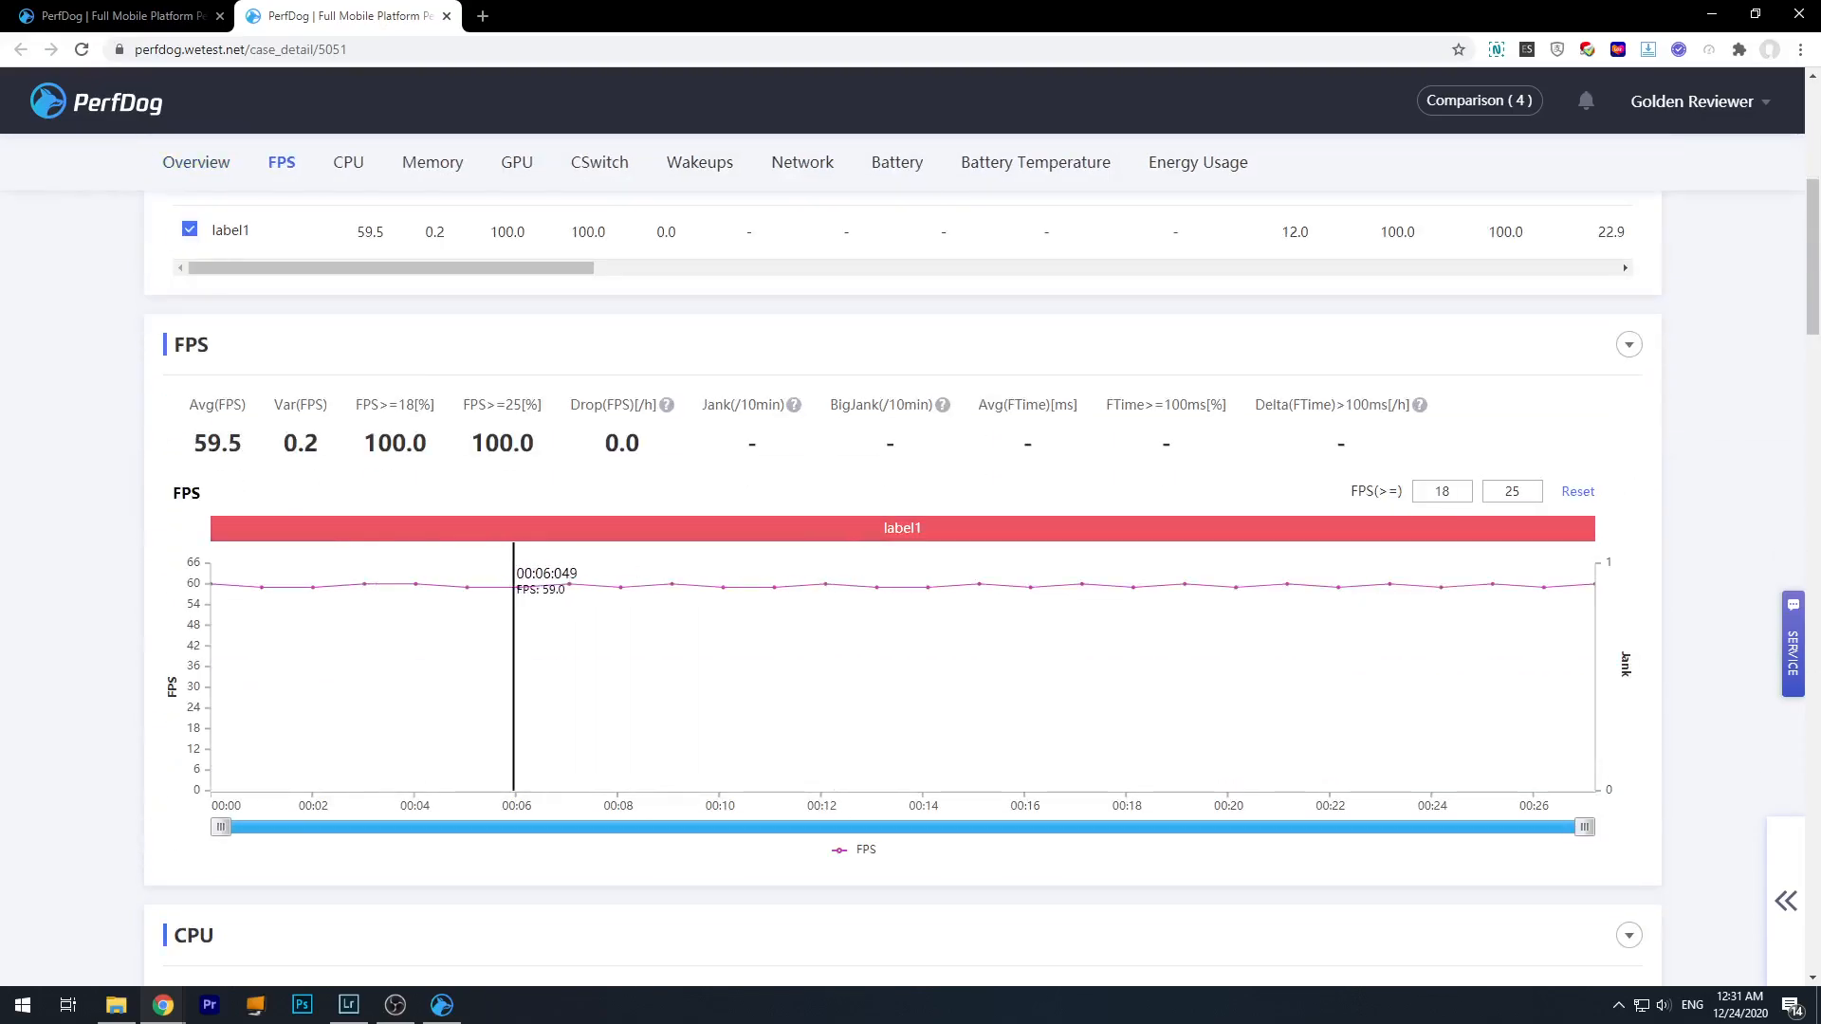
click(1036, 163)
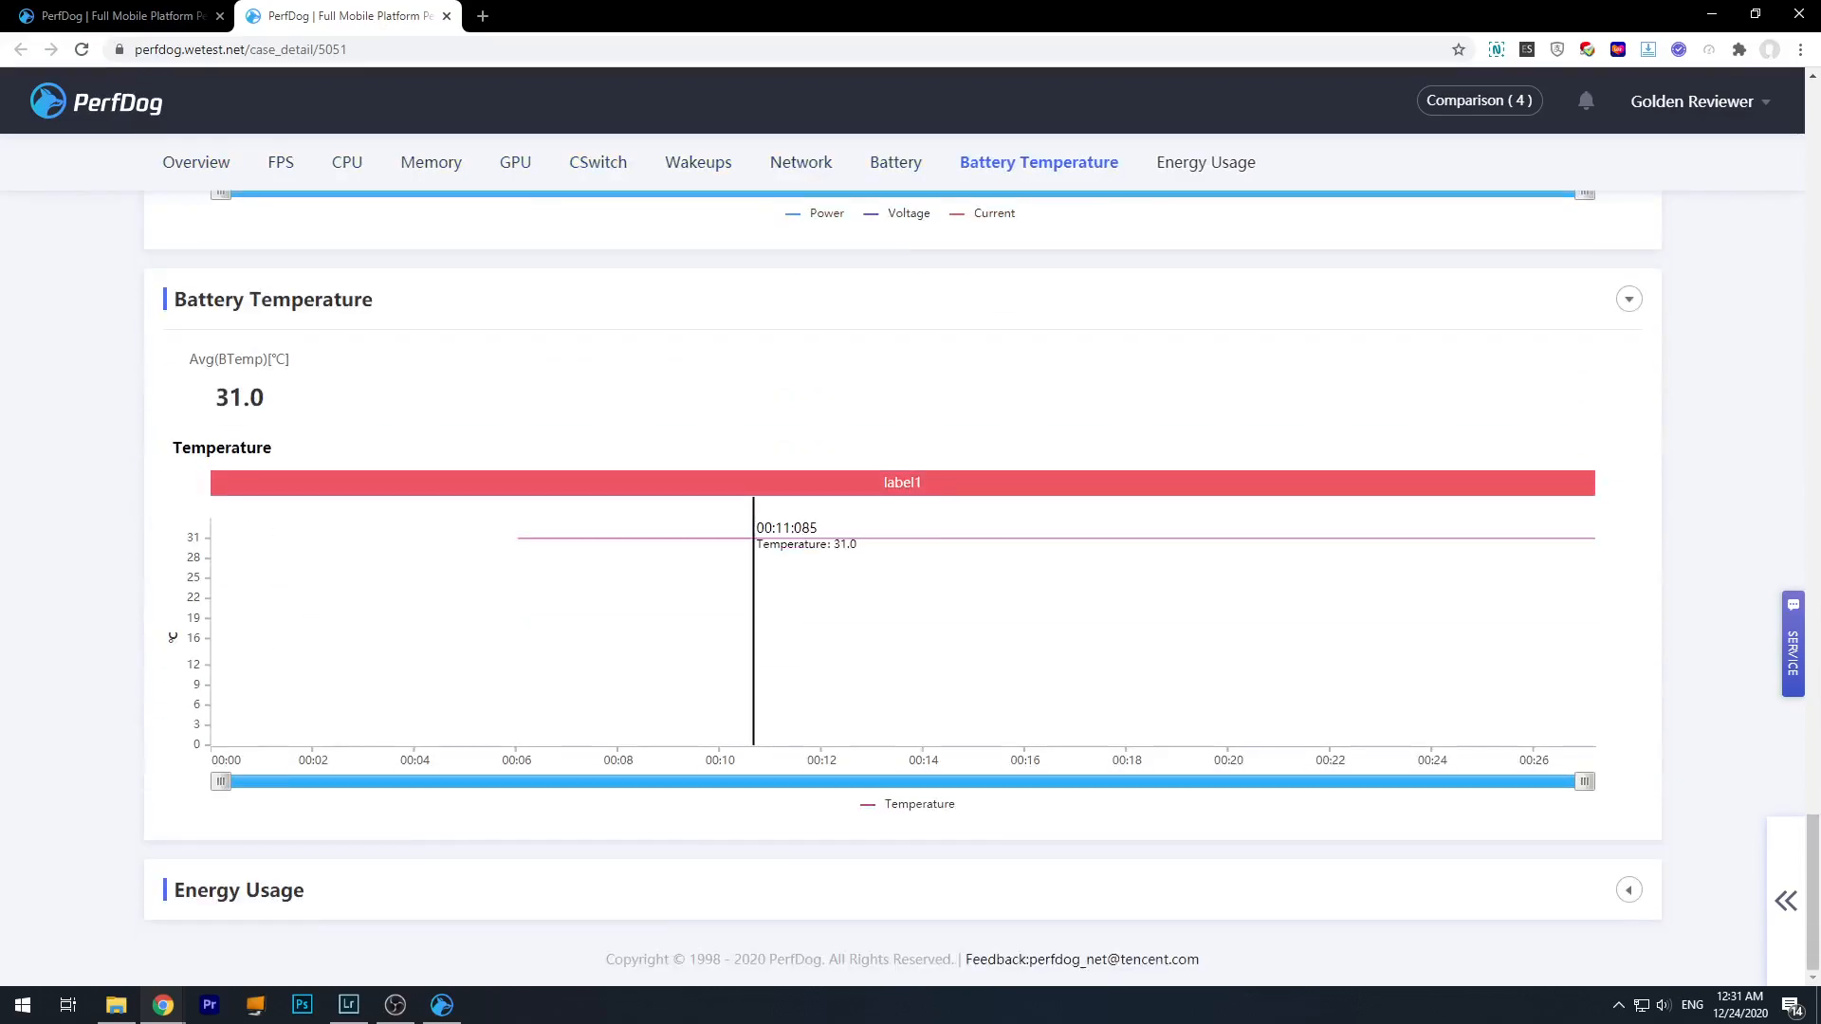
- Revisit the Battery, CSwitch and CPU charts, then return to the case overview
click(895, 163)
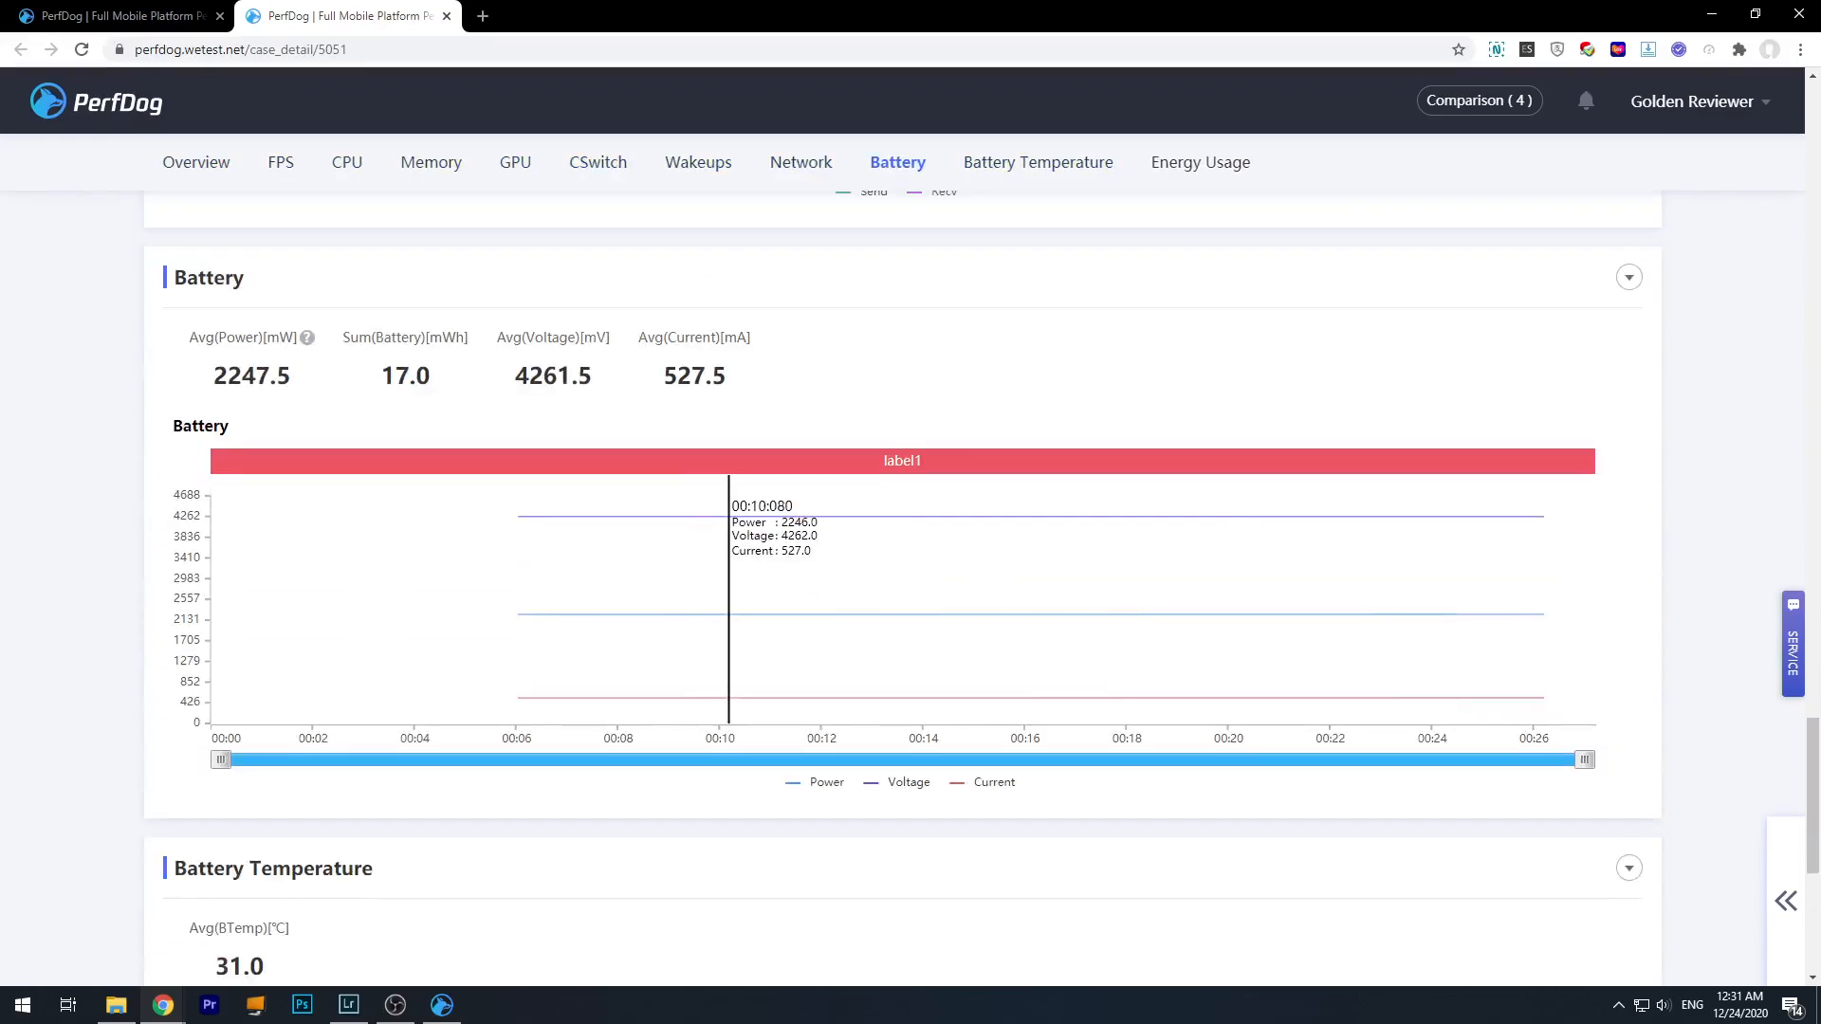
click(598, 163)
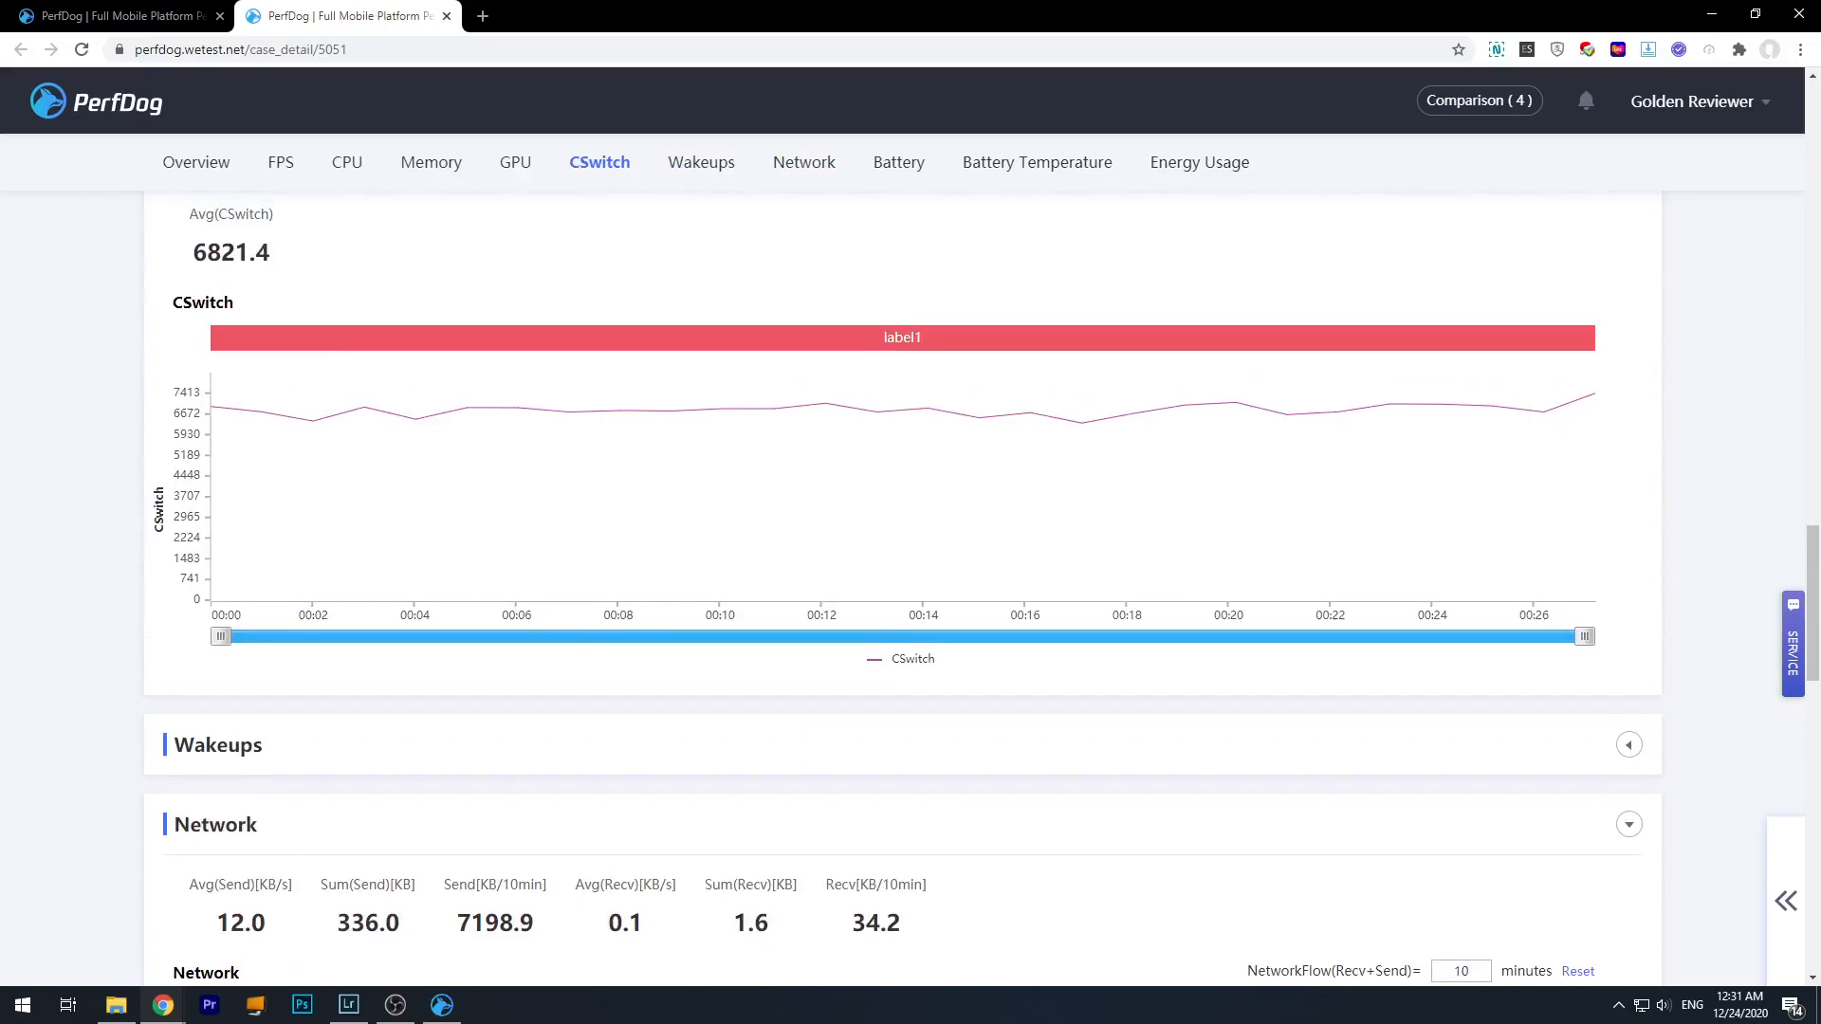
click(345, 163)
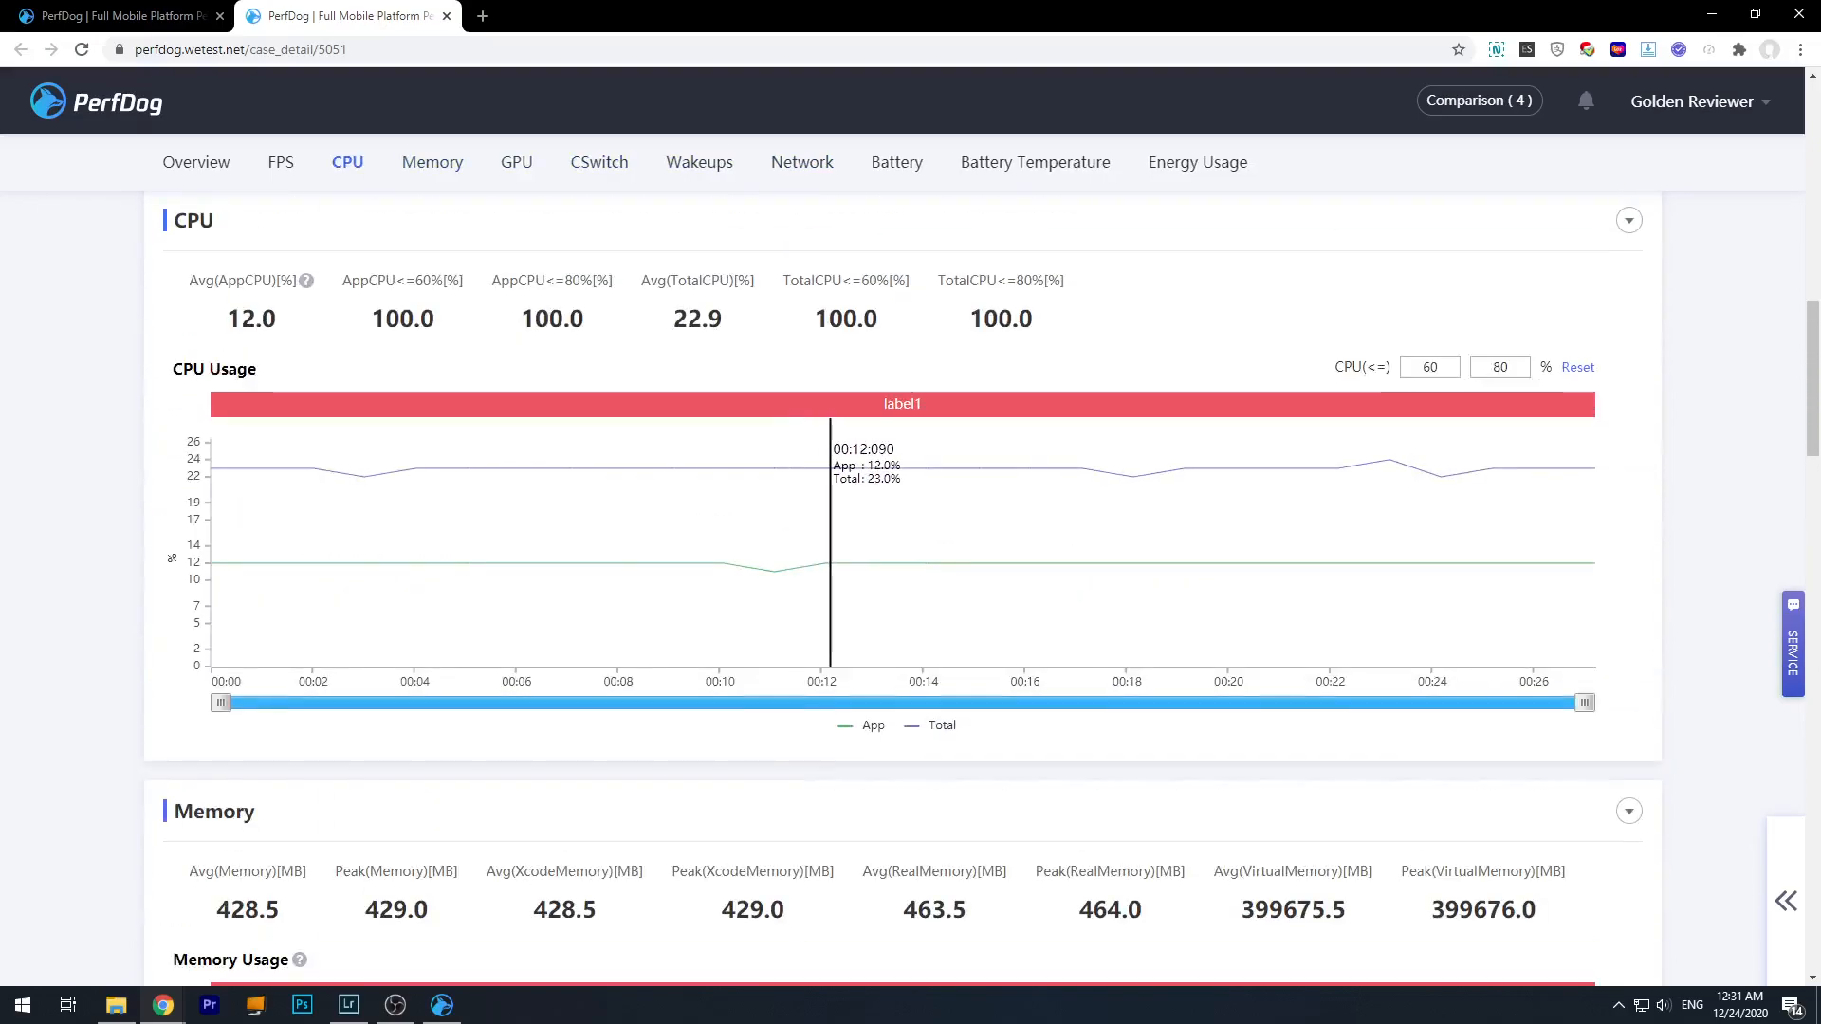
click(196, 161)
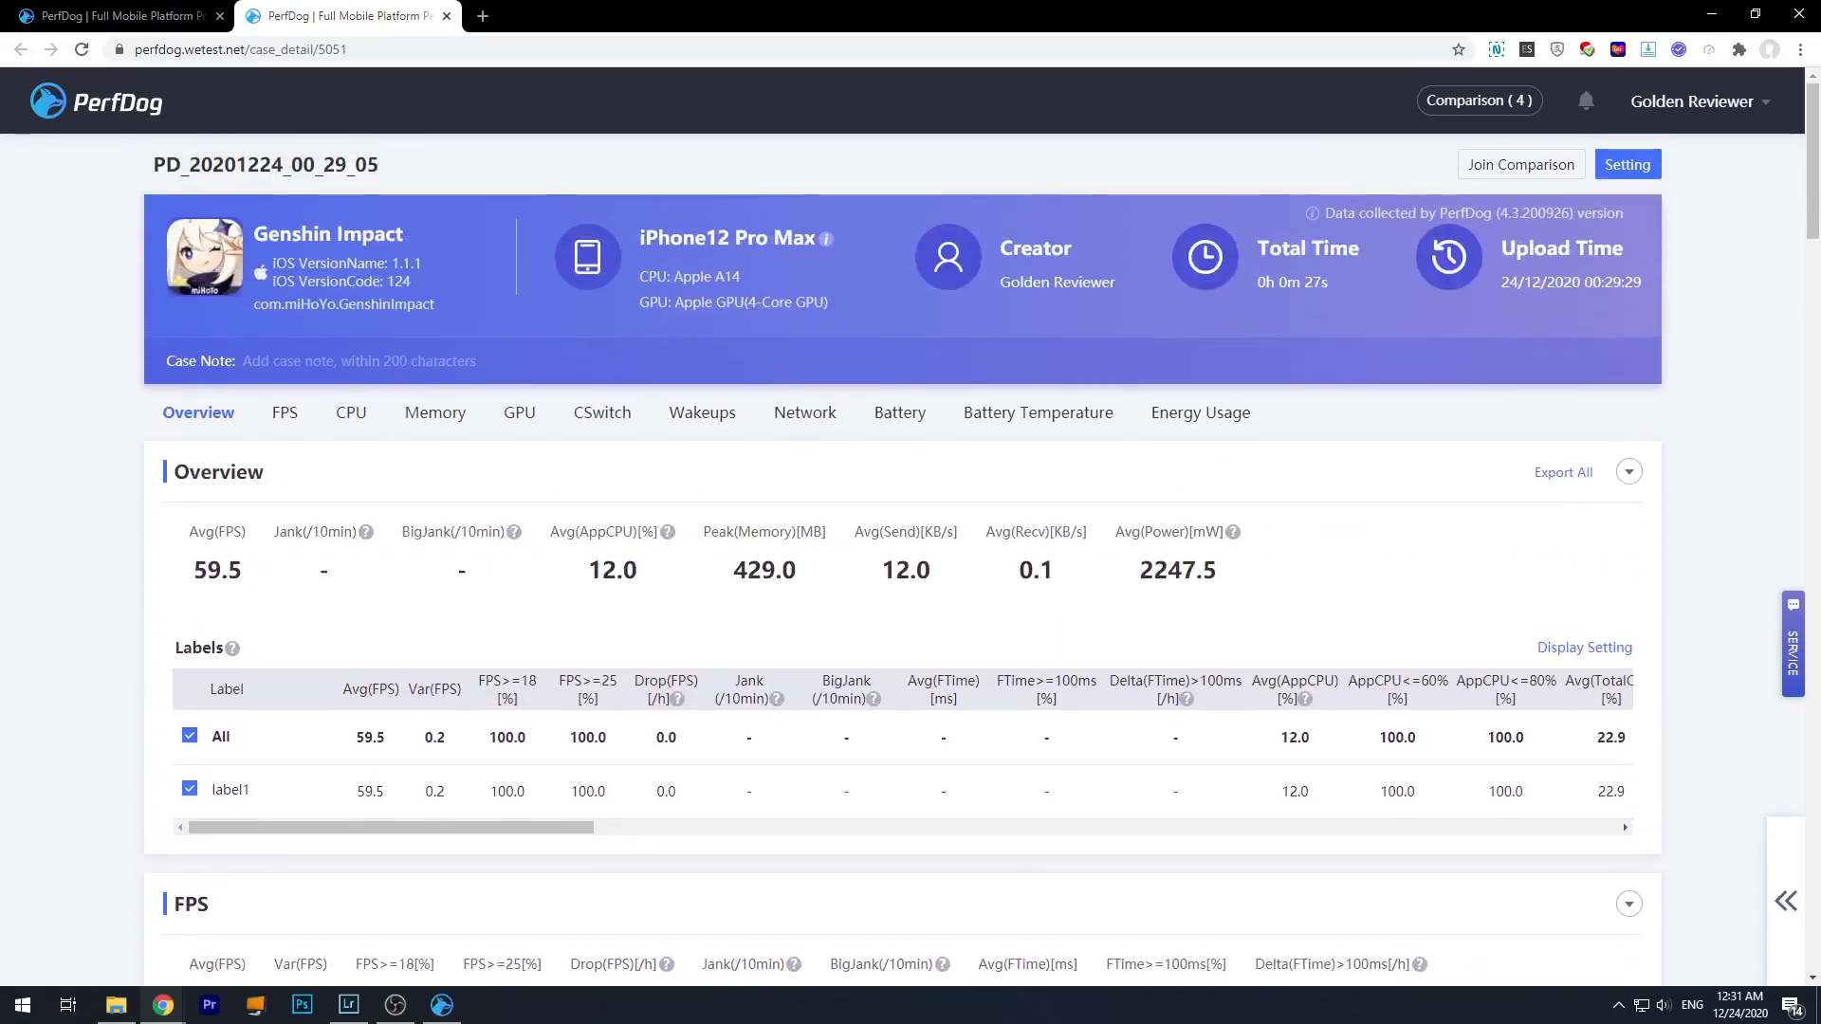